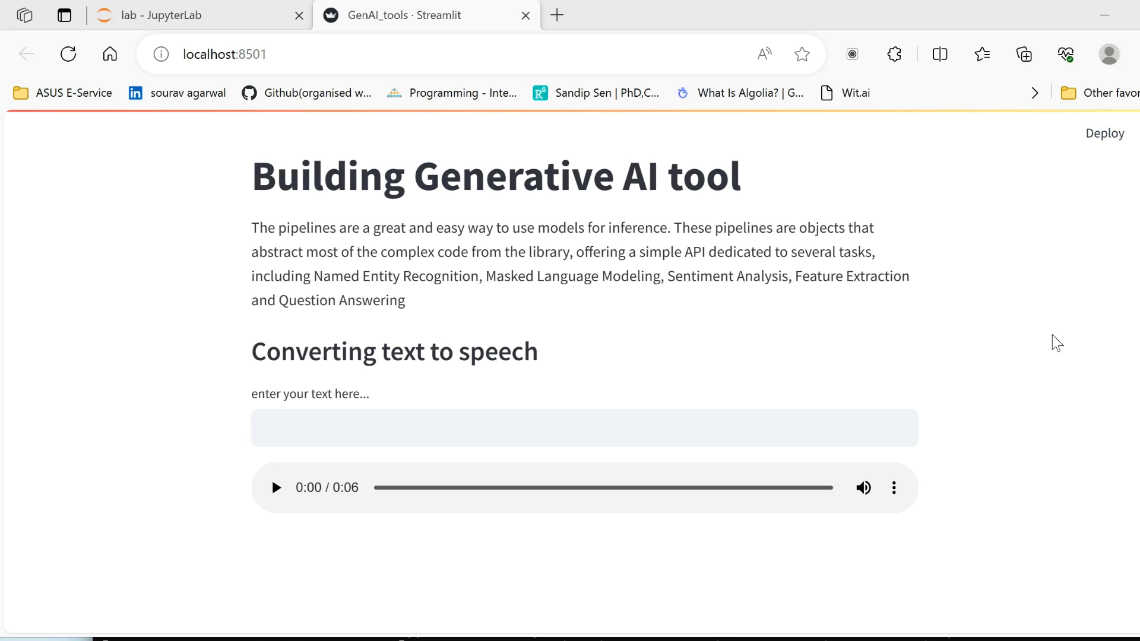
pyautogui.moveTo(491, 401)
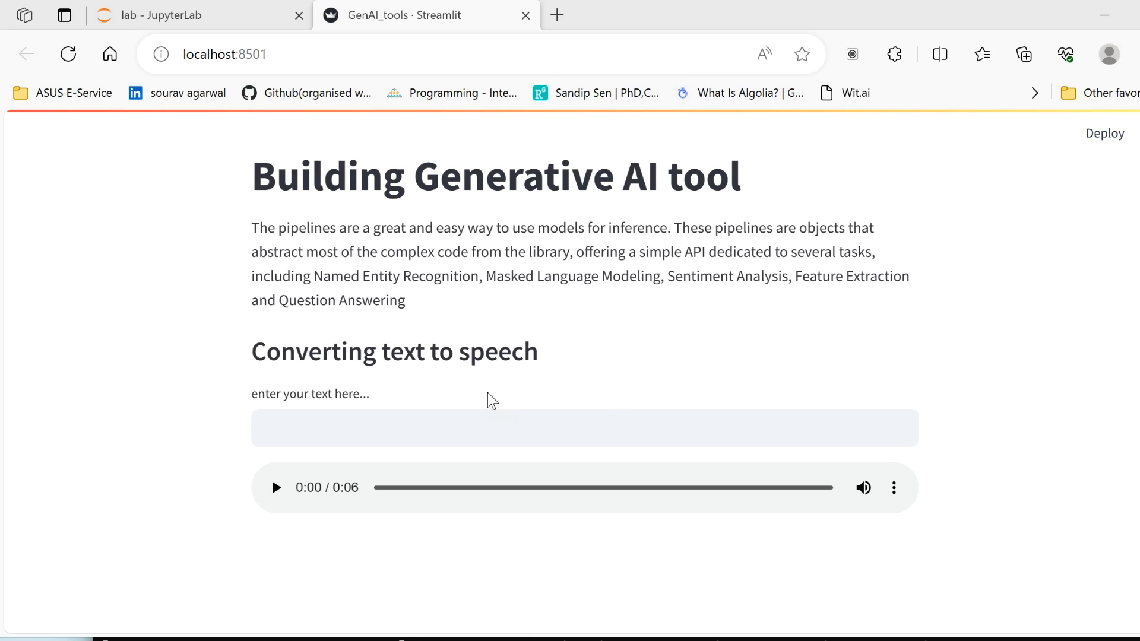
pyautogui.moveTo(366, 402)
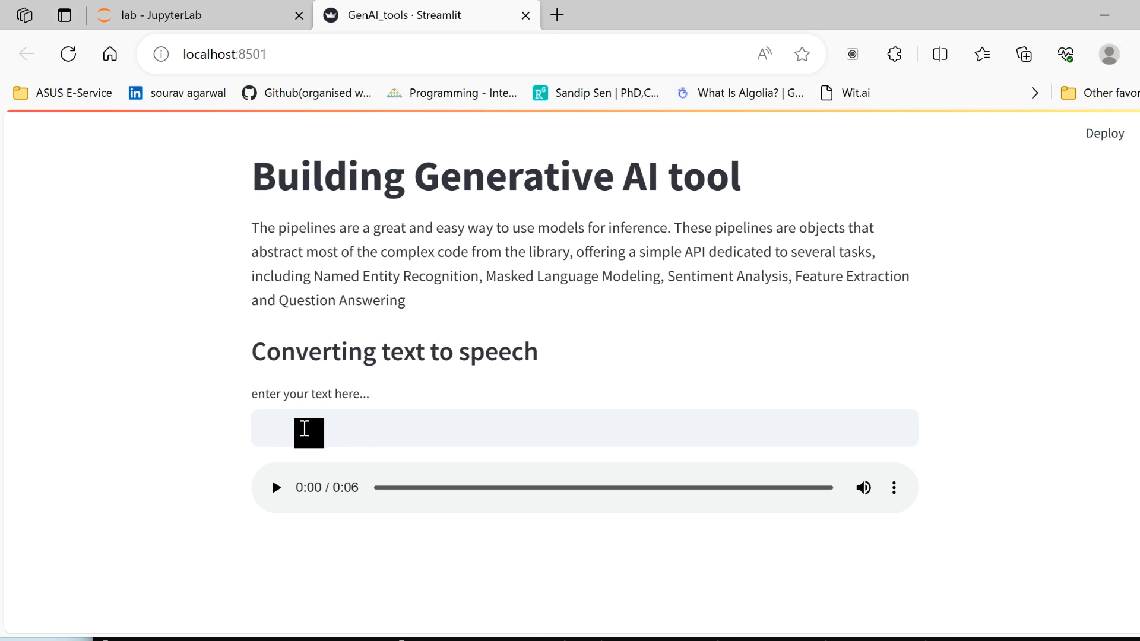
# - Enter 'Datahat is a data science and generative ai learning platform' into the text-to-speech app
pyautogui.write('Datab')
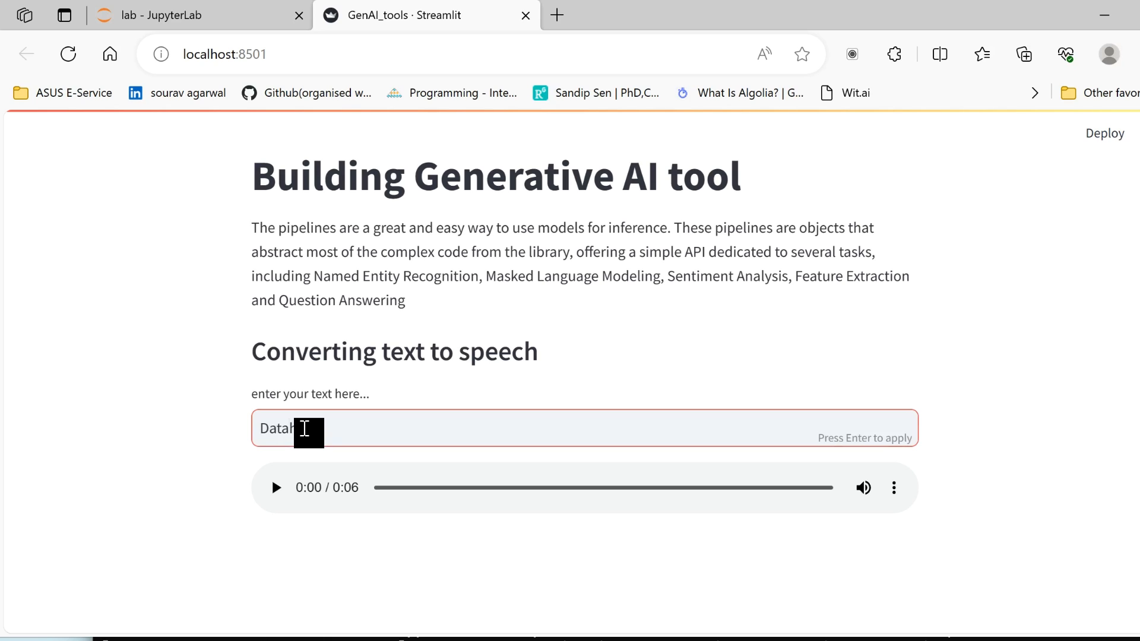
pyautogui.write('a d')
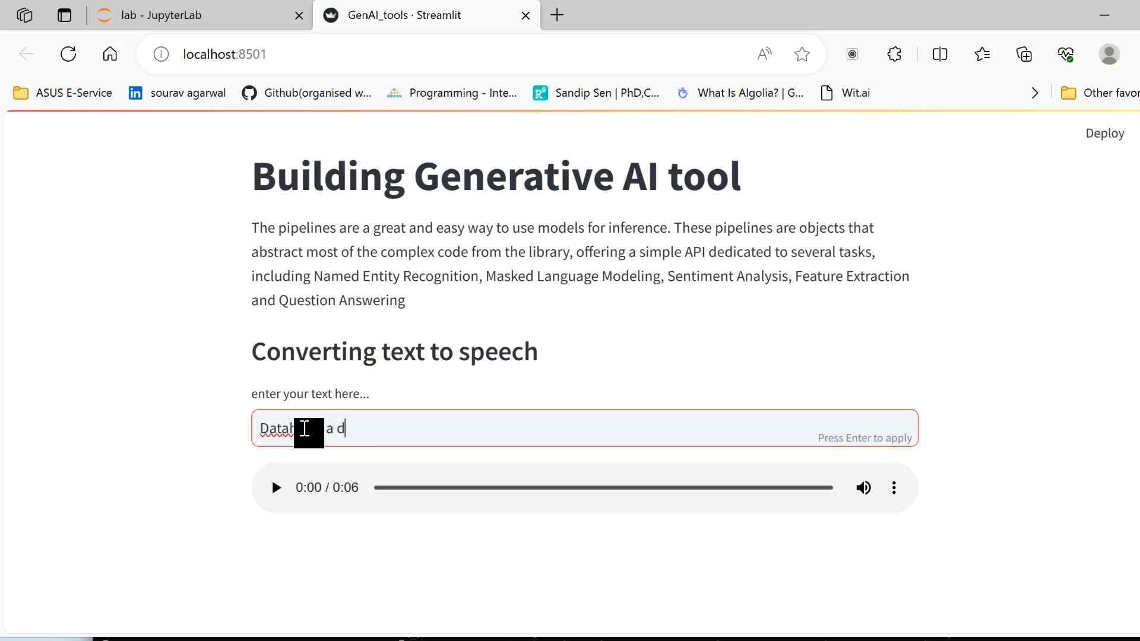
pyautogui.write('ata science and')
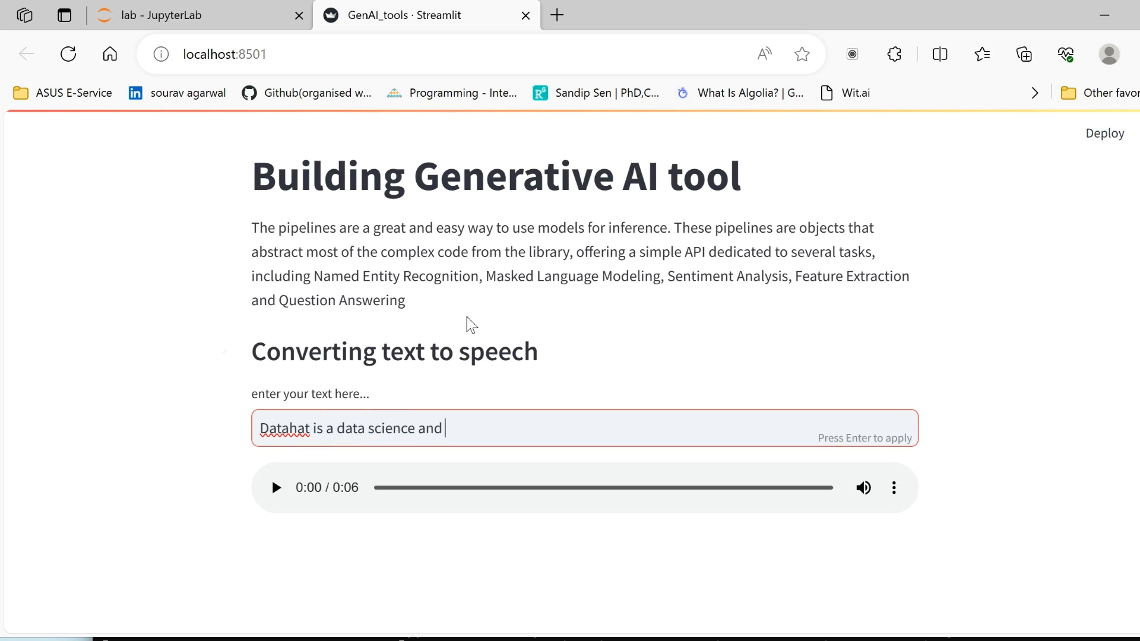
pyautogui.write('generative ai learning platform')
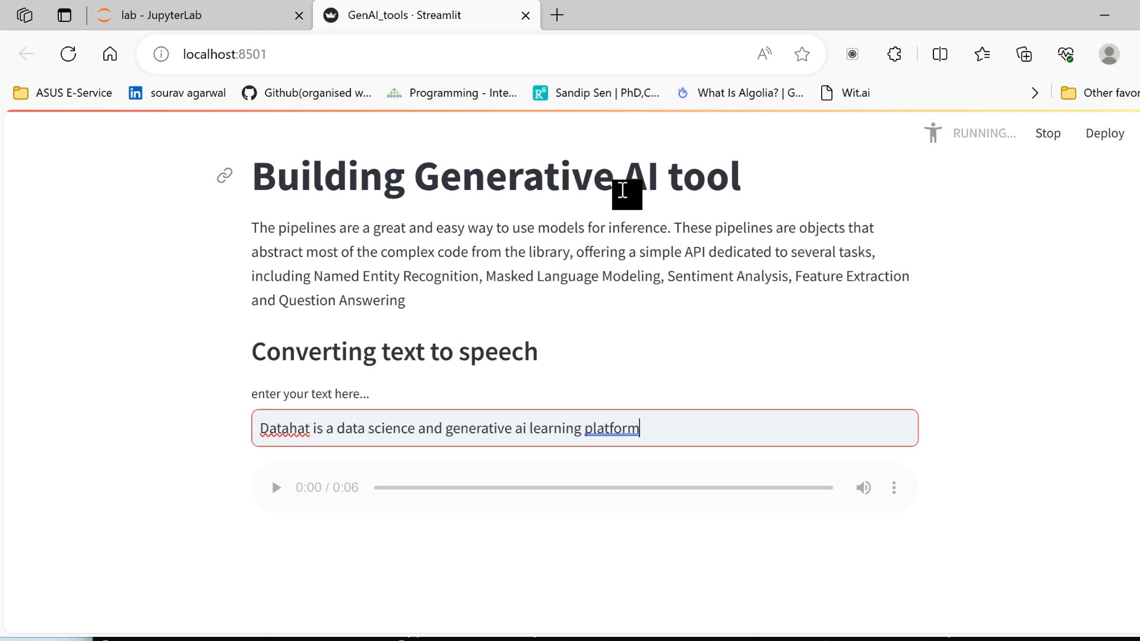
pyautogui.moveTo(625, 315)
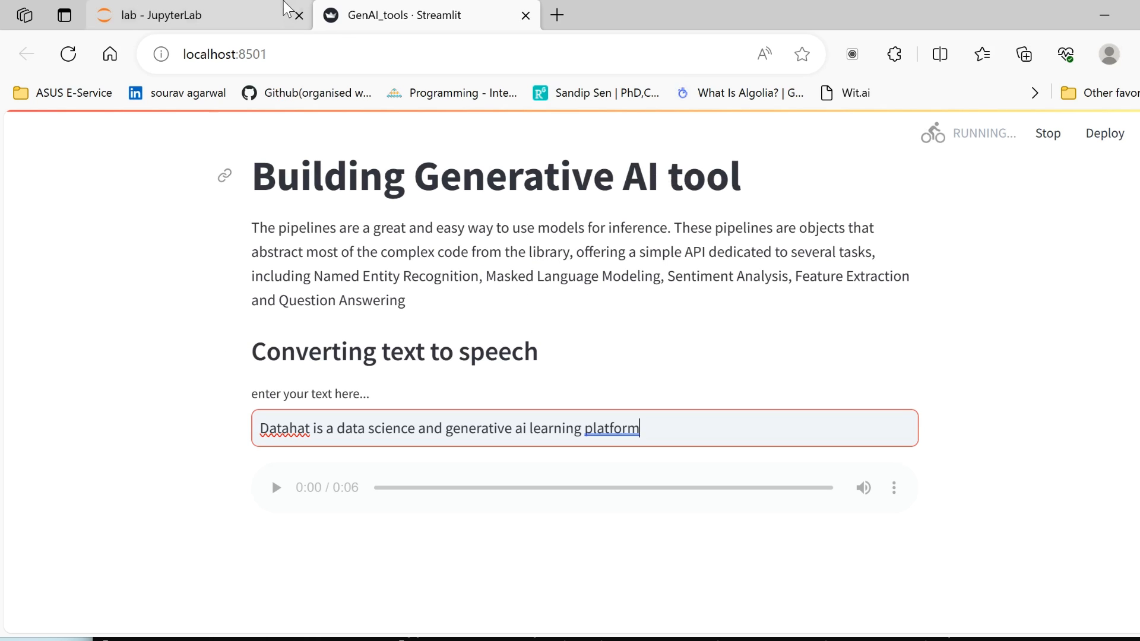
# - Switch to the Chrome window showing the huggingface_pipeline.ipynb Colab notebook
pyautogui.press('alt+tab')
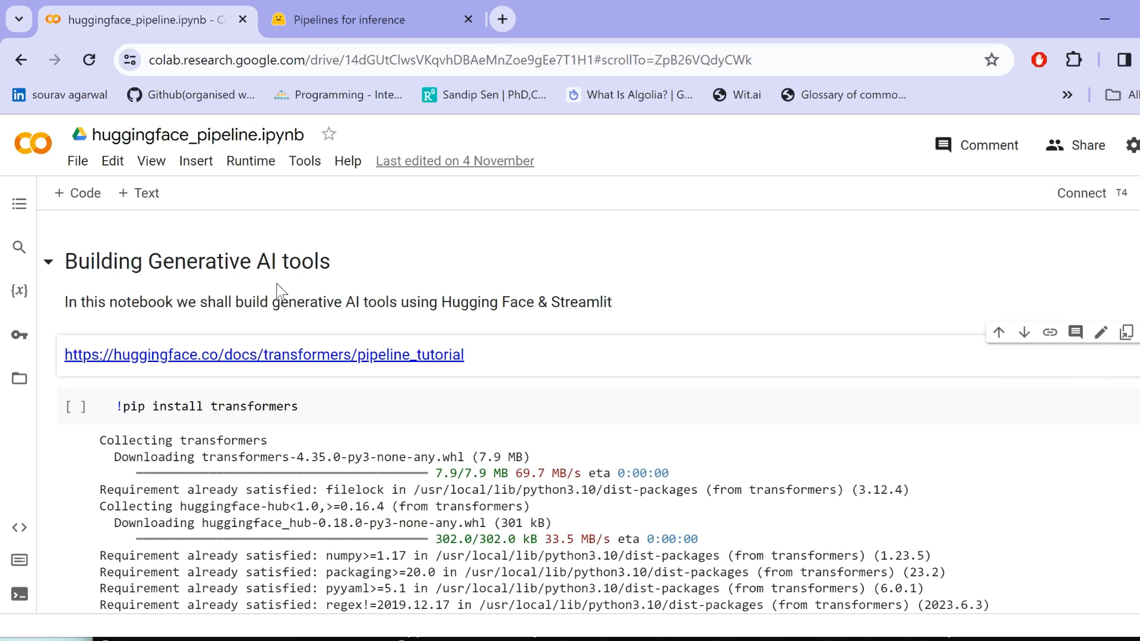
pyautogui.press('alt+tab')
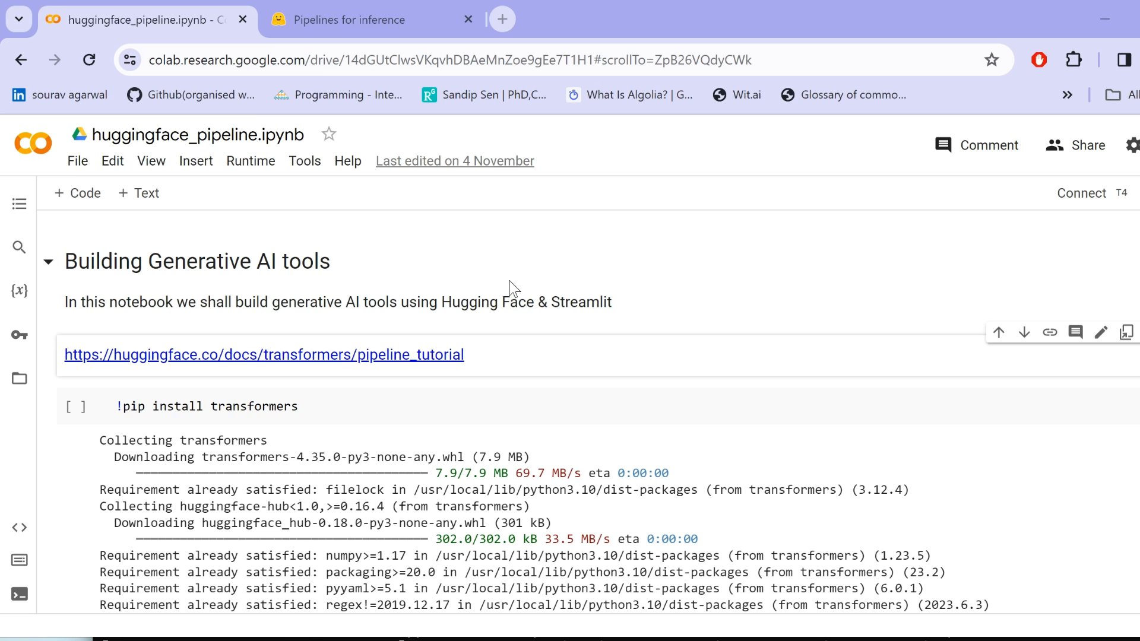
# - Switch to the 'Pipelines for inference' docs tab and scroll down to Pipeline usage
pyautogui.click(362, 20)
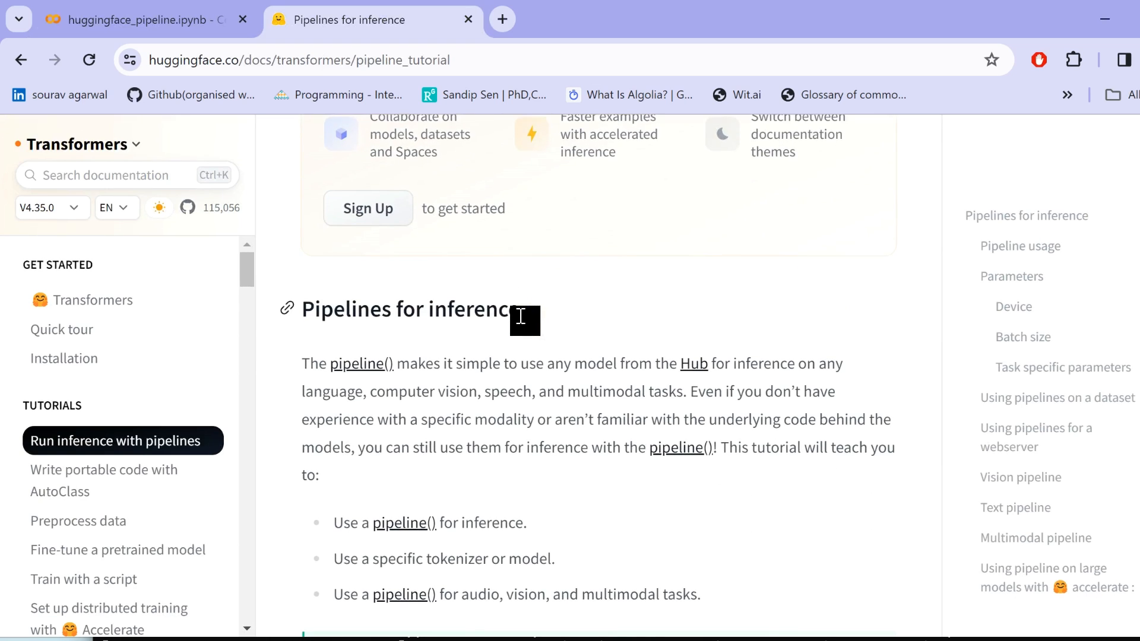
pyautogui.scroll(-3)
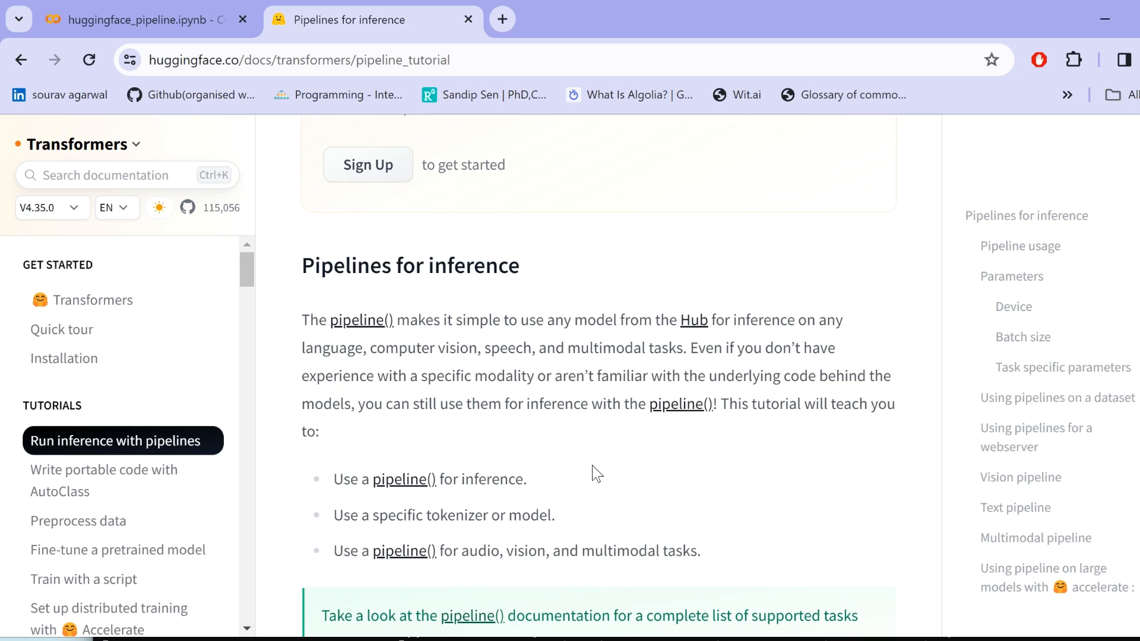
pyautogui.scroll(-3)
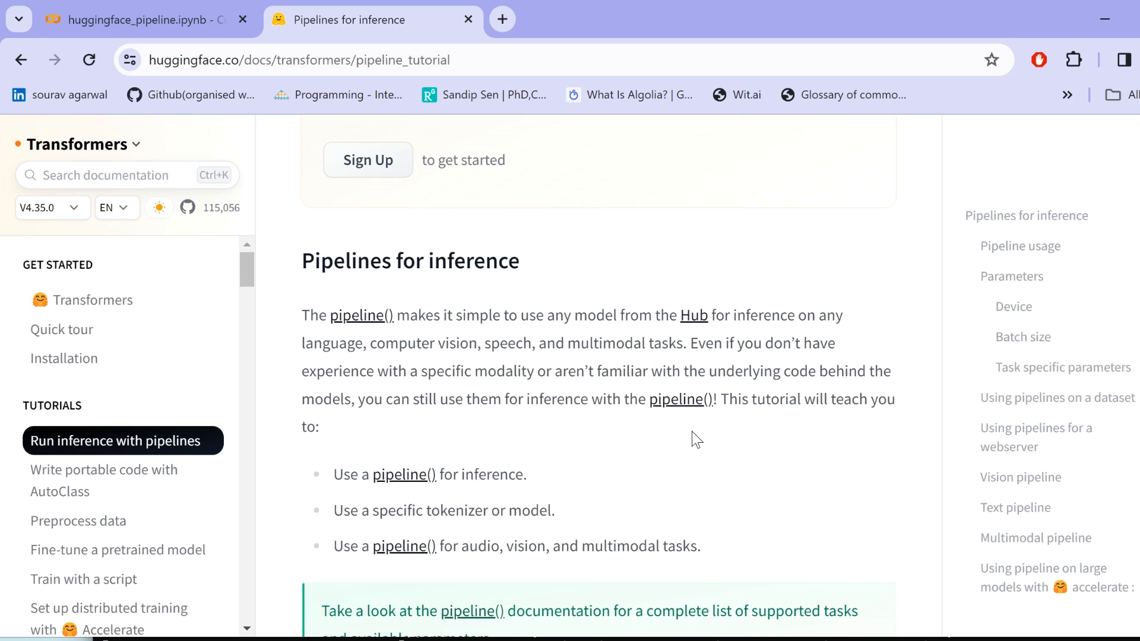
pyautogui.scroll(-3)
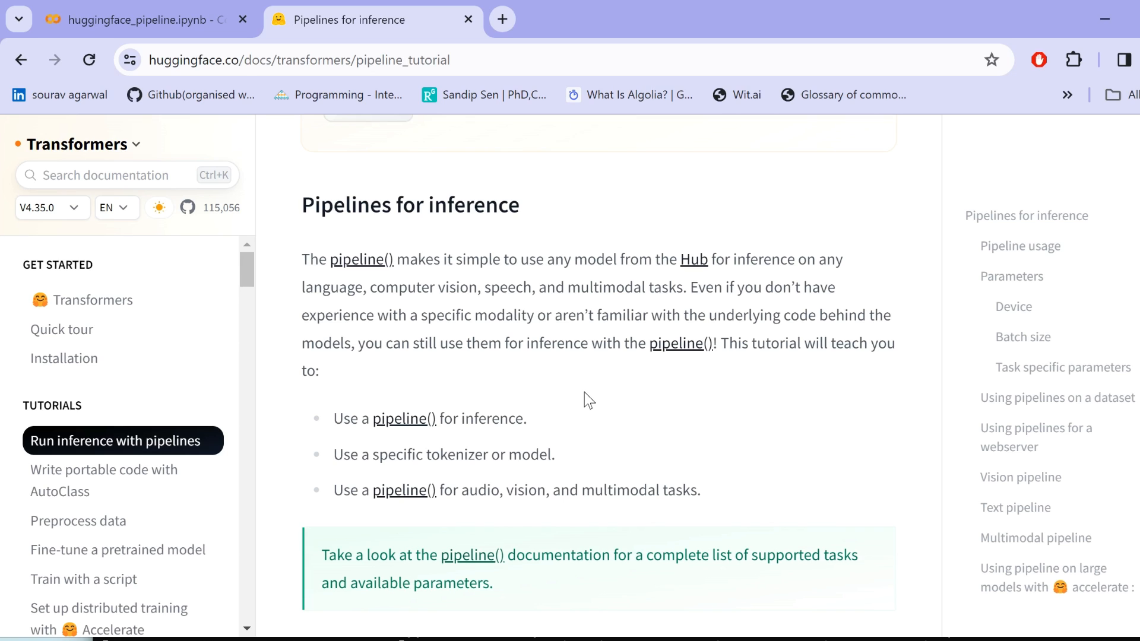
pyautogui.scroll(-3)
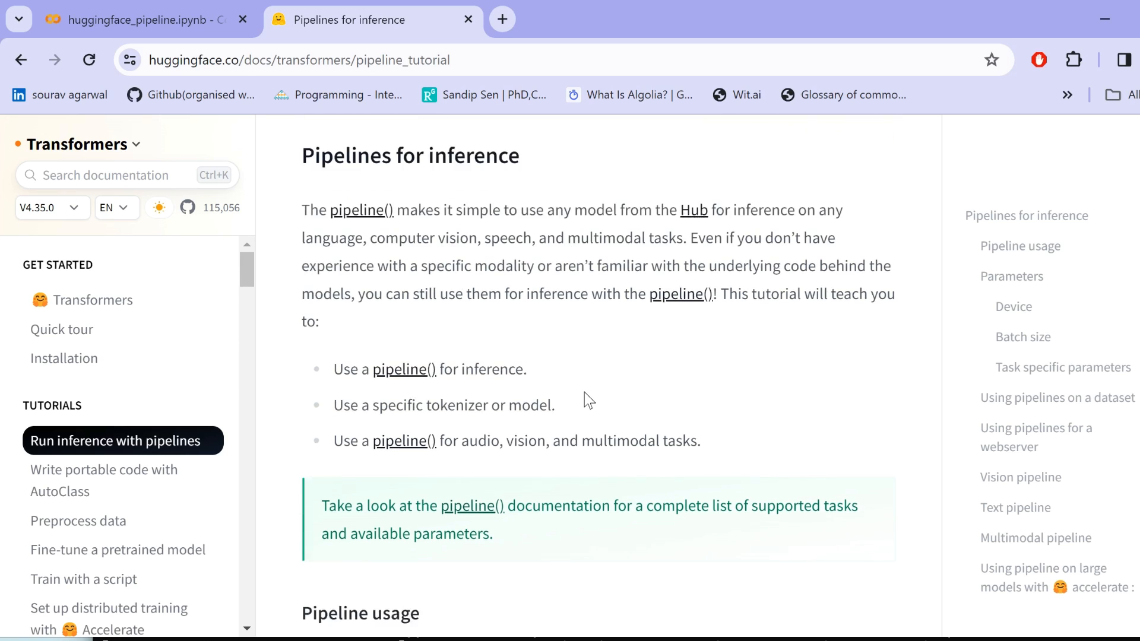
pyautogui.scroll(-3)
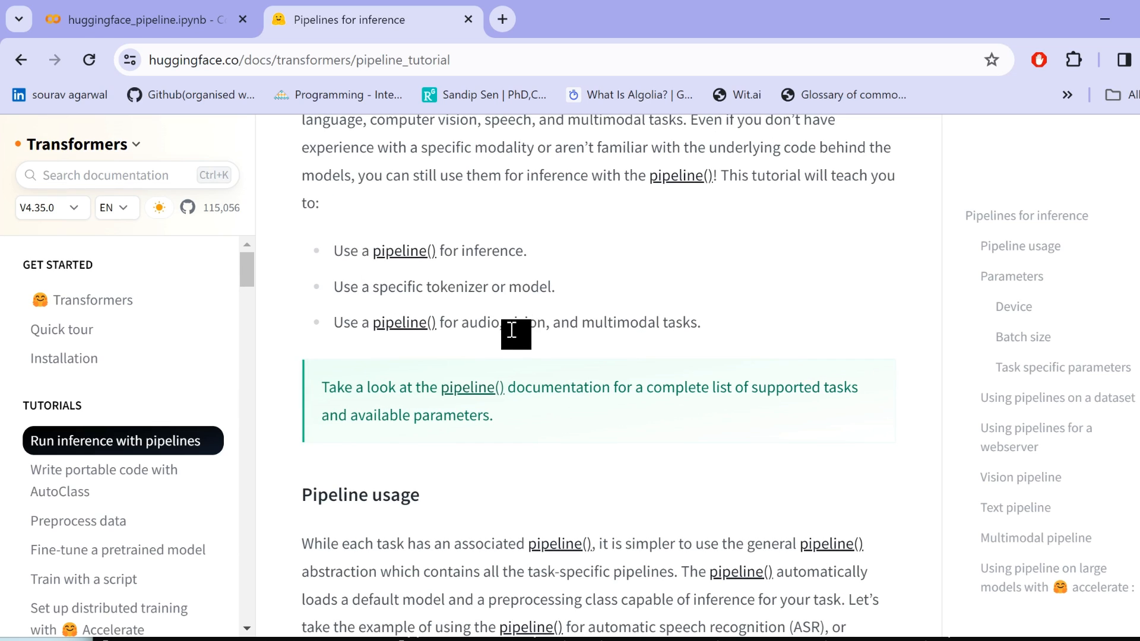
pyautogui.scroll(-3)
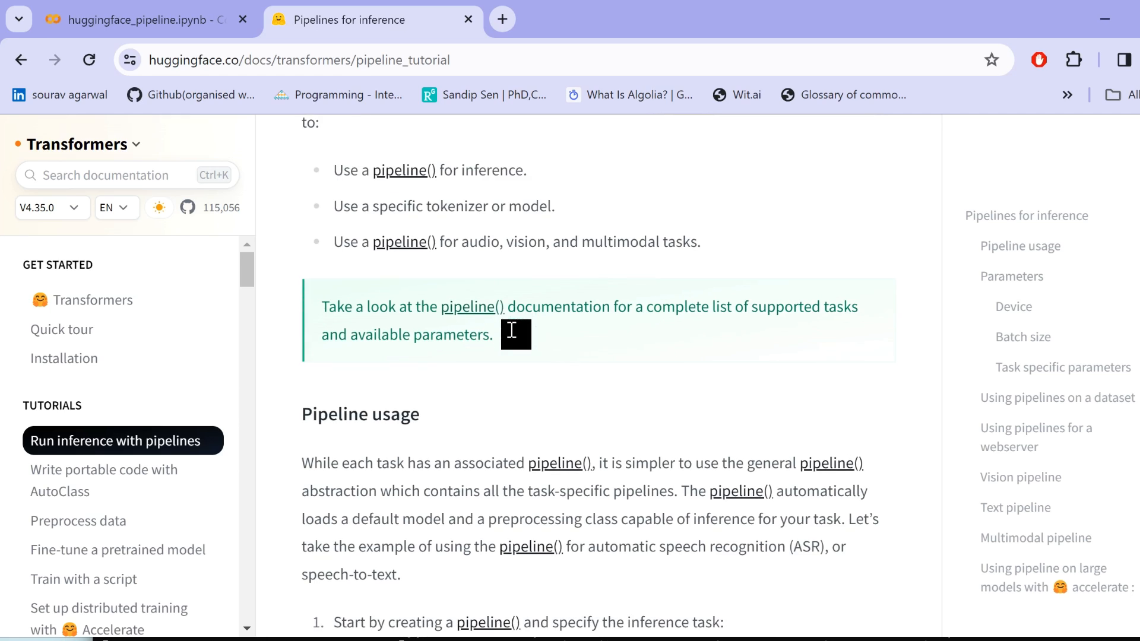
pyautogui.moveTo(606, 408)
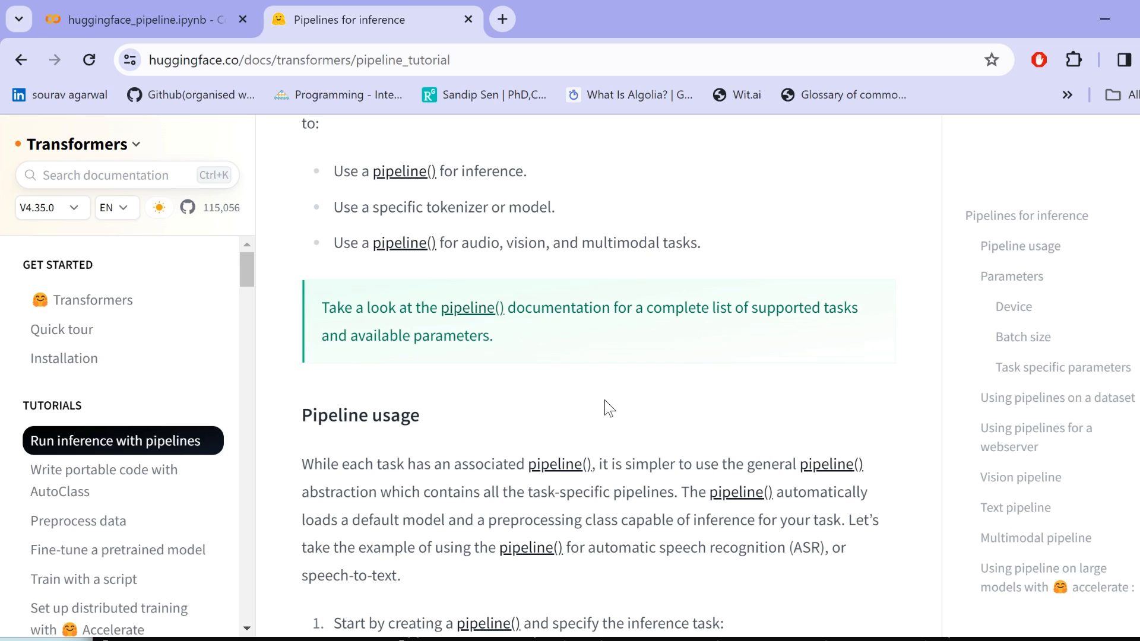
# - Scroll to the speech-recognition example and scroll its code block sideways to the transcription
pyautogui.scroll(-3)
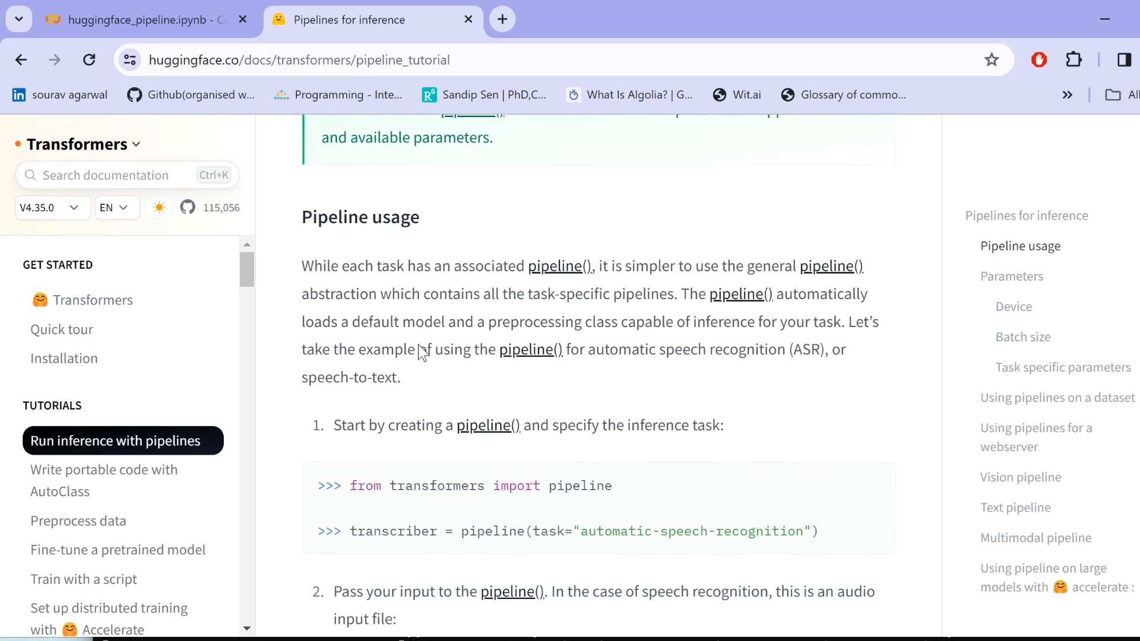
pyautogui.scroll(-3)
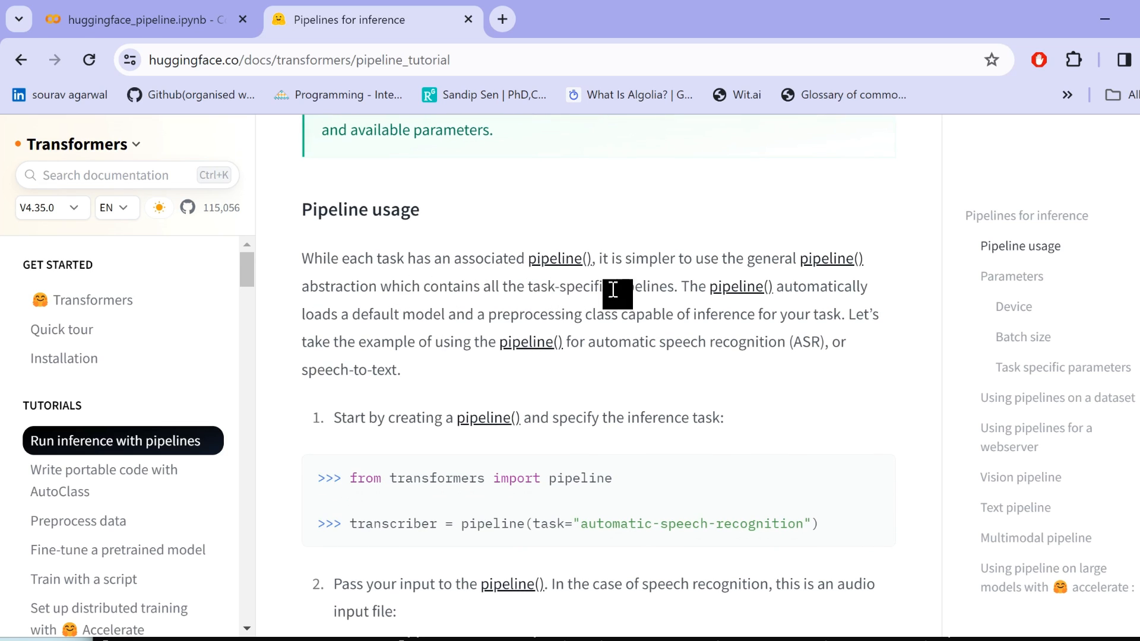
pyautogui.moveTo(800, 285)
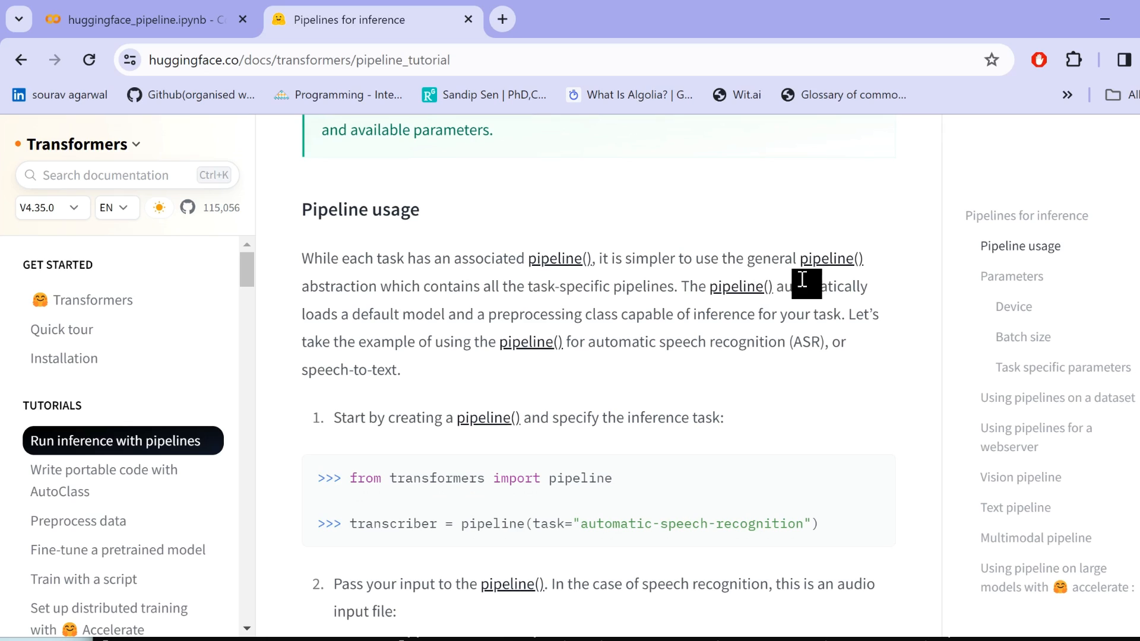
pyautogui.moveTo(580, 323)
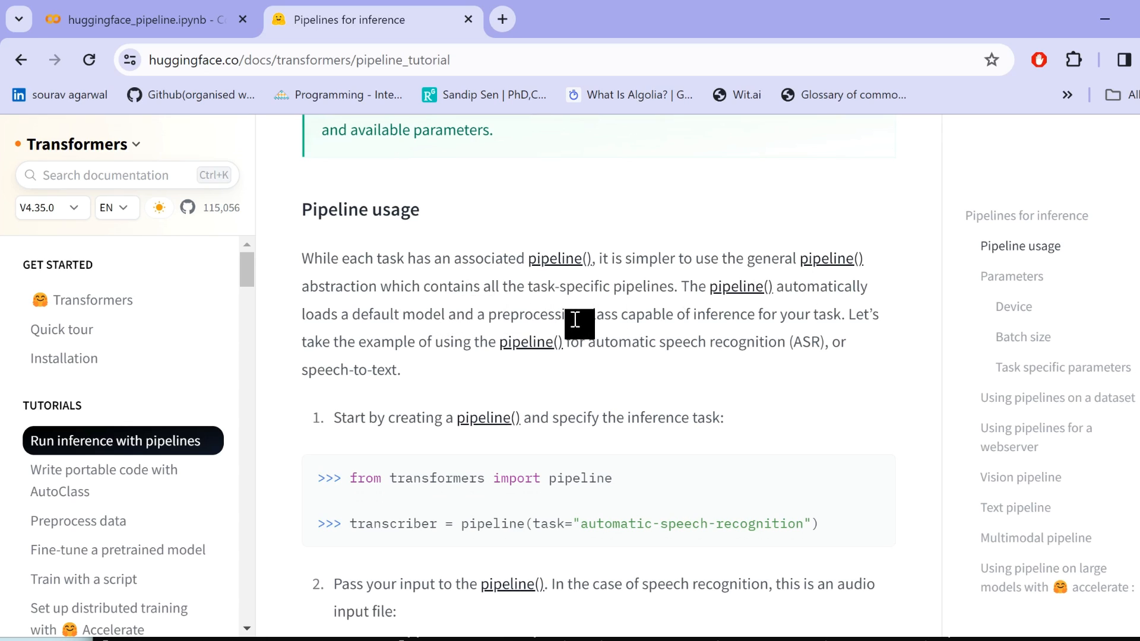
pyautogui.scroll(-3)
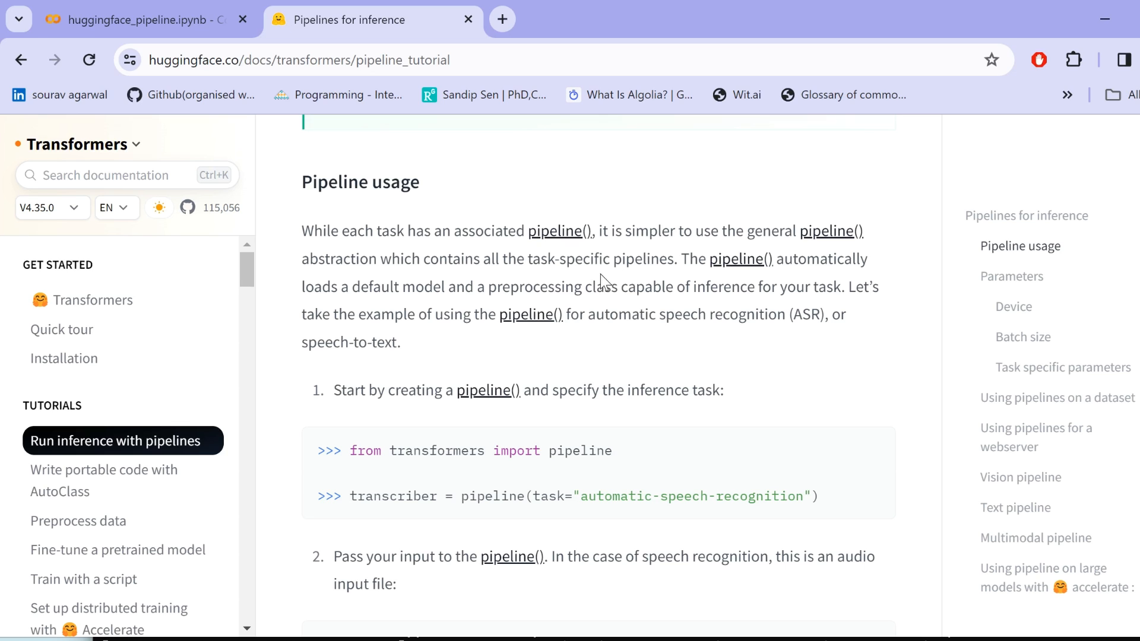
pyautogui.scroll(-3)
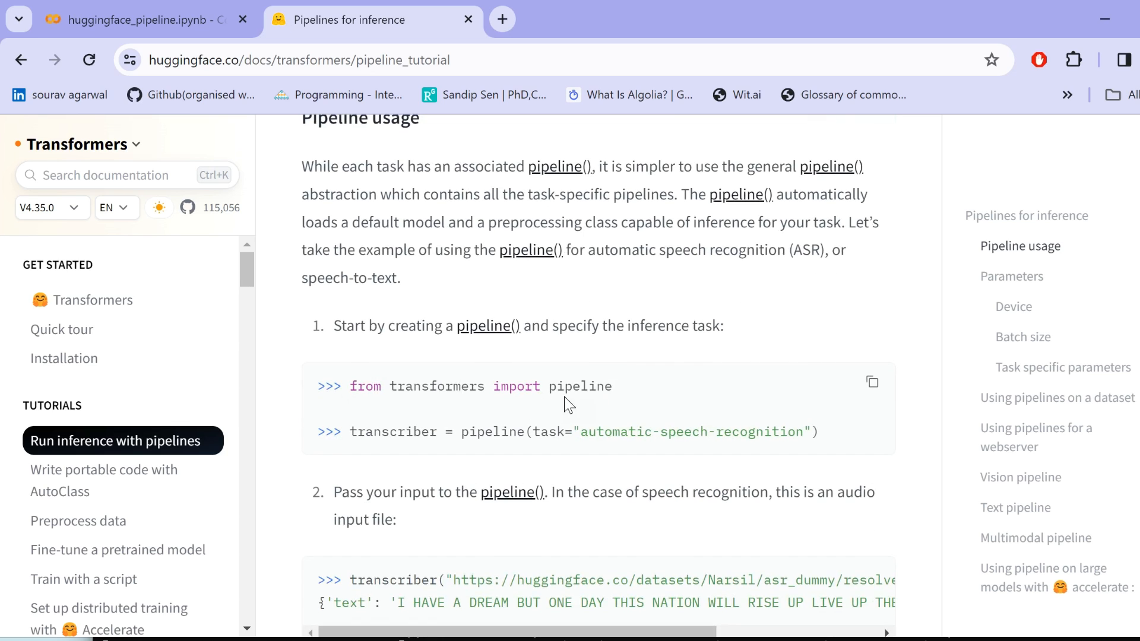
pyautogui.moveTo(524, 425)
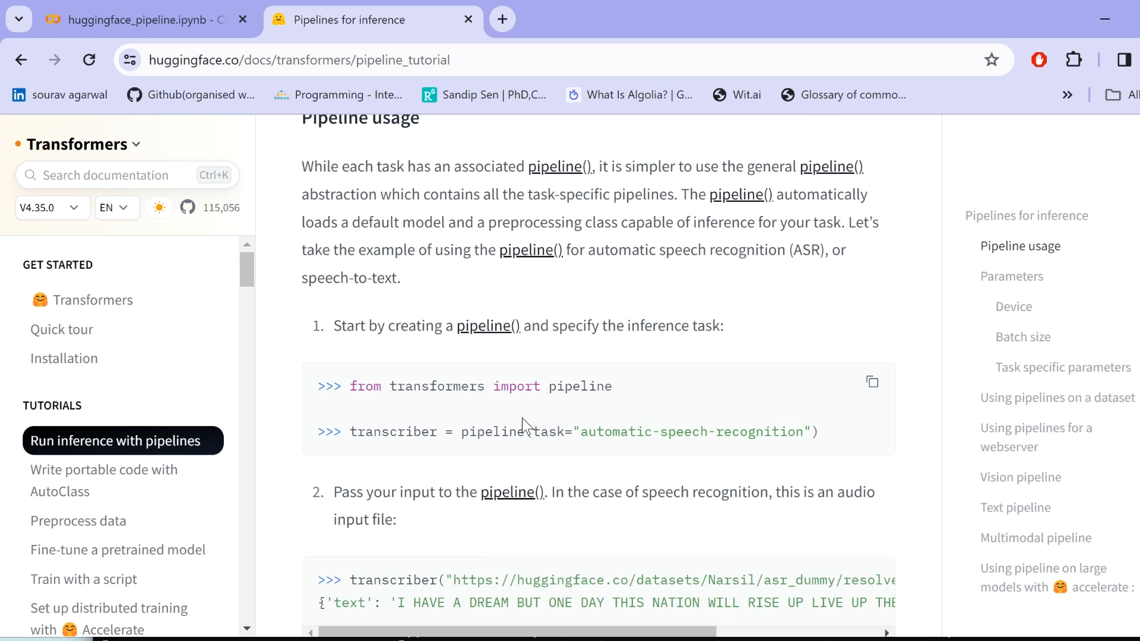
pyautogui.moveTo(627, 407)
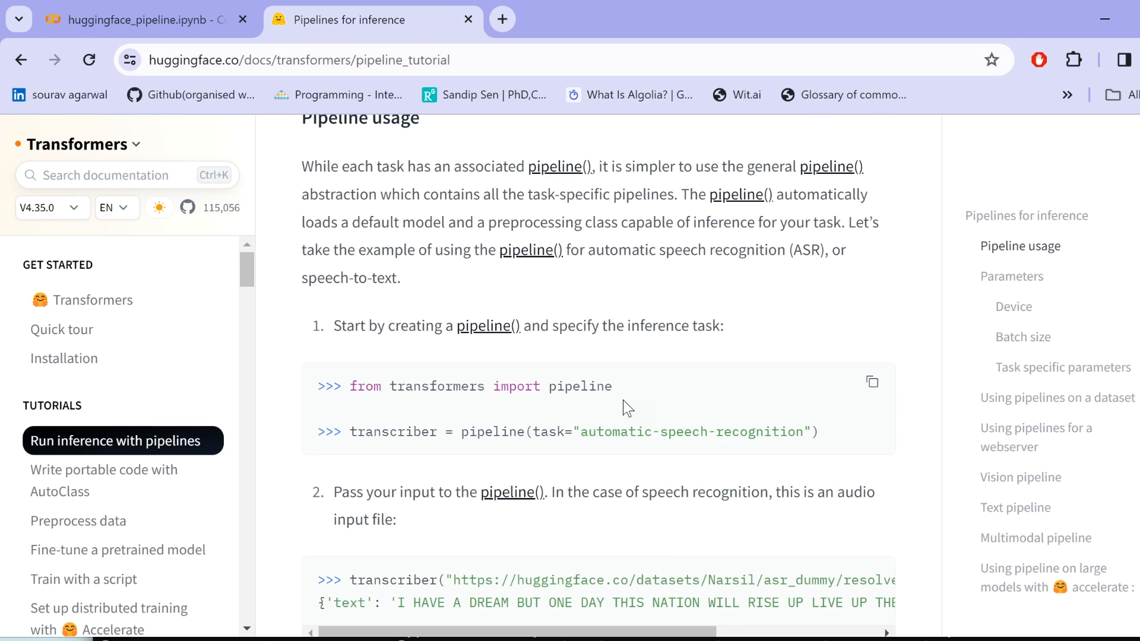
pyautogui.scroll(-3)
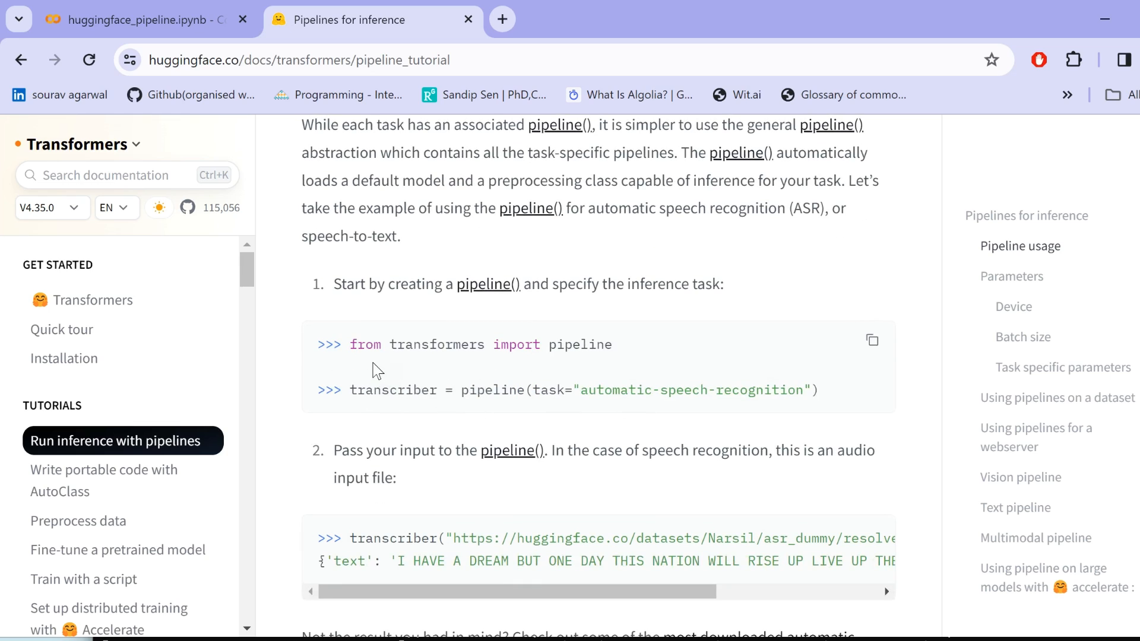
pyautogui.moveTo(411, 354)
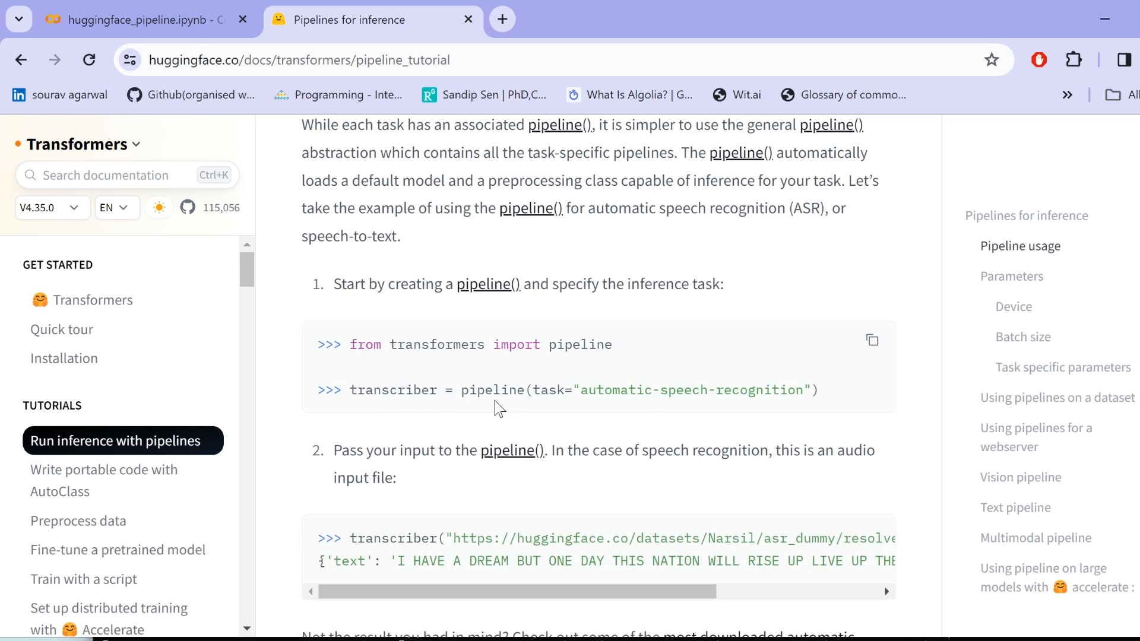
pyautogui.moveTo(694, 421)
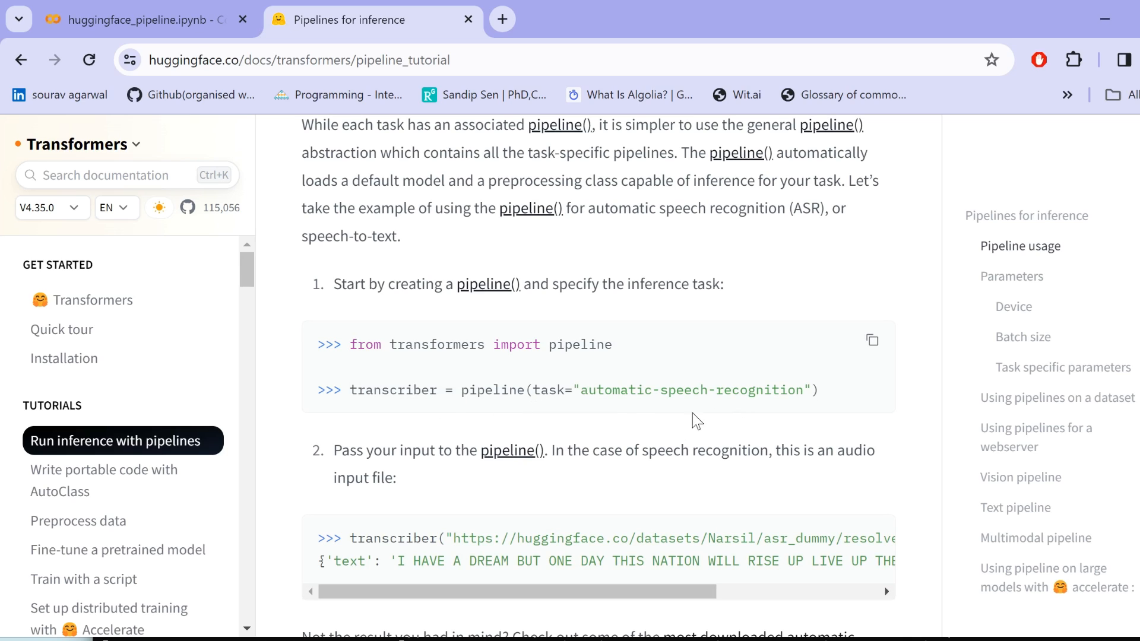
pyautogui.moveTo(684, 415)
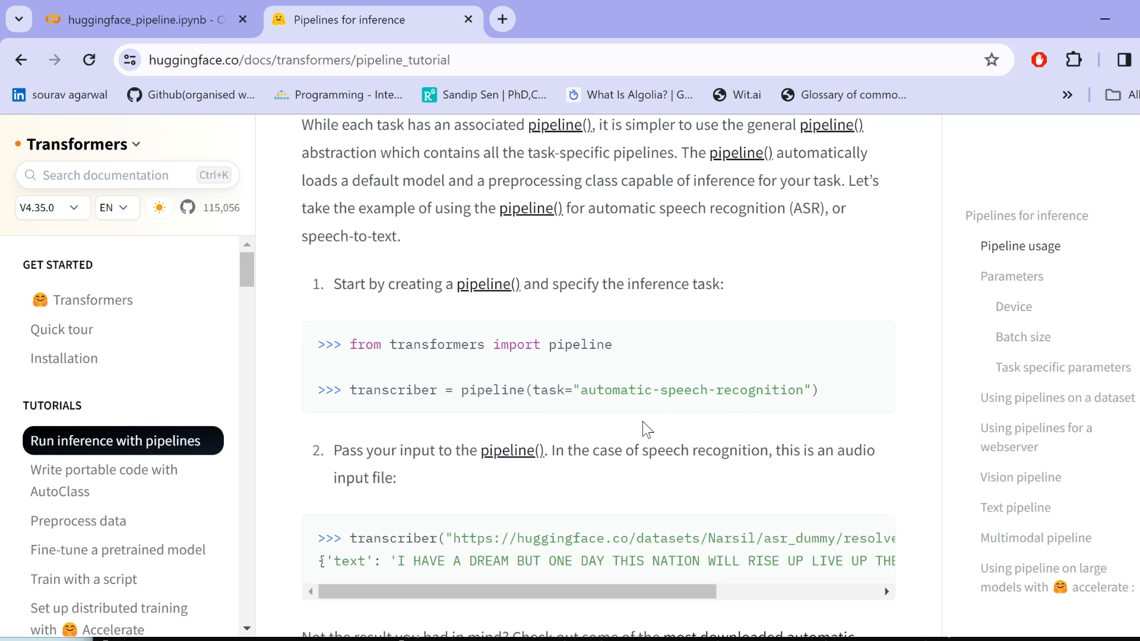
pyautogui.moveTo(638, 425)
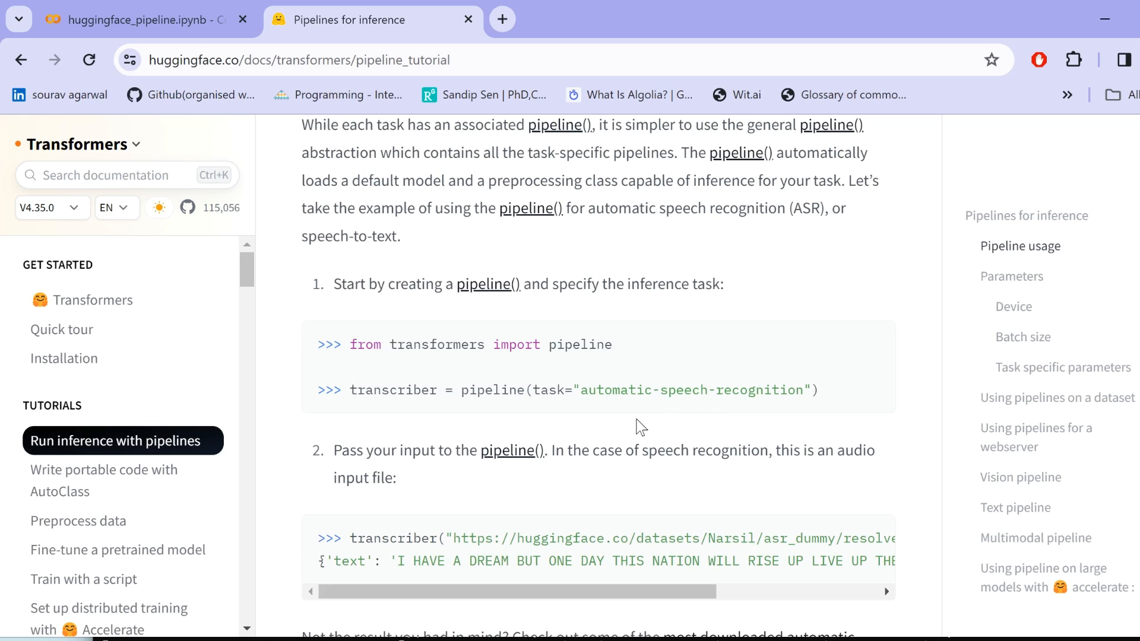
pyautogui.moveTo(662, 430)
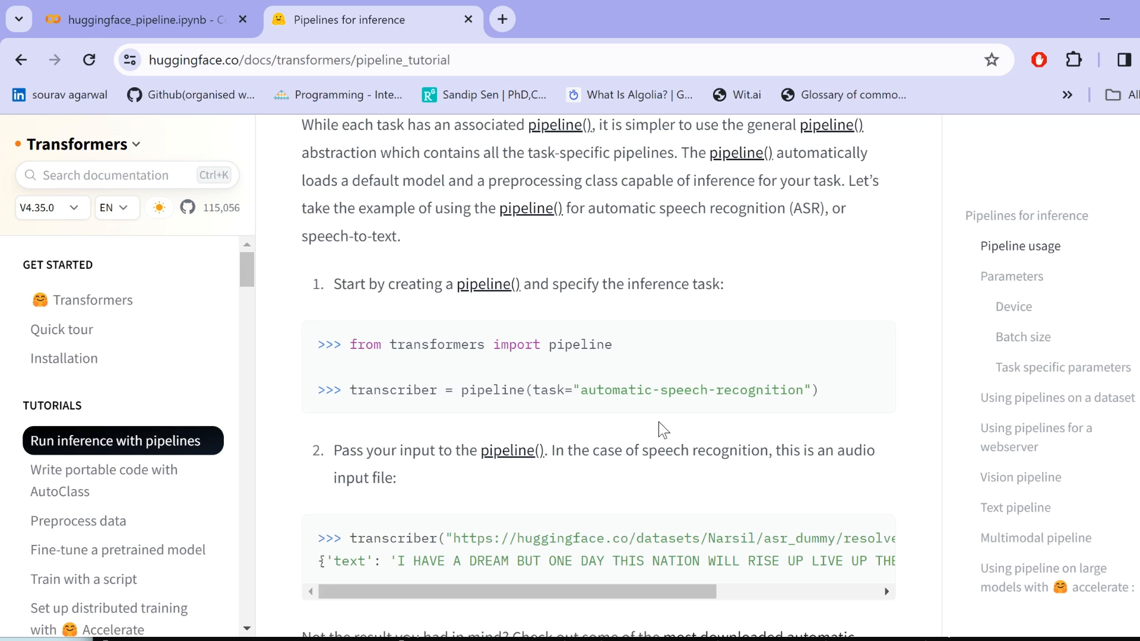
pyautogui.scroll(-3)
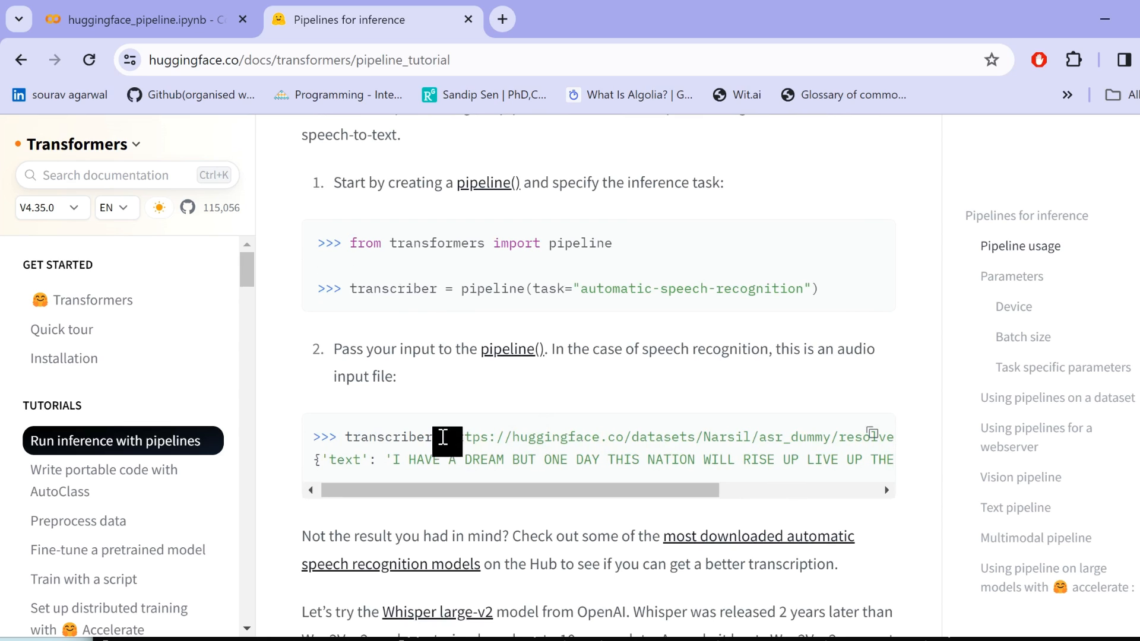
pyautogui.moveTo(447, 437); pyautogui.dragTo(684, 437)
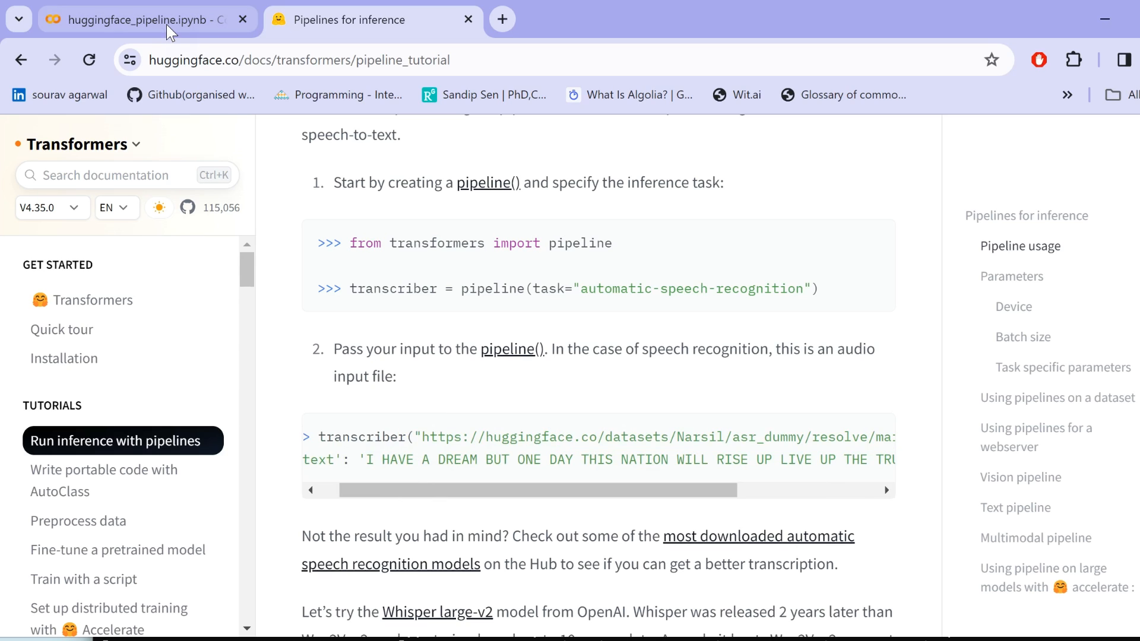
# - Return to the huggingface_pipeline notebook tab and connect it to the T4 GPU runtime
pyautogui.click(138, 20)
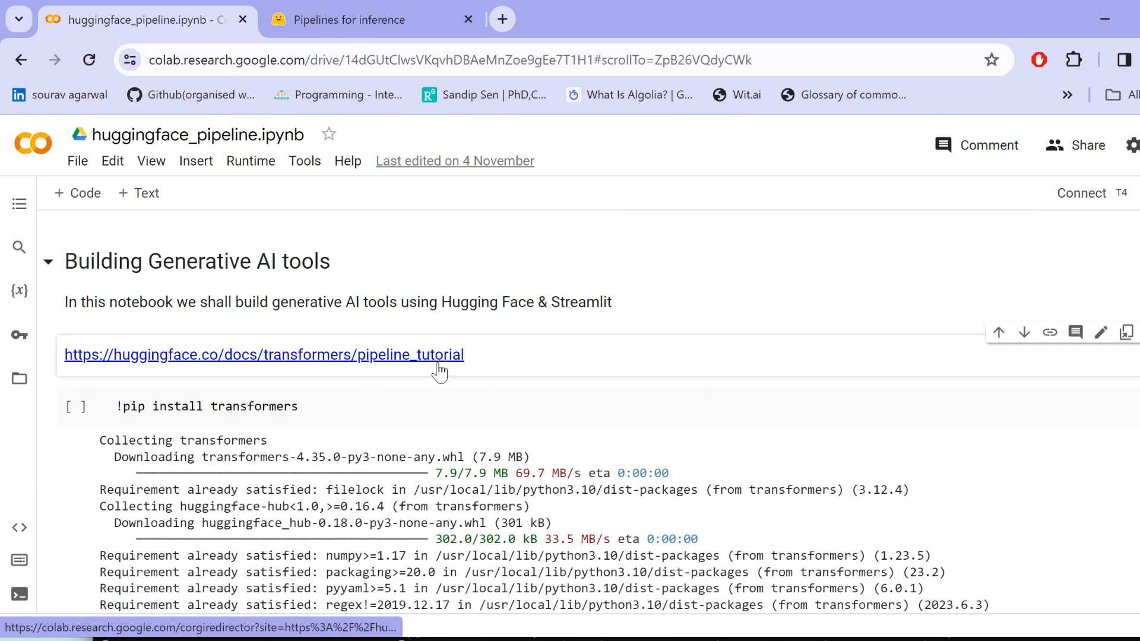
pyautogui.scroll(-3)
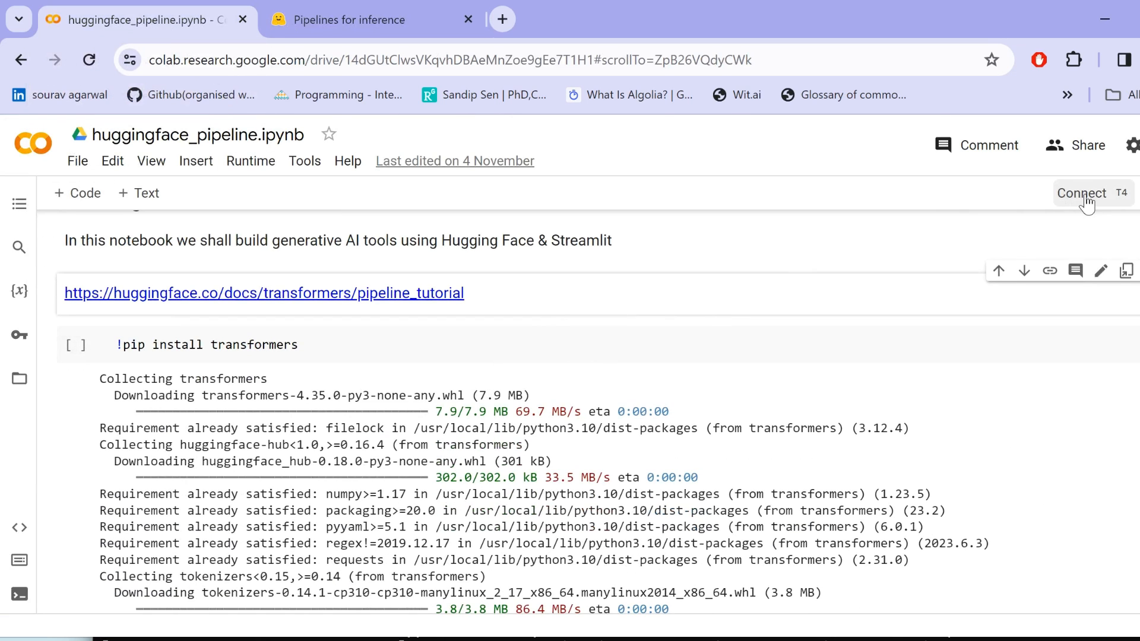
pyautogui.click(1082, 192)
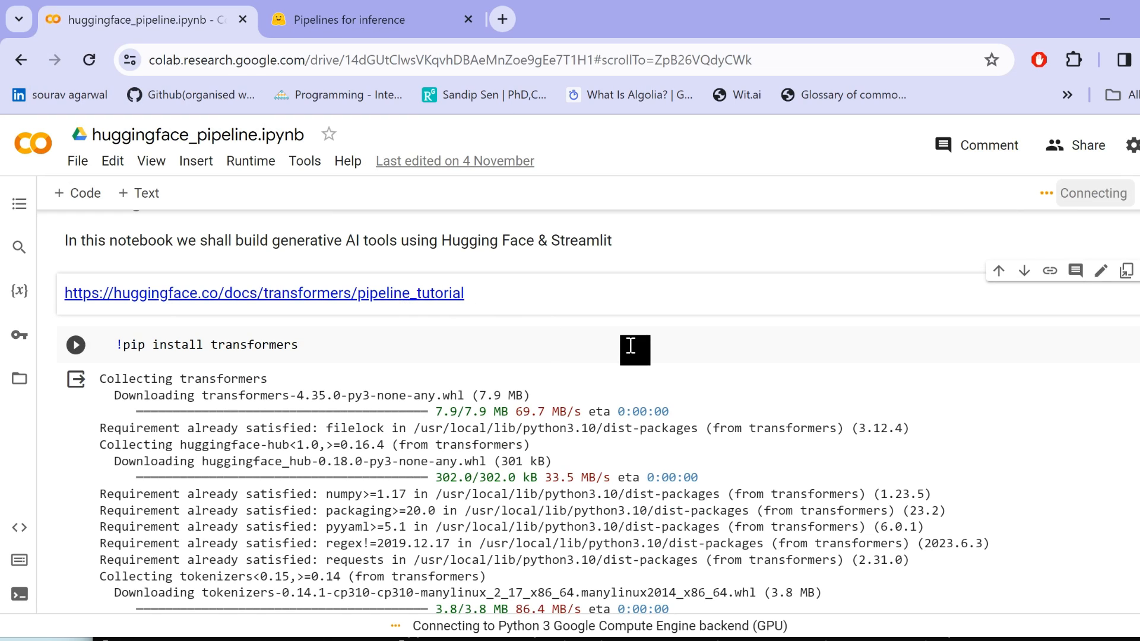
pyautogui.moveTo(415, 342)
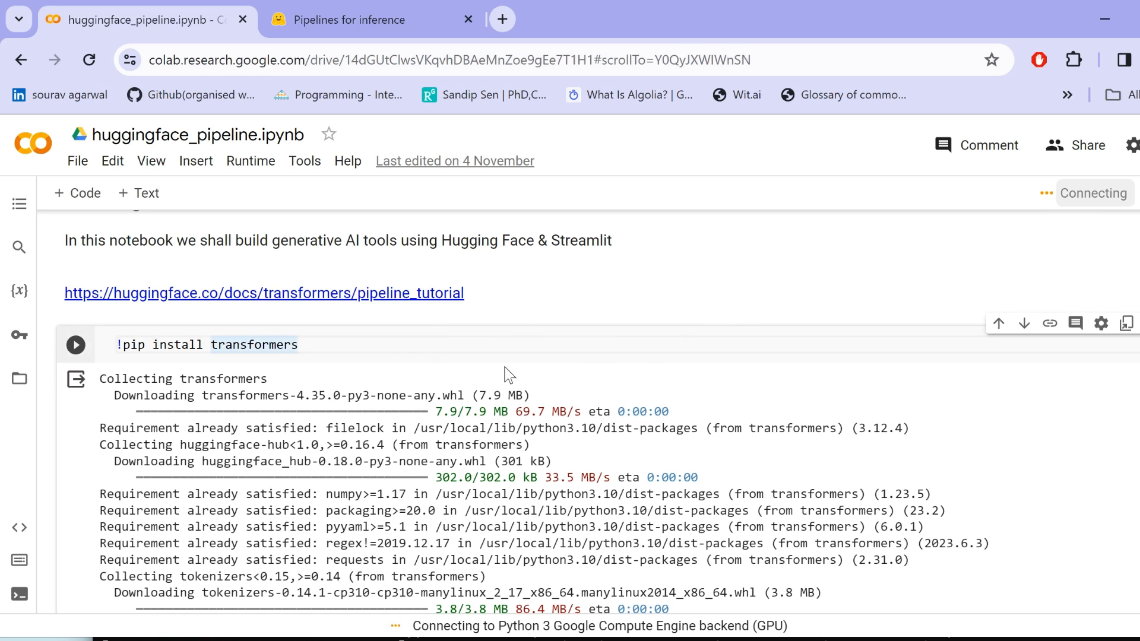
pyautogui.moveTo(466, 347)
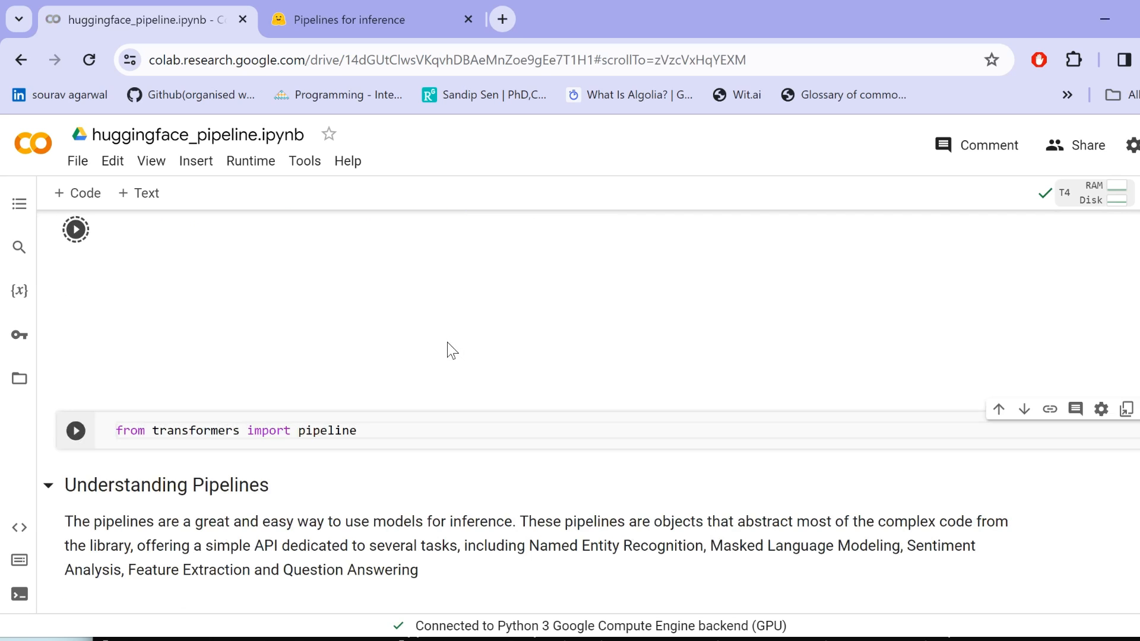
# - Run the 'from transformers import pipeline' cell and scroll down to the following cells
pyautogui.click(75, 431)
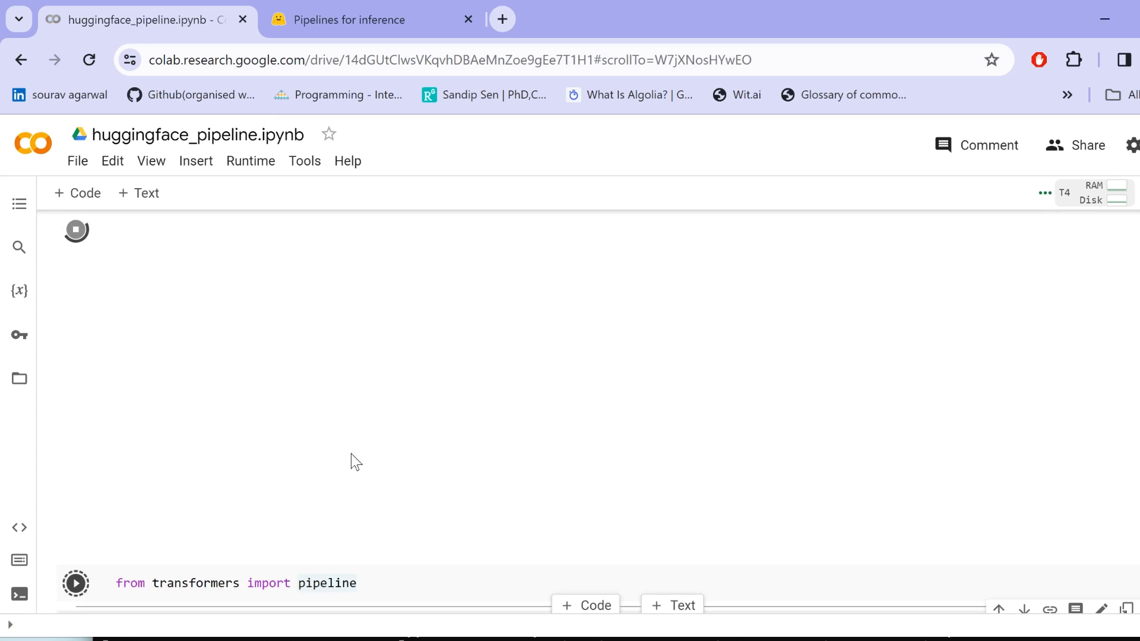
pyautogui.scroll(-3)
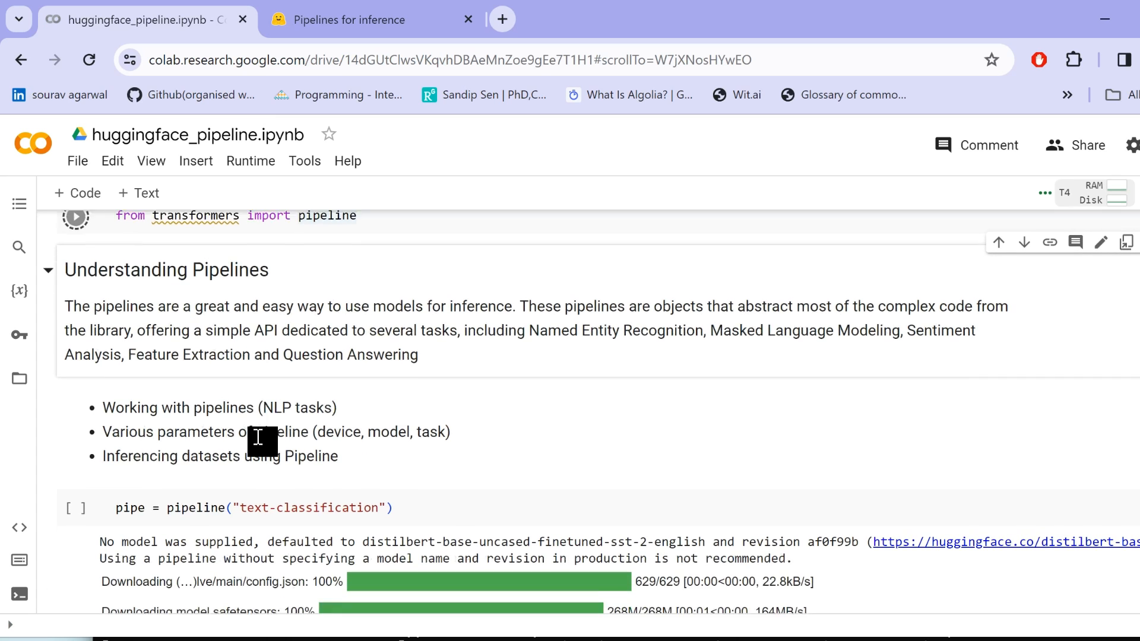
pyautogui.scroll(-3)
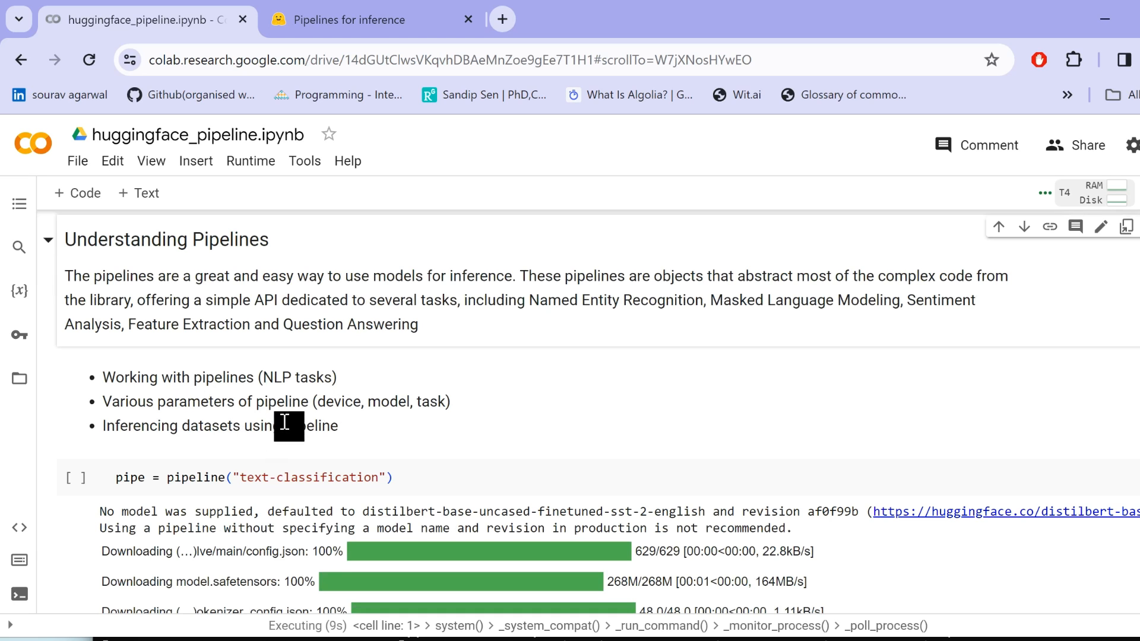
pyautogui.scroll(-3)
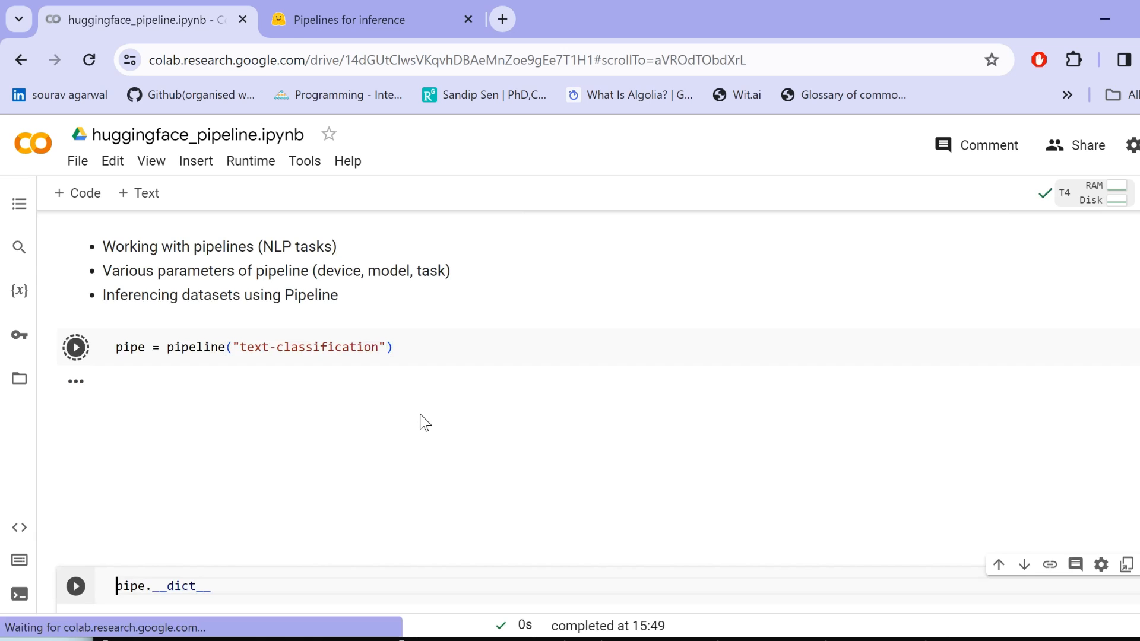
# - Run pipe.__dict__ and scroll through the DistilBERT SST-2 model and tokenizer attributes
pyautogui.click(75, 586)
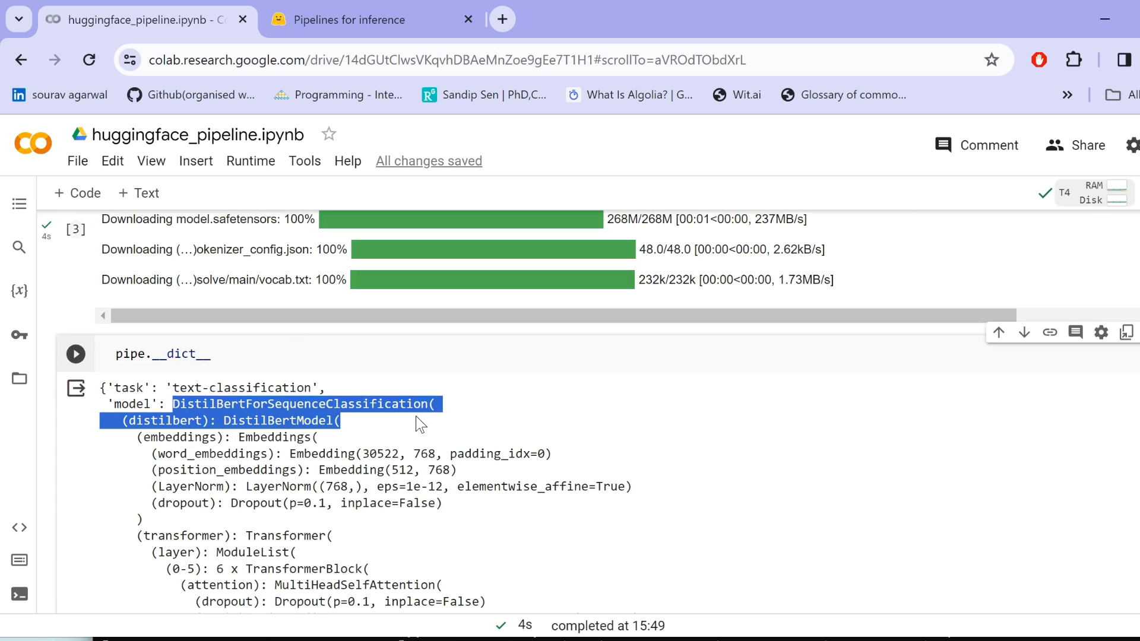
pyautogui.scroll(-3)
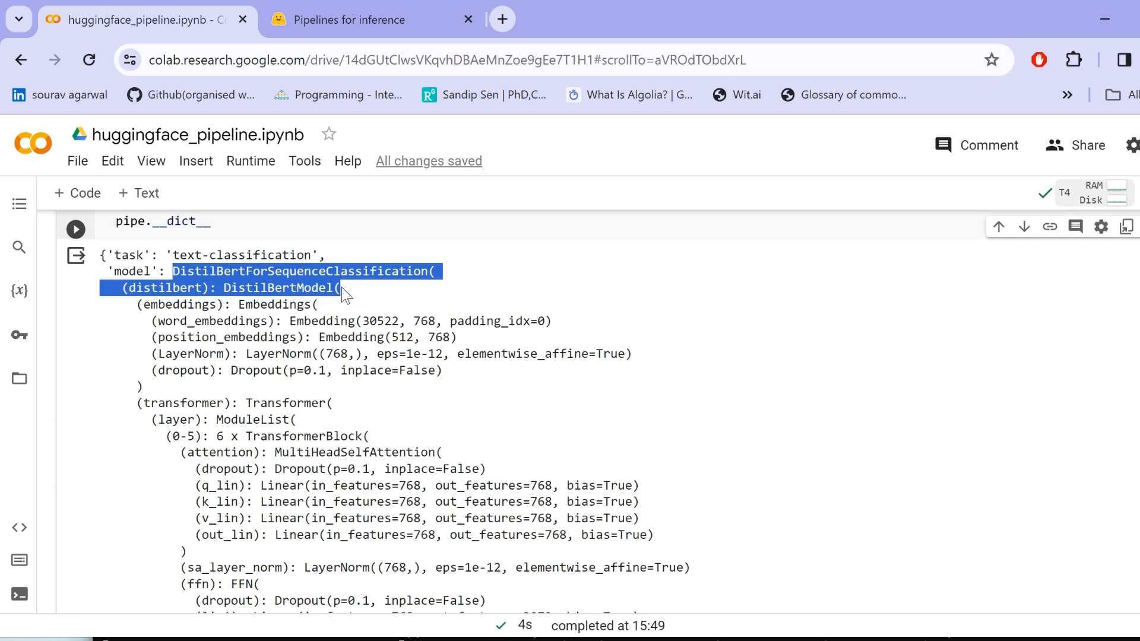
pyautogui.scroll(-3)
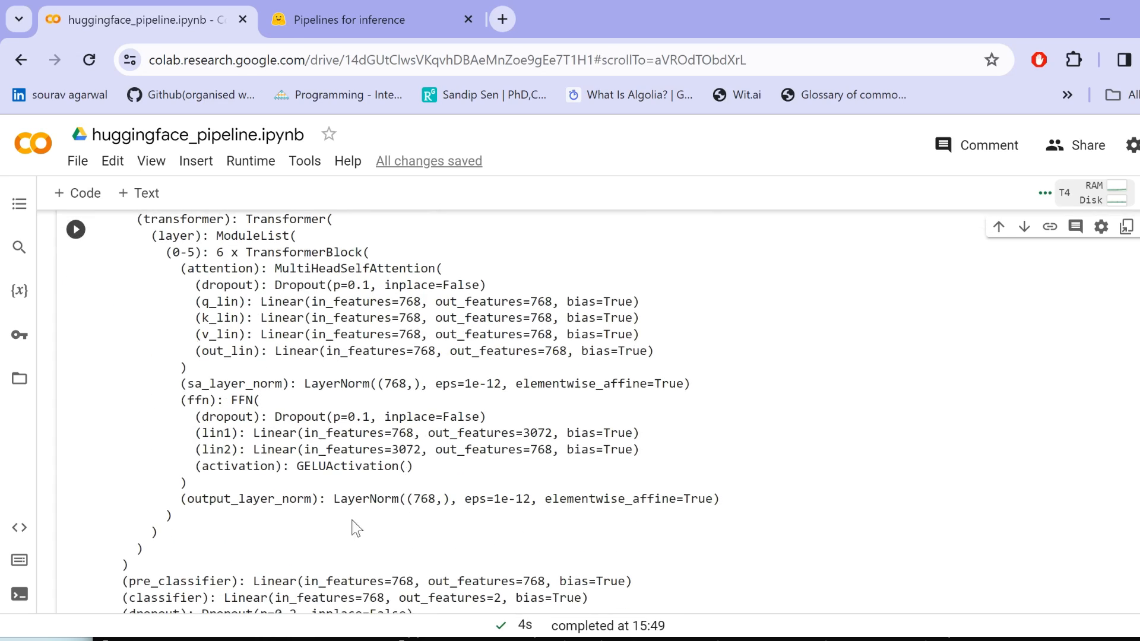
pyautogui.scroll(-3)
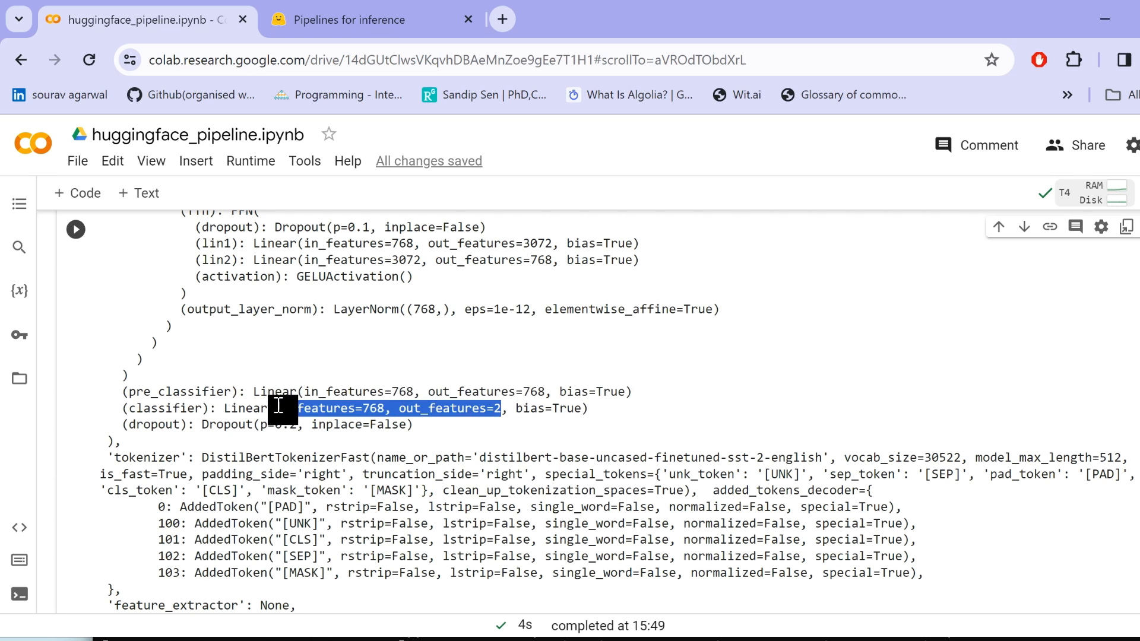
pyautogui.scroll(-3)
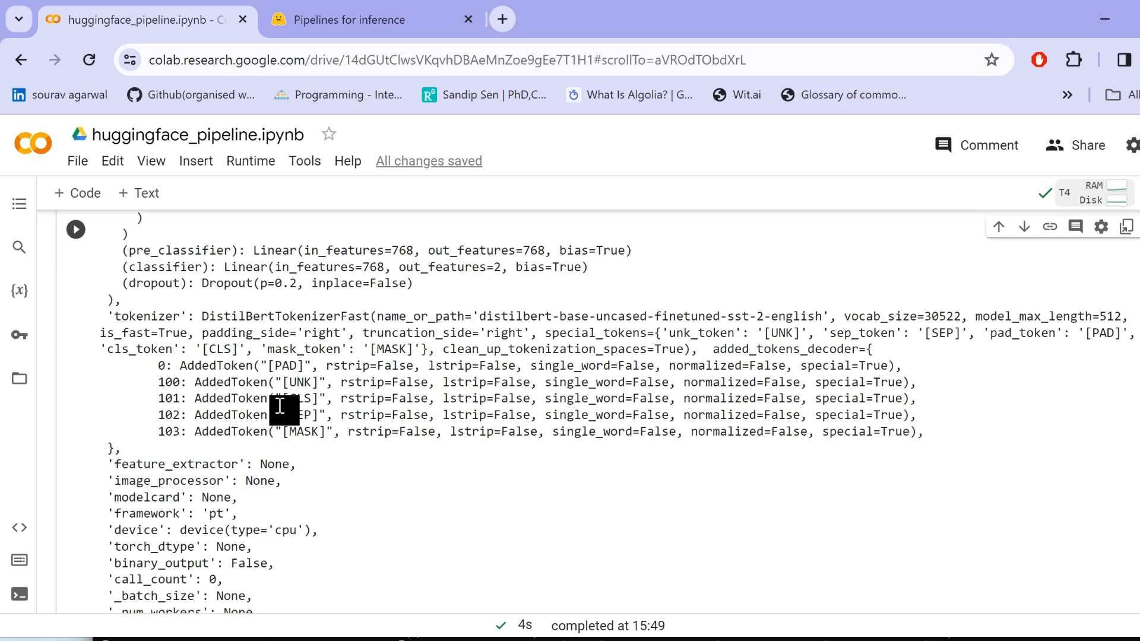
pyautogui.scroll(-3)
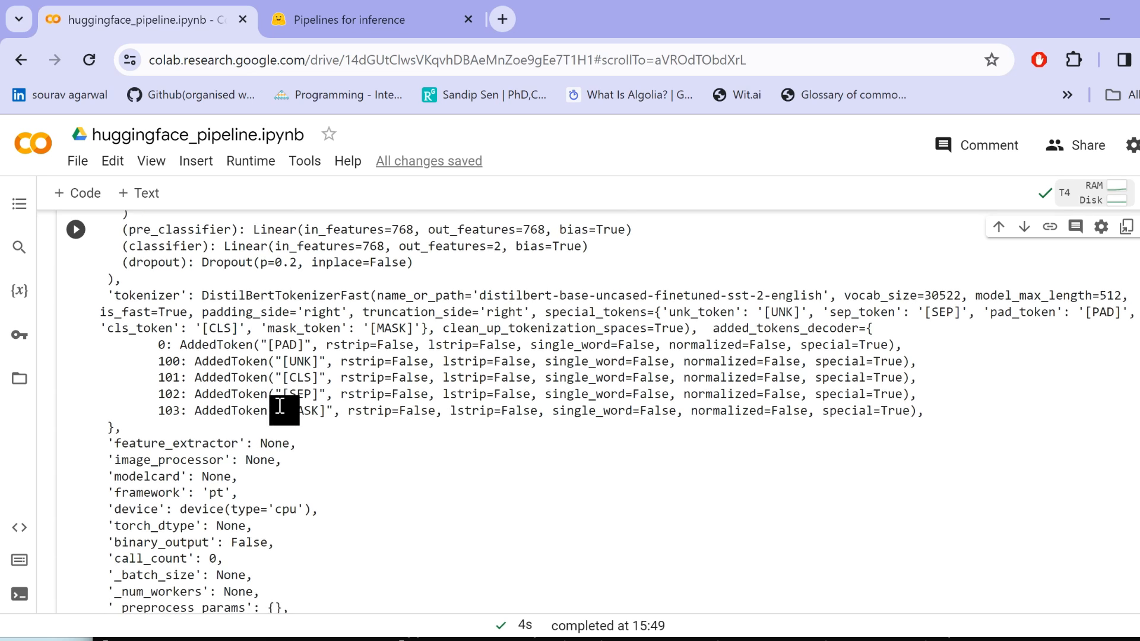
pyautogui.scroll(-3)
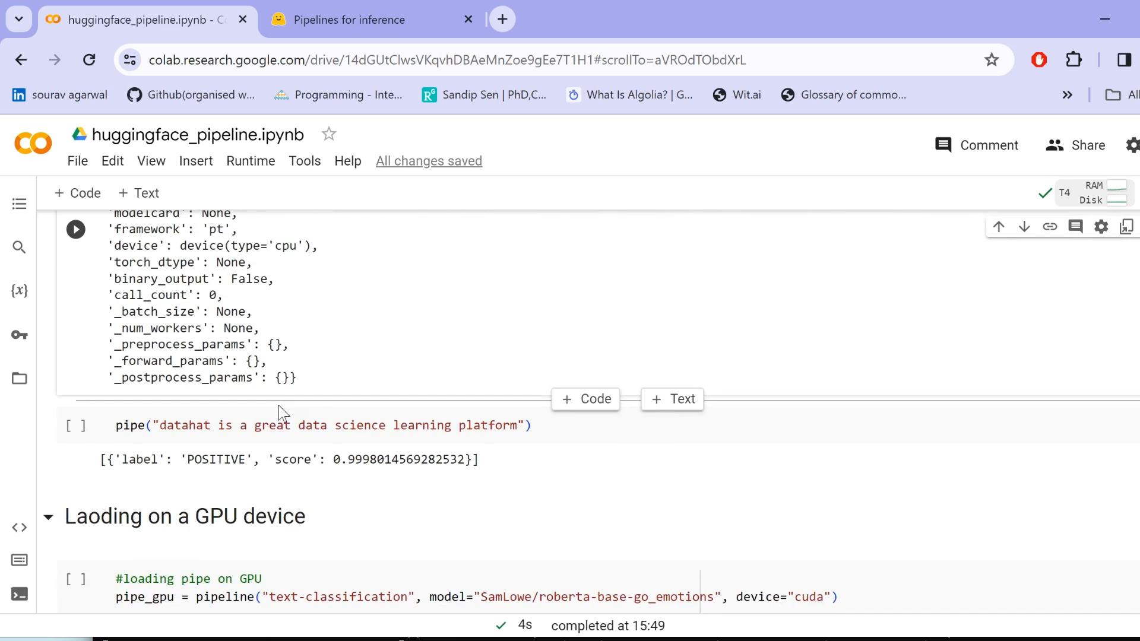
# - Classify the datahat sentence as POSITIVE, then run the GPU roberta-base-go_emotions loading cell
pyautogui.click(276, 426)
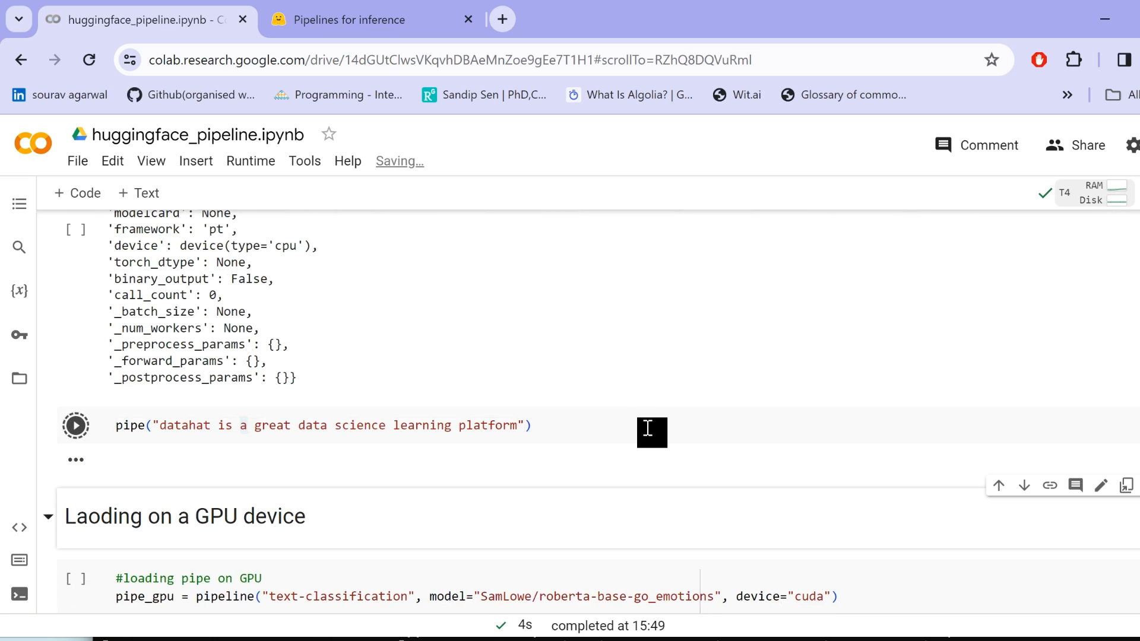
pyautogui.click(76, 425)
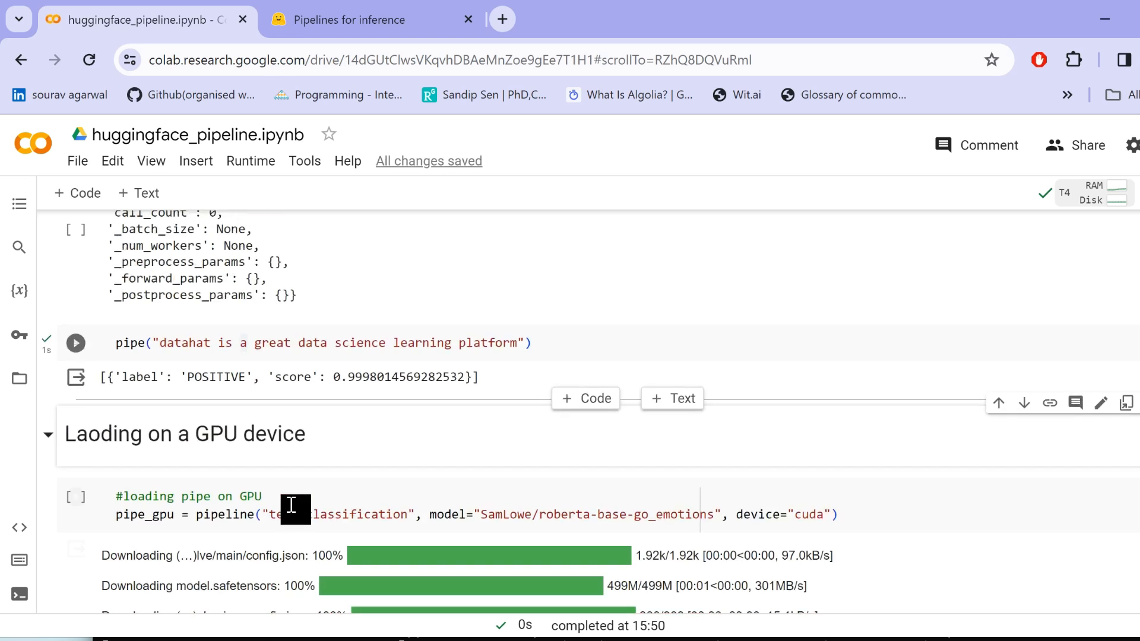
pyautogui.scroll(-3)
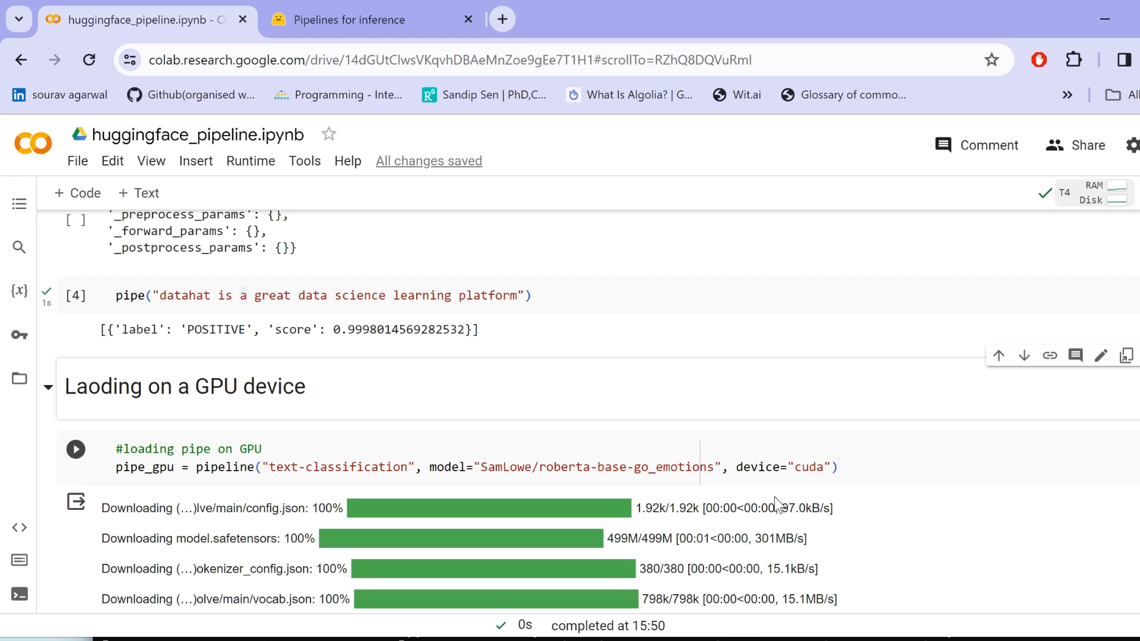
# - Click the device argument in the GPU cell and scroll through the model downloads
pyautogui.click(758, 467)
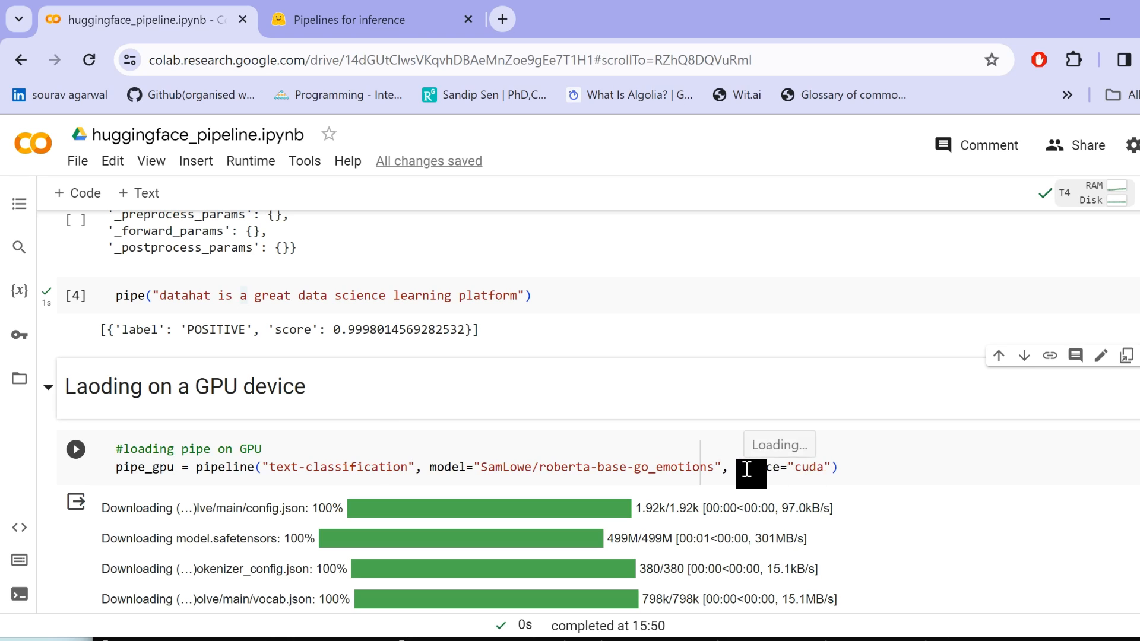
pyautogui.moveTo(882, 495)
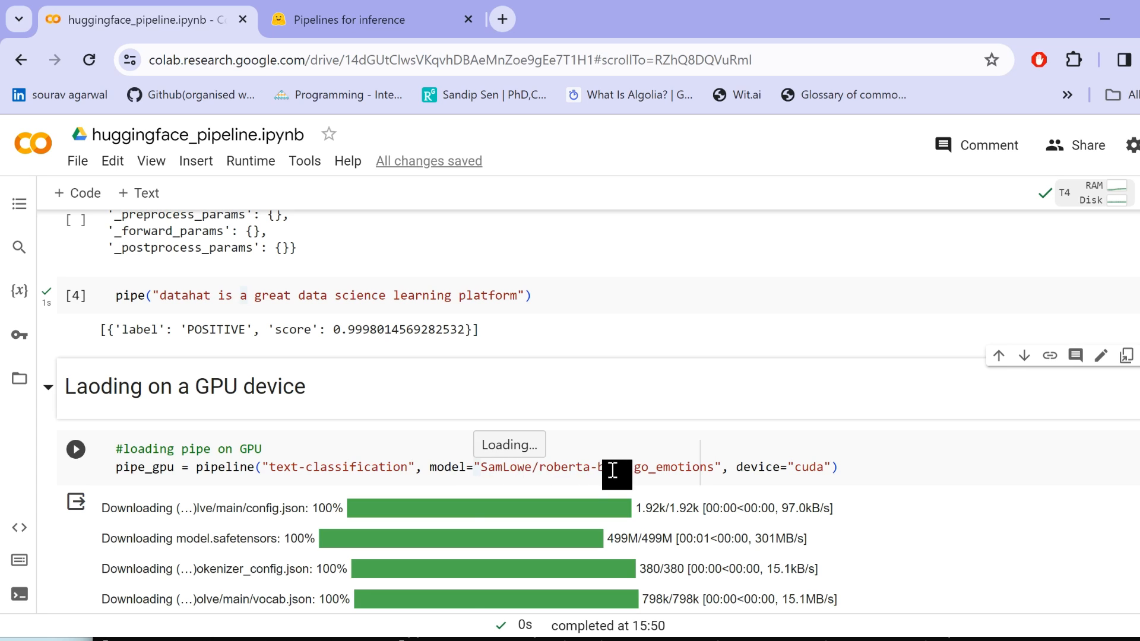
pyautogui.scroll(-3)
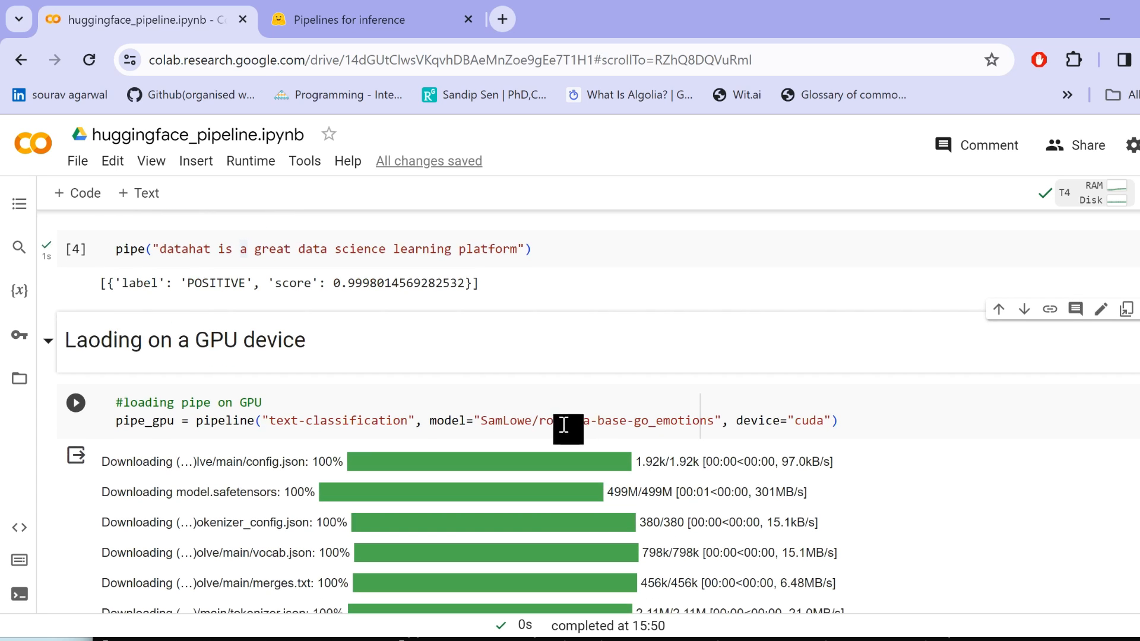
pyautogui.scroll(-3)
pyautogui.write('huggi')
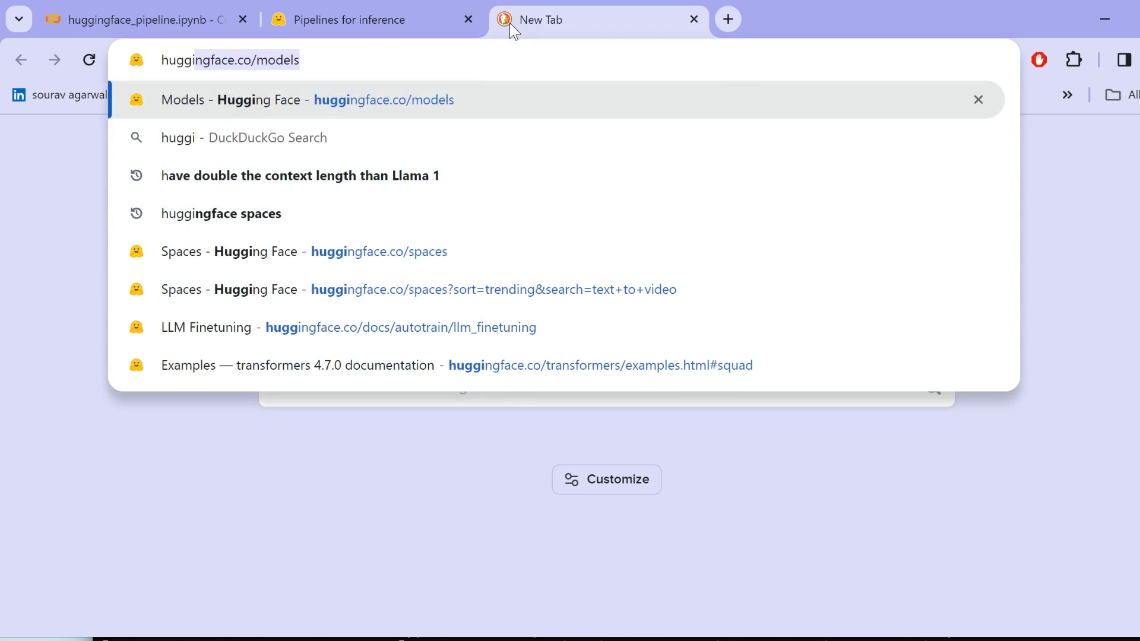
# - Find and read the SamLowe/roberta-base-go_emotions model card, then return to Colab
pyautogui.click(306, 100)
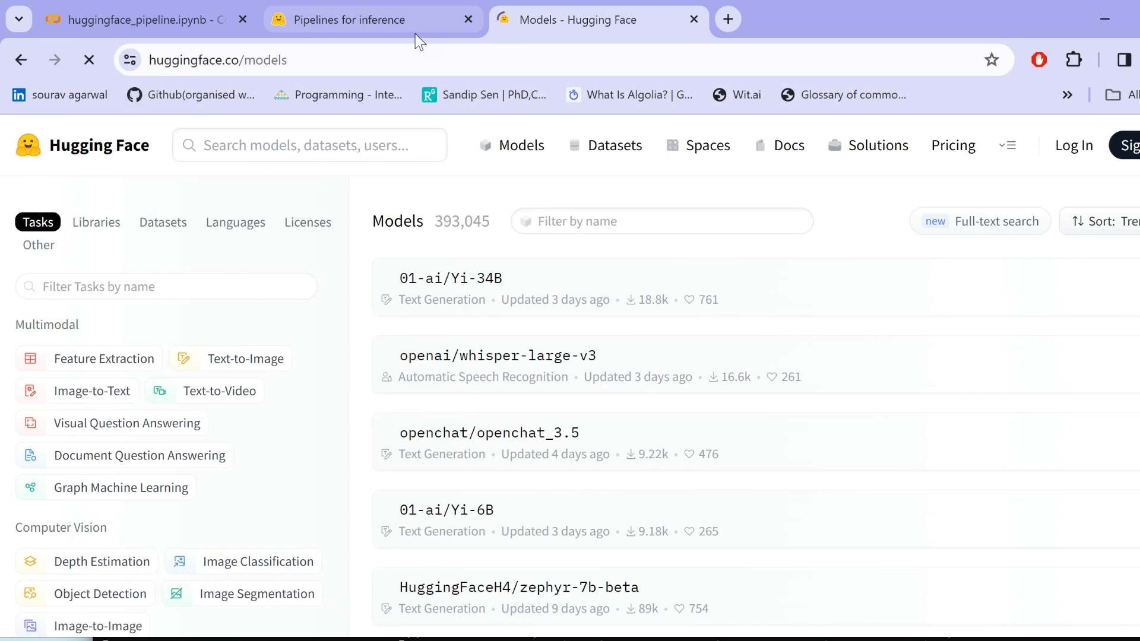
pyautogui.write('roberta')
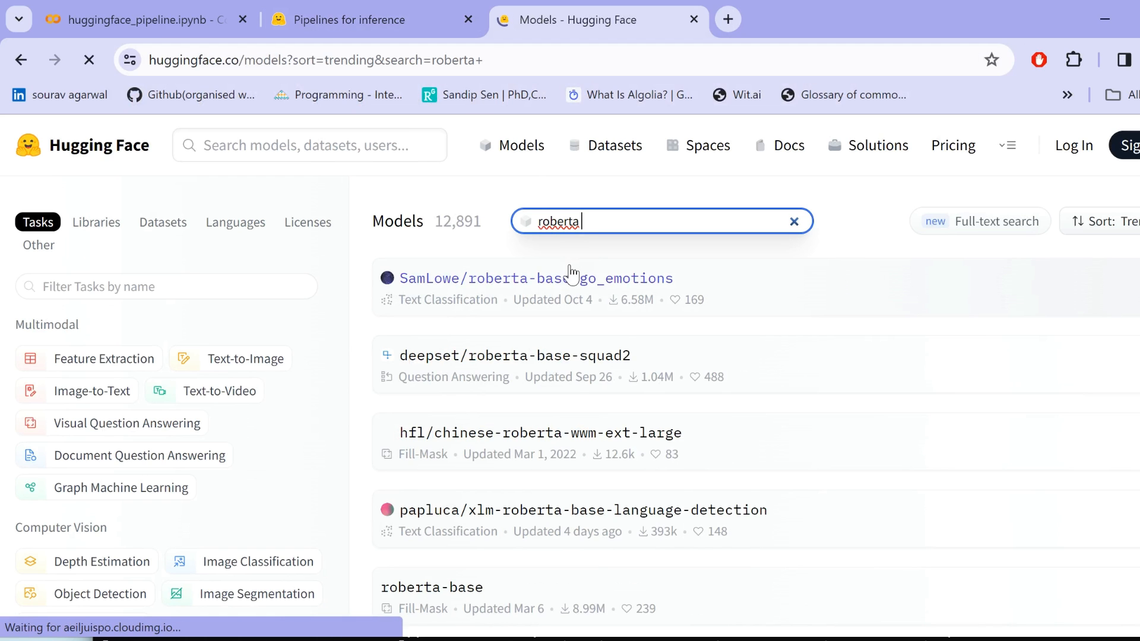
pyautogui.click(535, 278)
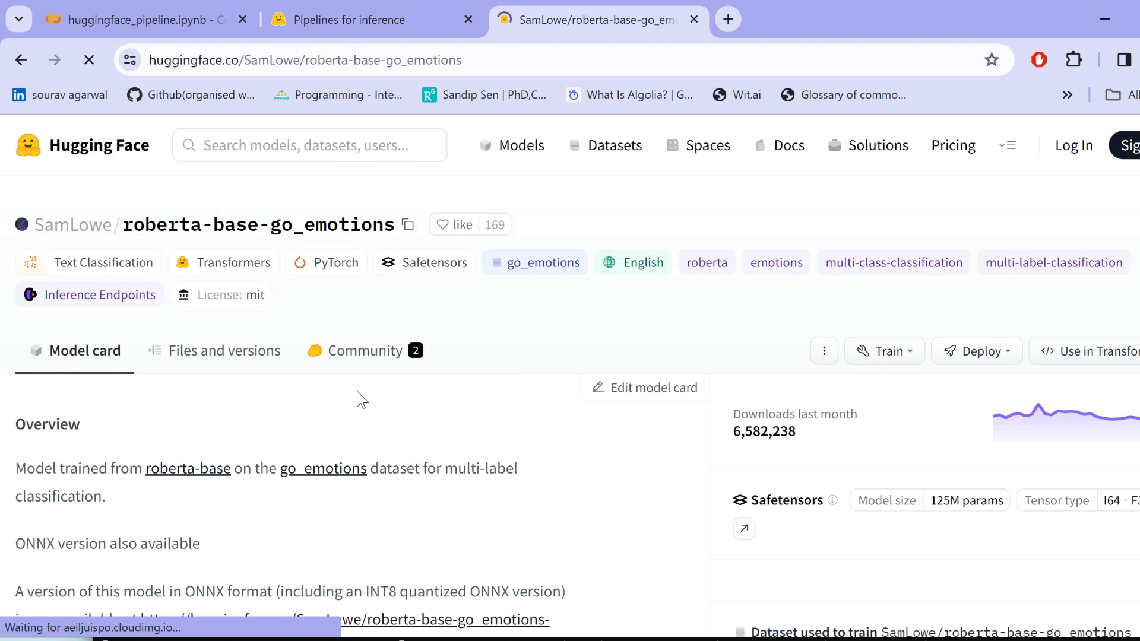
pyautogui.scroll(-3)
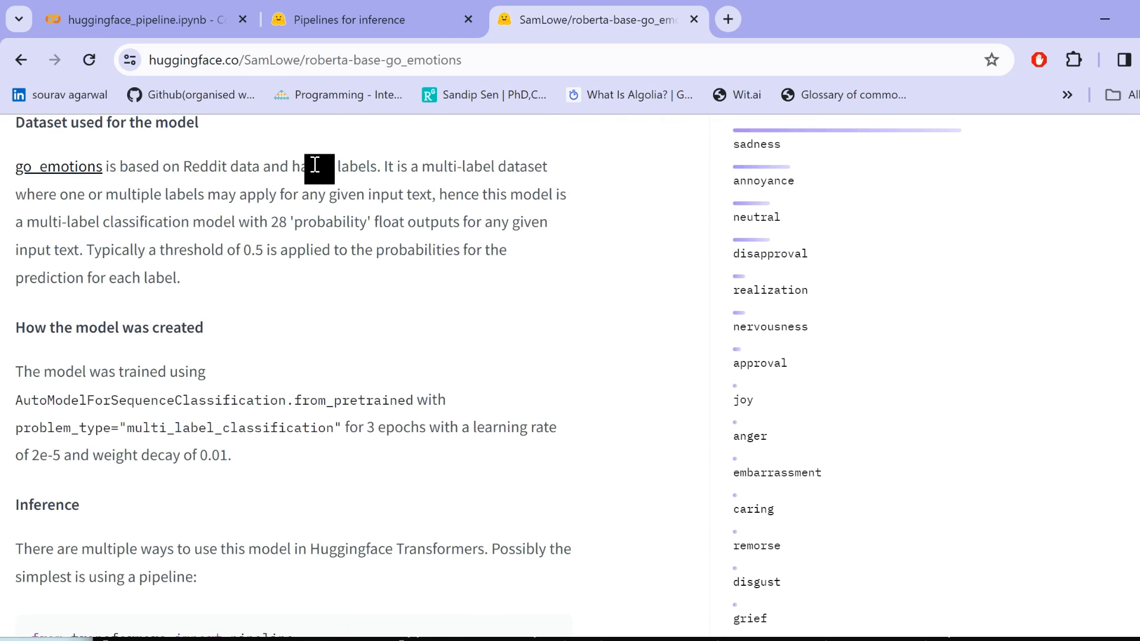
pyautogui.scroll(-3)
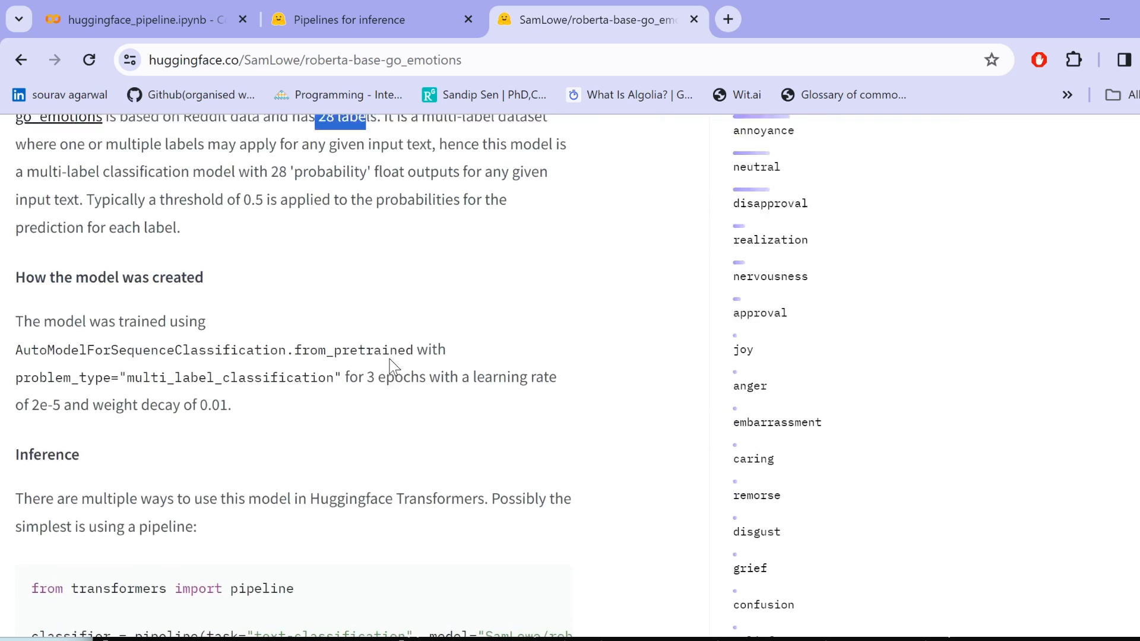
pyautogui.scroll(-3)
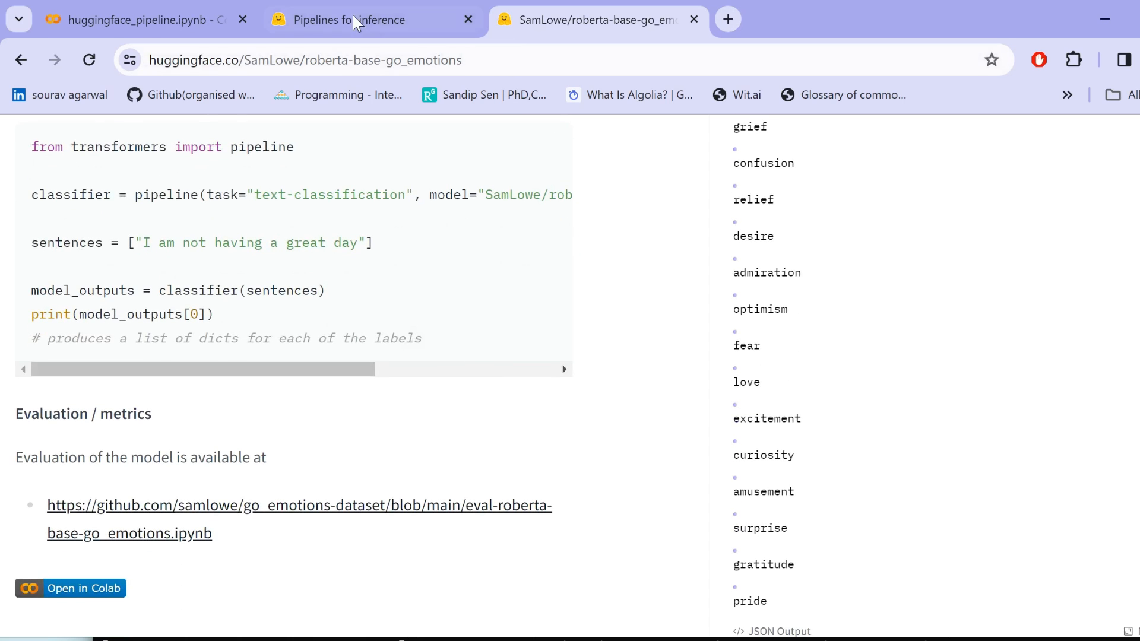
pyautogui.click(138, 20)
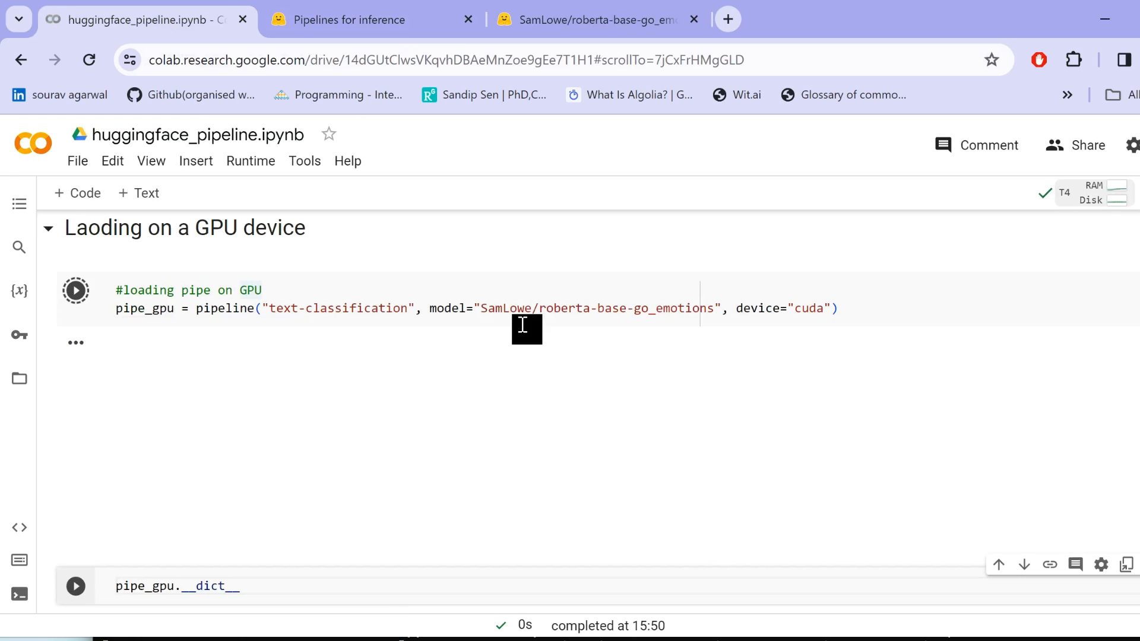
# - Run pipe_gpu on "I am having a great day" and confirm the joy label, score 0.76
pyautogui.click(75, 290)
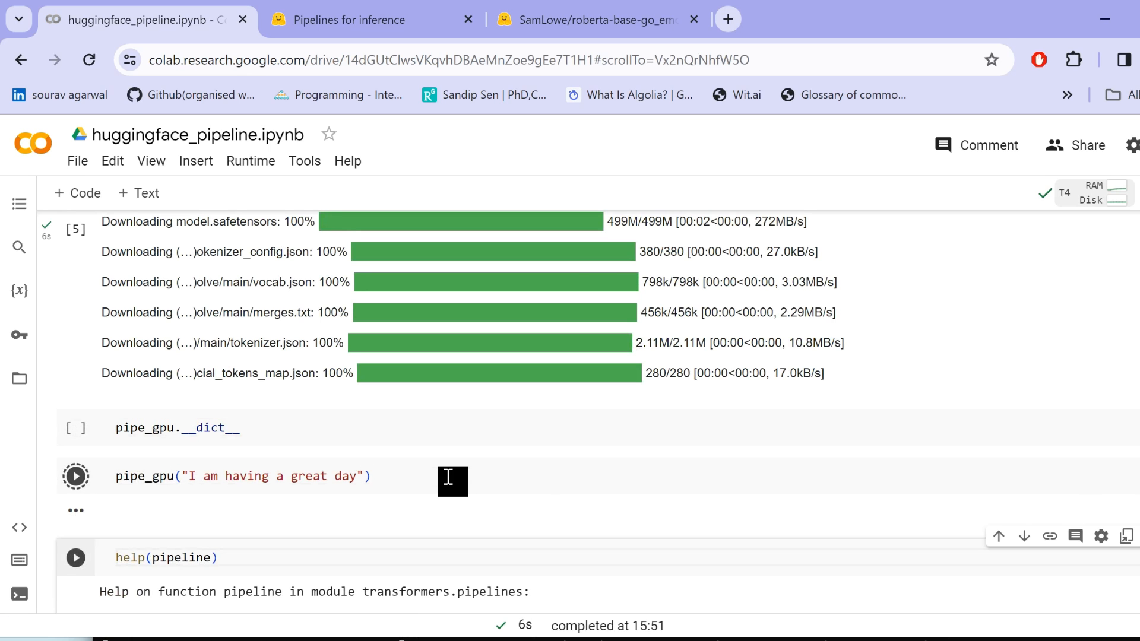
pyautogui.click(75, 477)
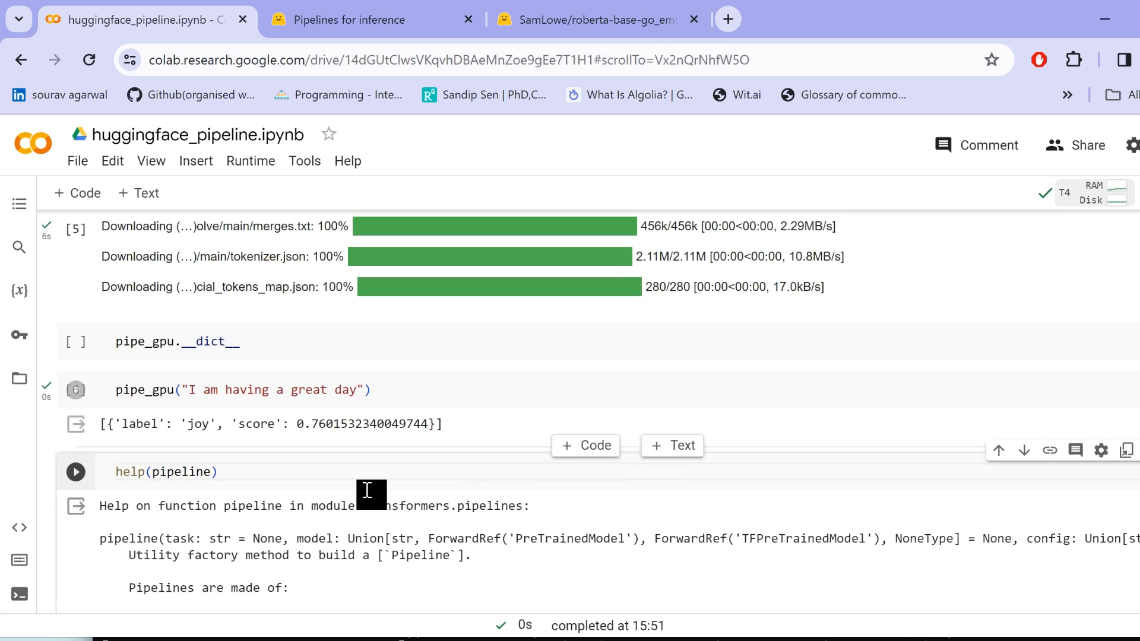
pyautogui.scroll(-3)
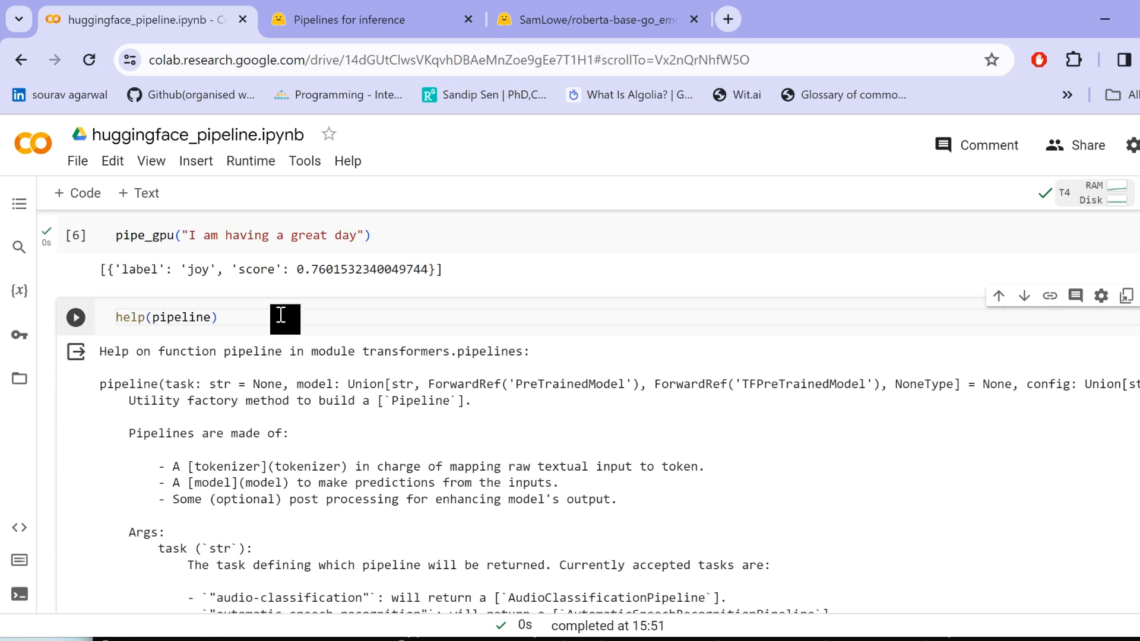
pyautogui.scroll(-3)
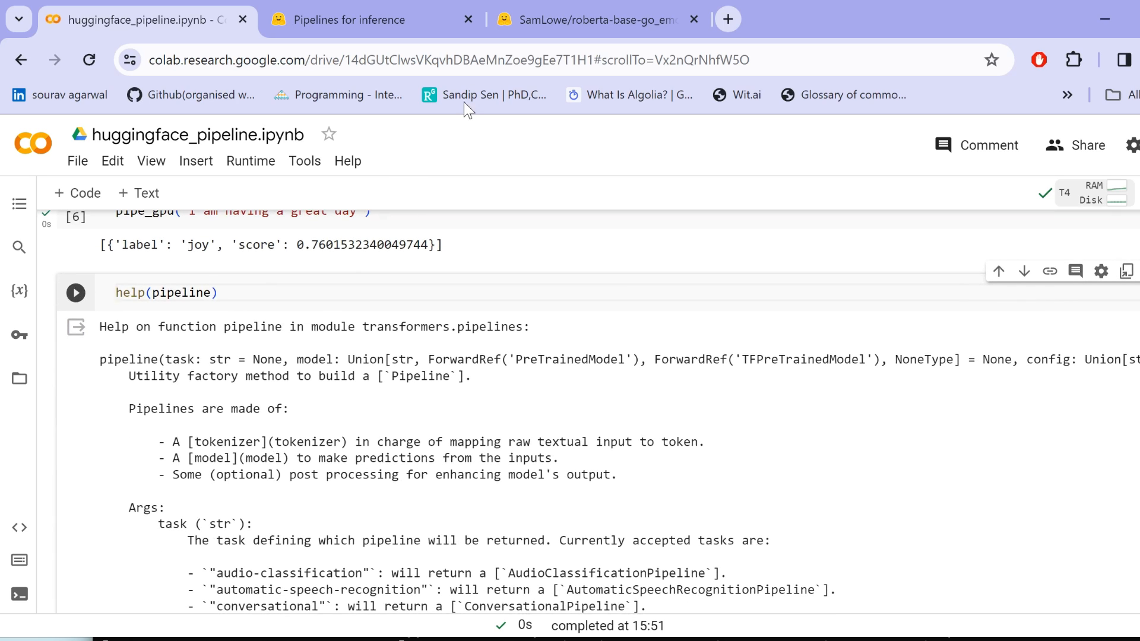
# - Browse the Hugging Face Models task categories down to Audio, then return to the notebook
pyautogui.click(596, 19)
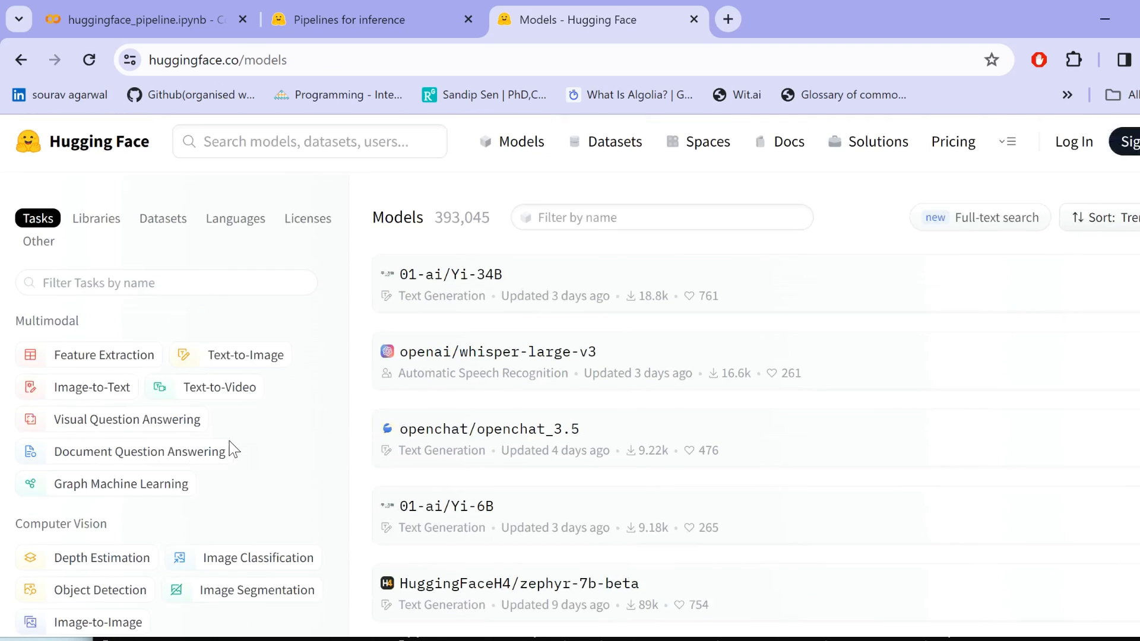
pyautogui.scroll(-3)
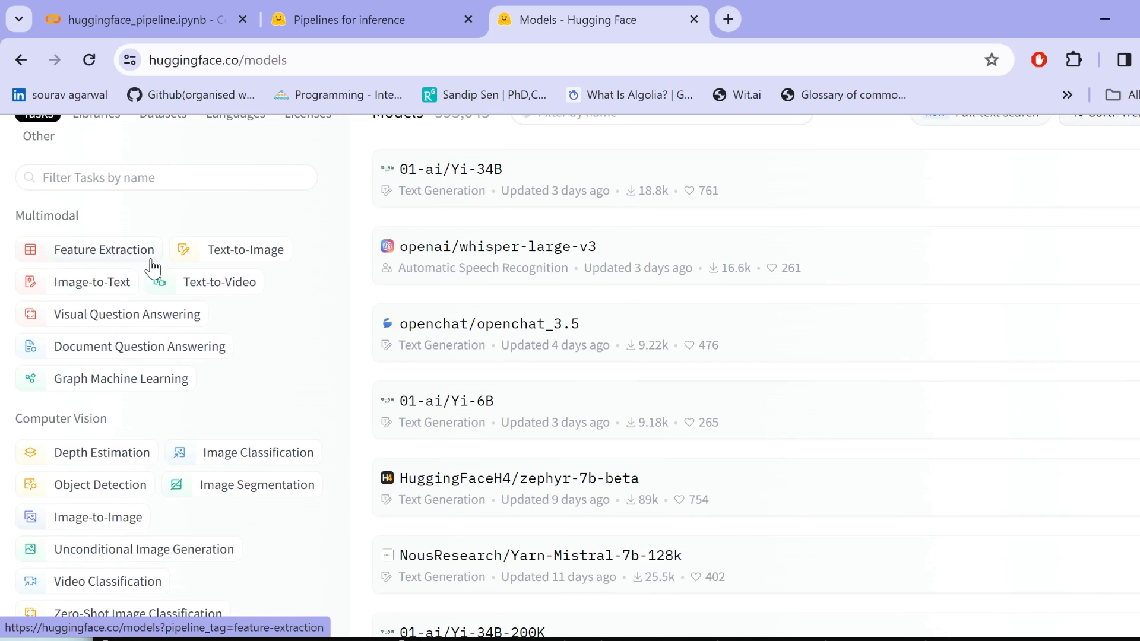
pyautogui.scroll(-3)
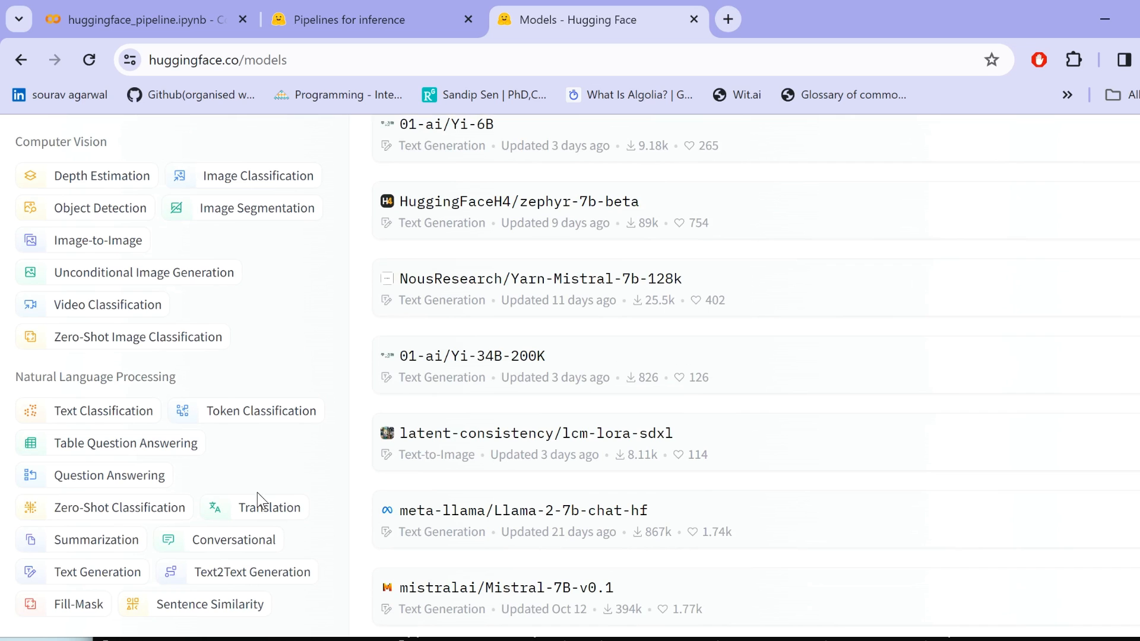
pyautogui.scroll(-3)
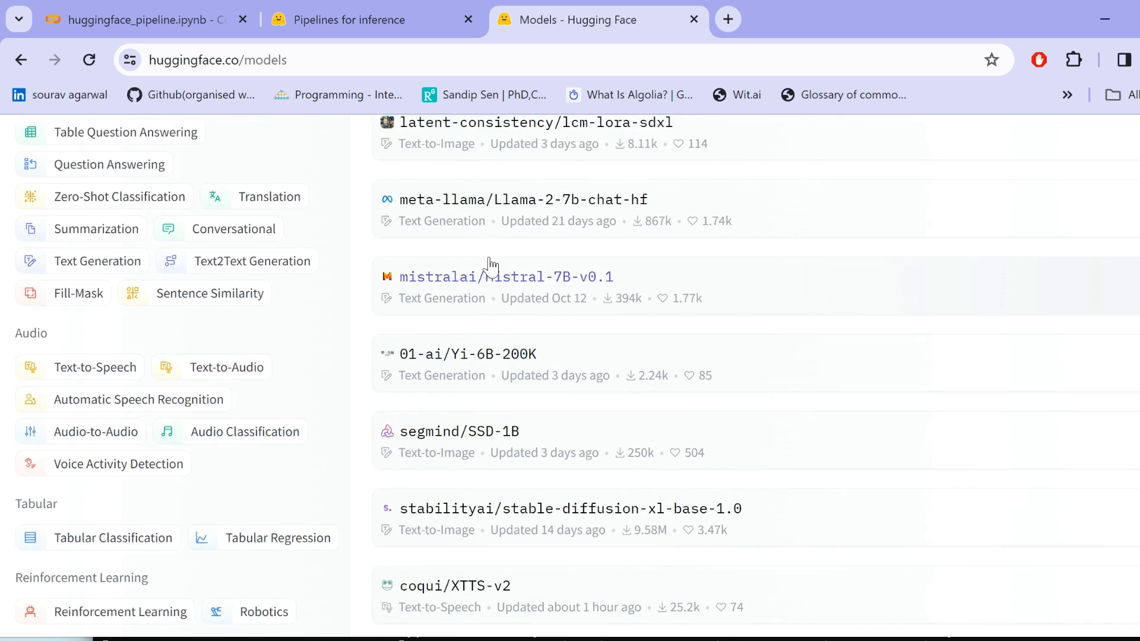
pyautogui.click(139, 20)
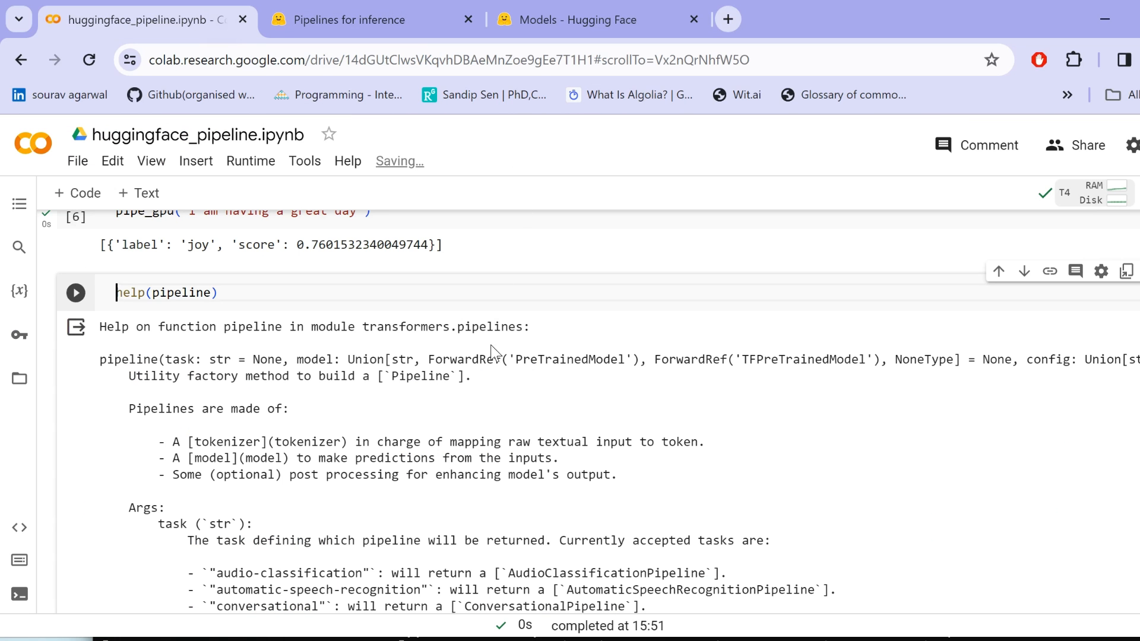
# - Read help(pipeline)'s supported task list down to the Inferencing Batches of Input heading
pyautogui.scroll(-3)
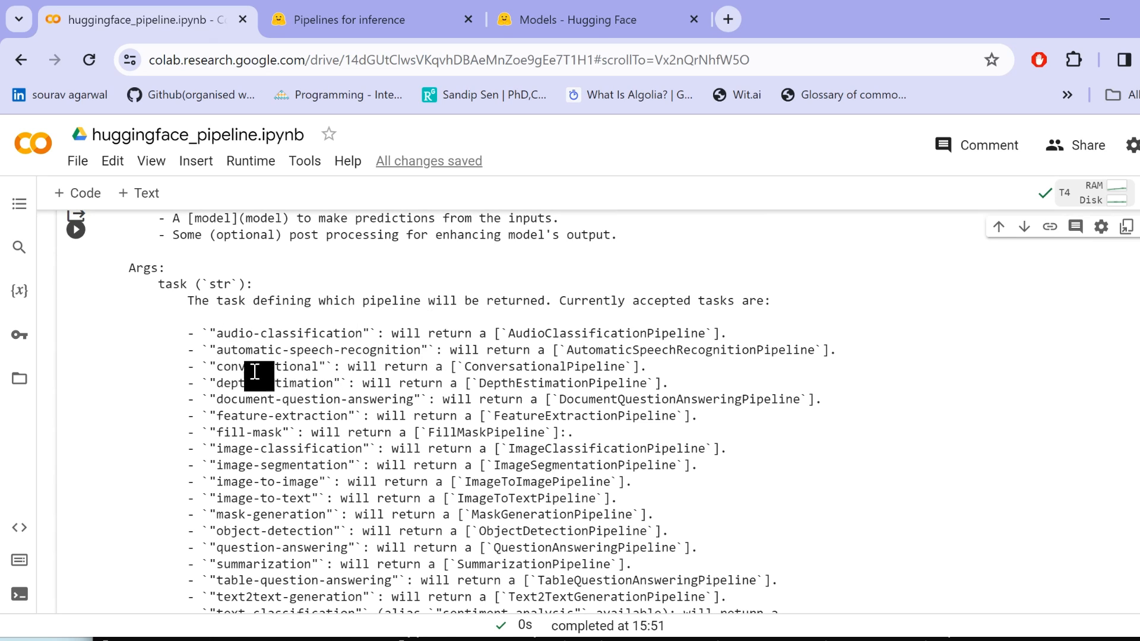
pyautogui.moveTo(298, 414)
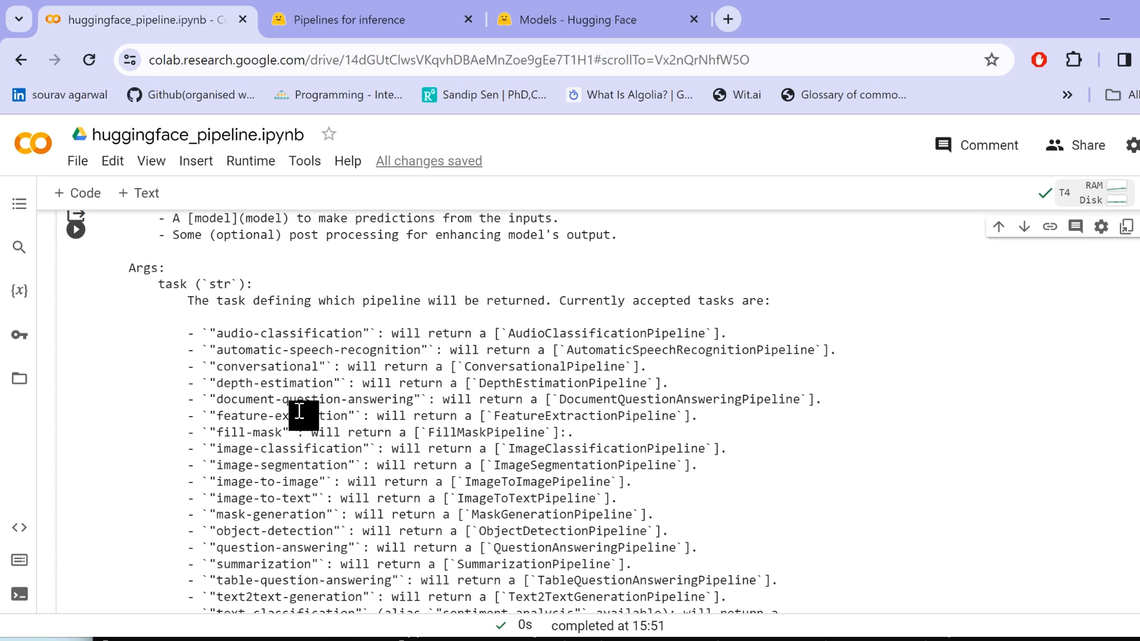
pyautogui.moveTo(320, 521)
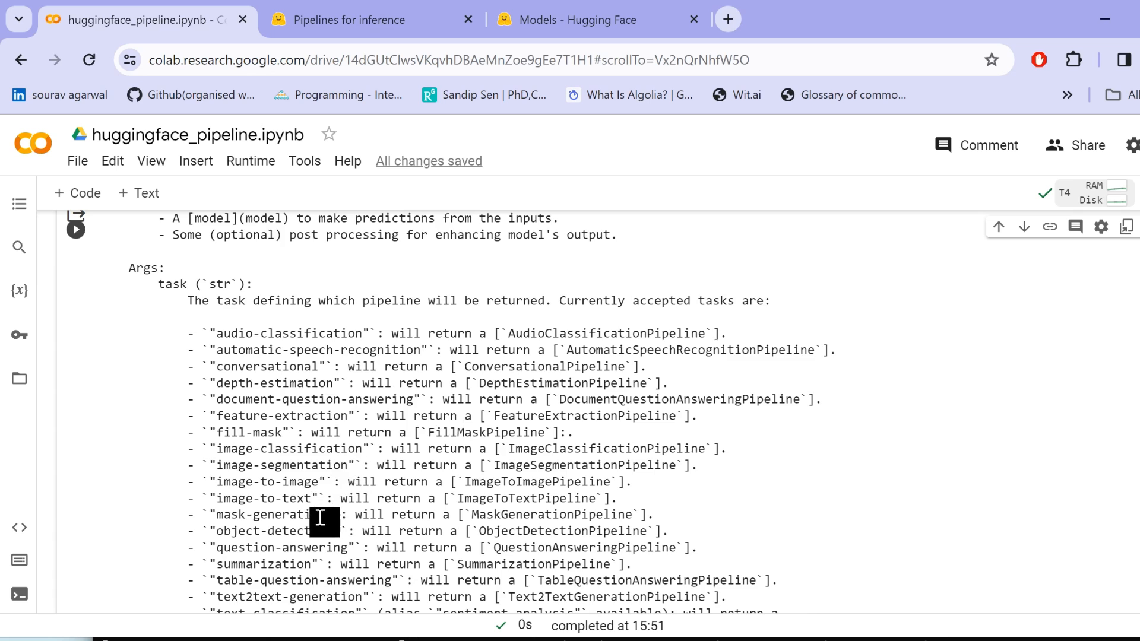
pyautogui.scroll(-3)
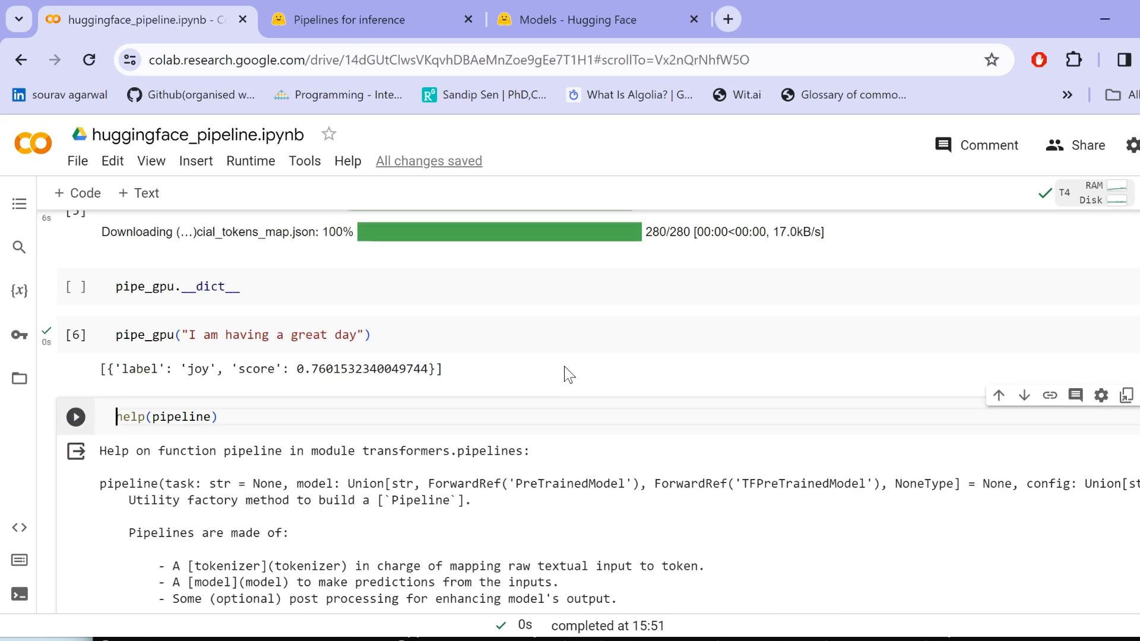
pyautogui.scroll(-3)
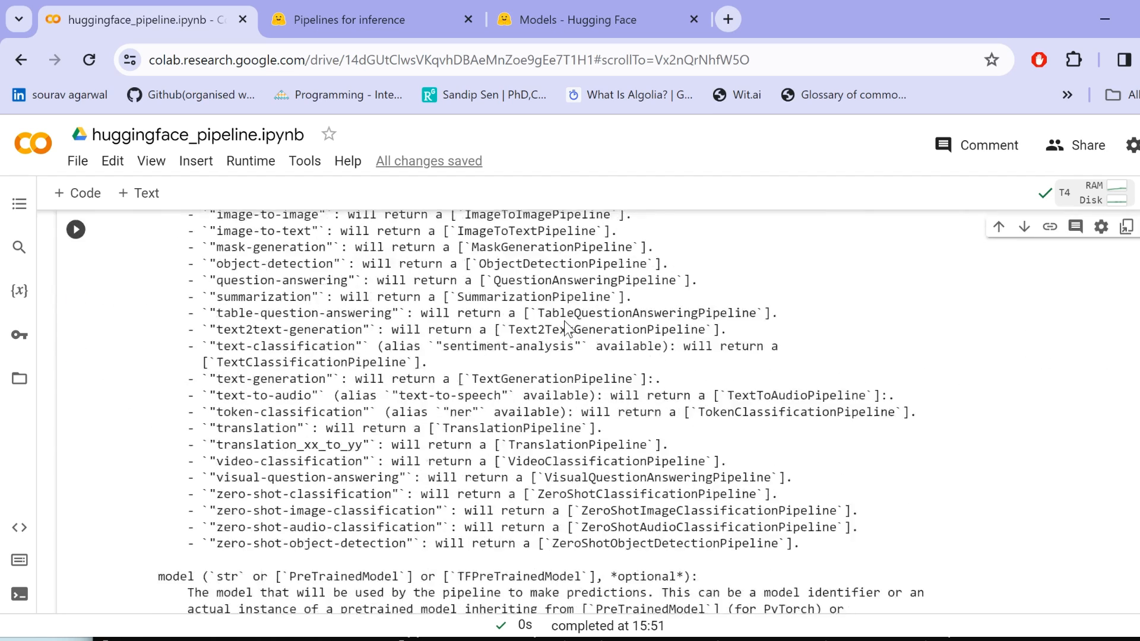
pyautogui.scroll(-3)
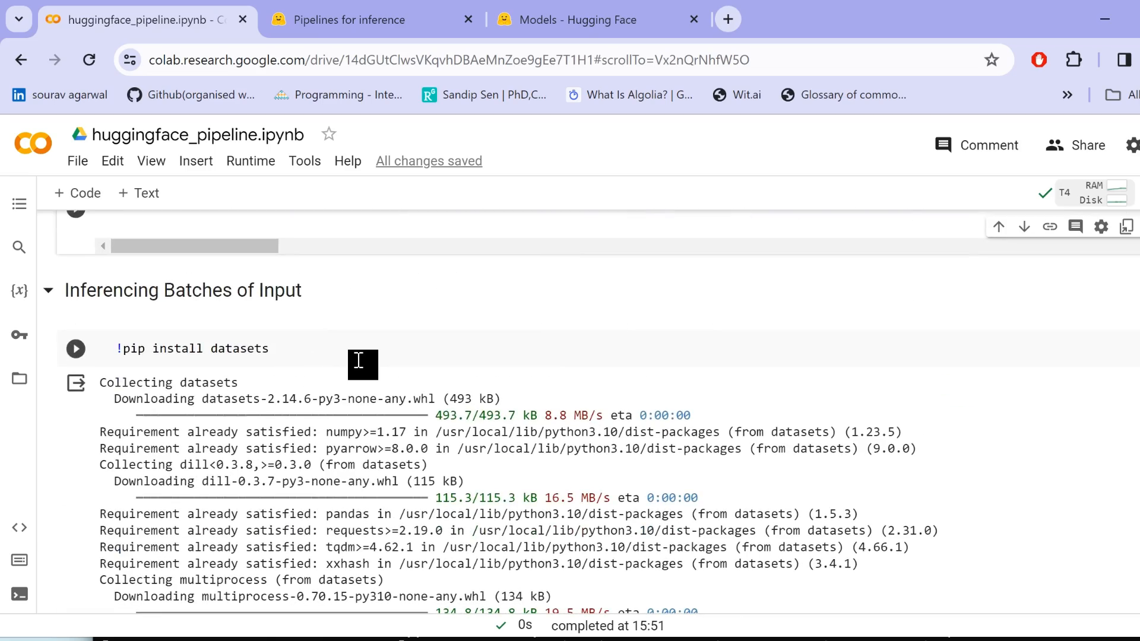
# - Run !pip install datasets and then the import datasets cell
pyautogui.doubleClick(239, 349)
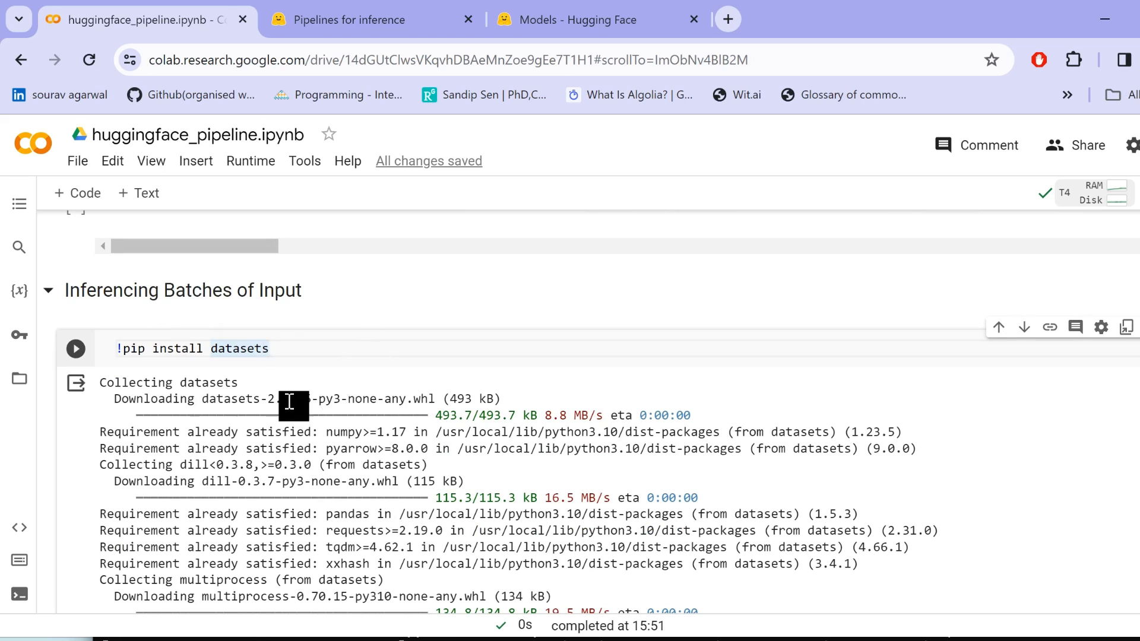
pyautogui.moveTo(392, 356)
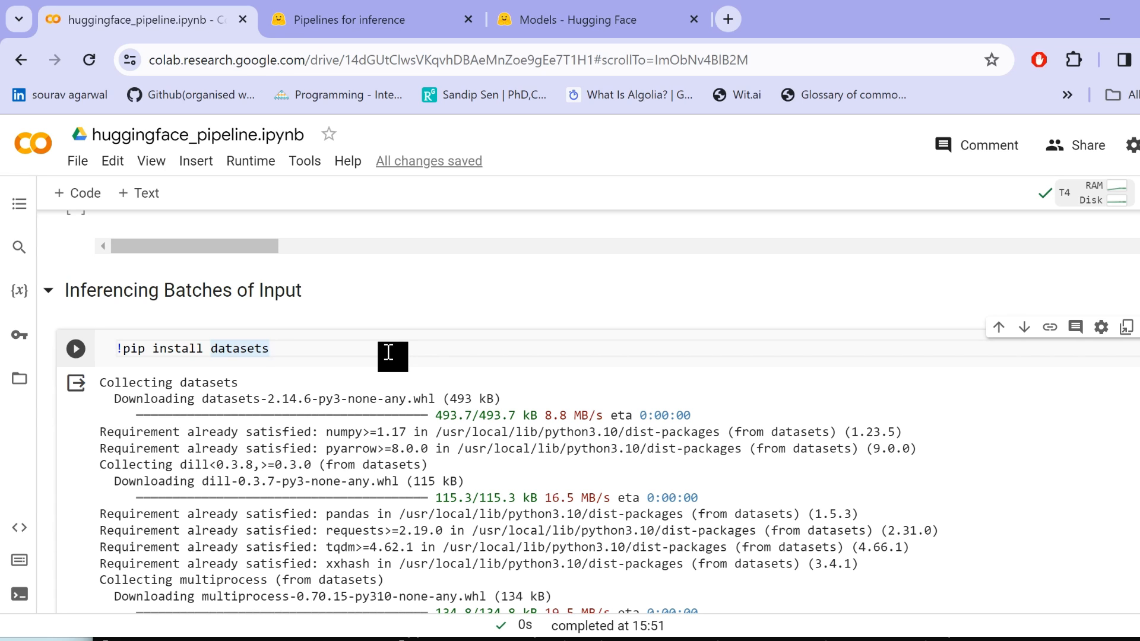
pyautogui.scroll(-3)
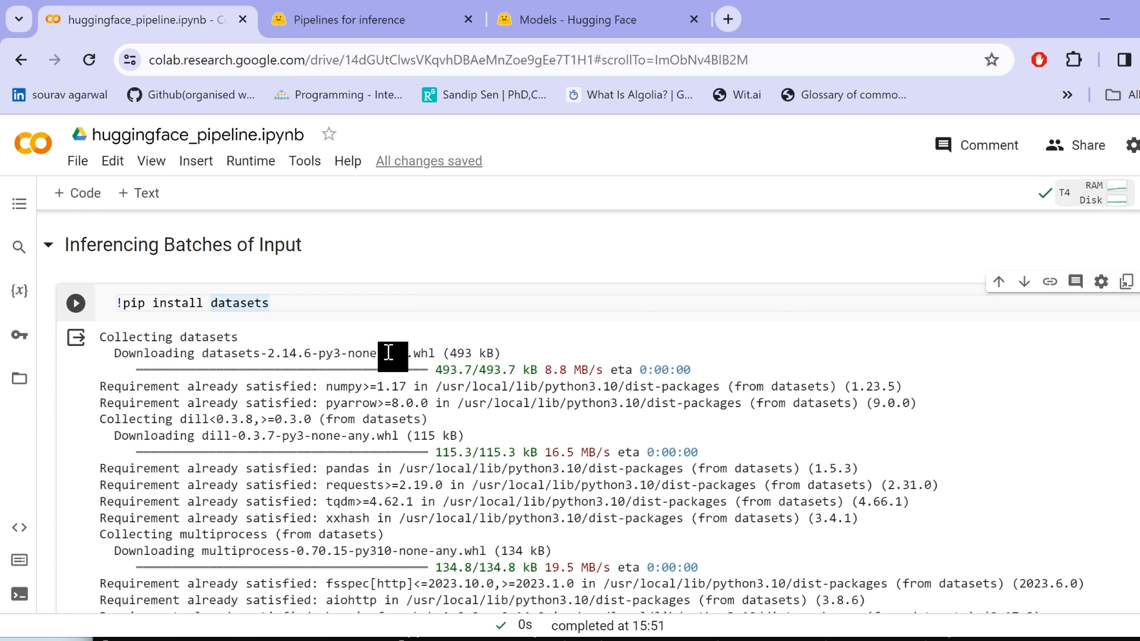
pyautogui.scroll(-3)
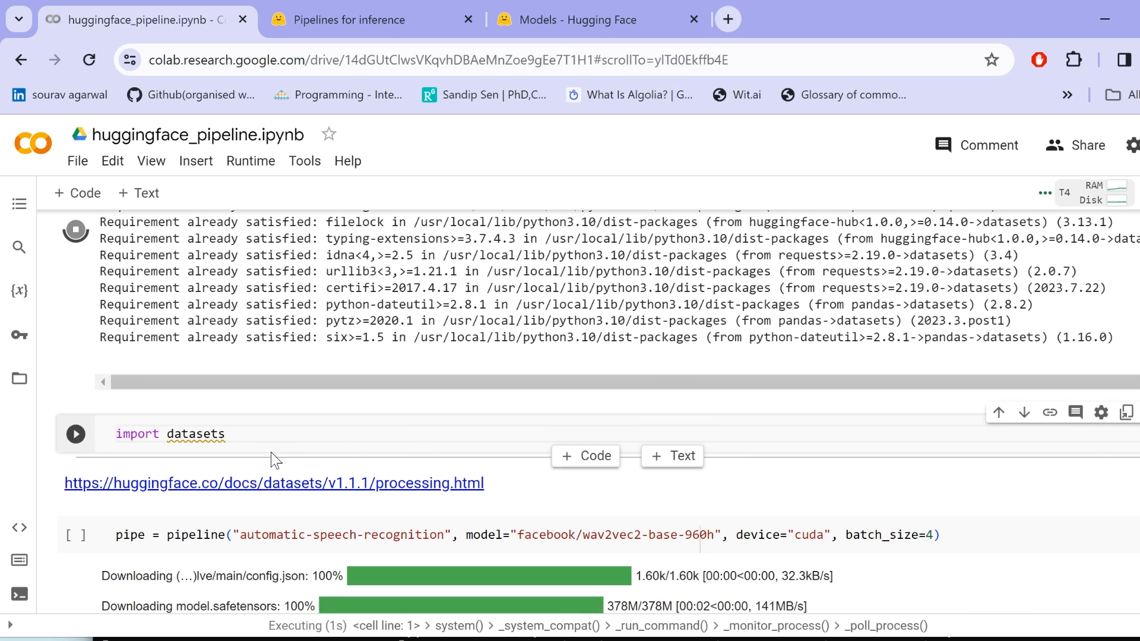
pyautogui.scroll(-3)
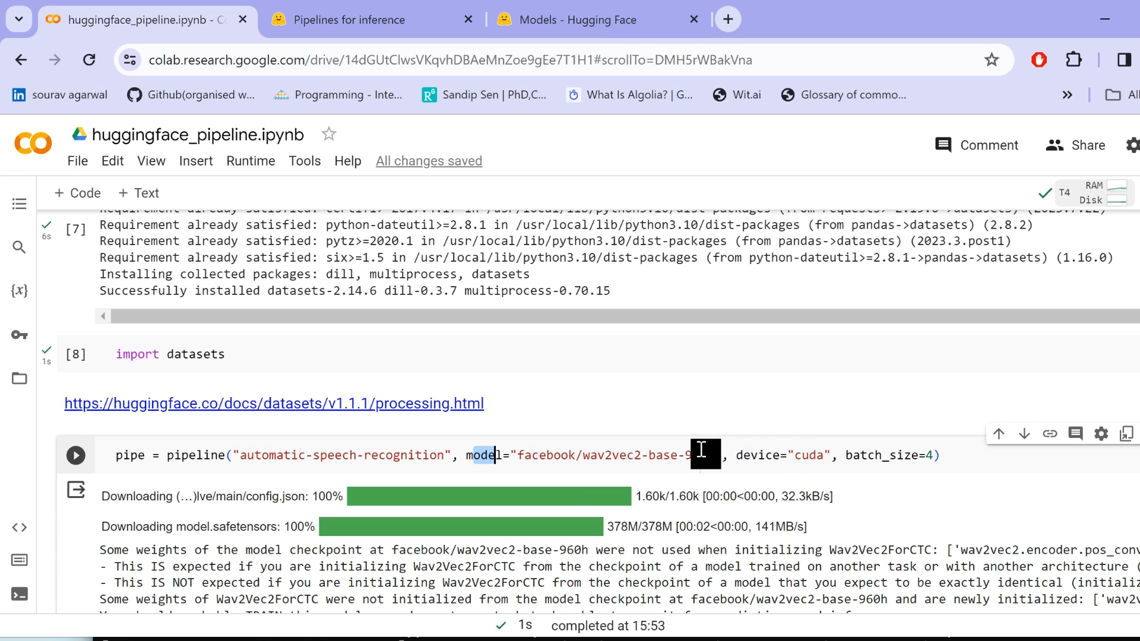
pyautogui.moveTo(796, 467)
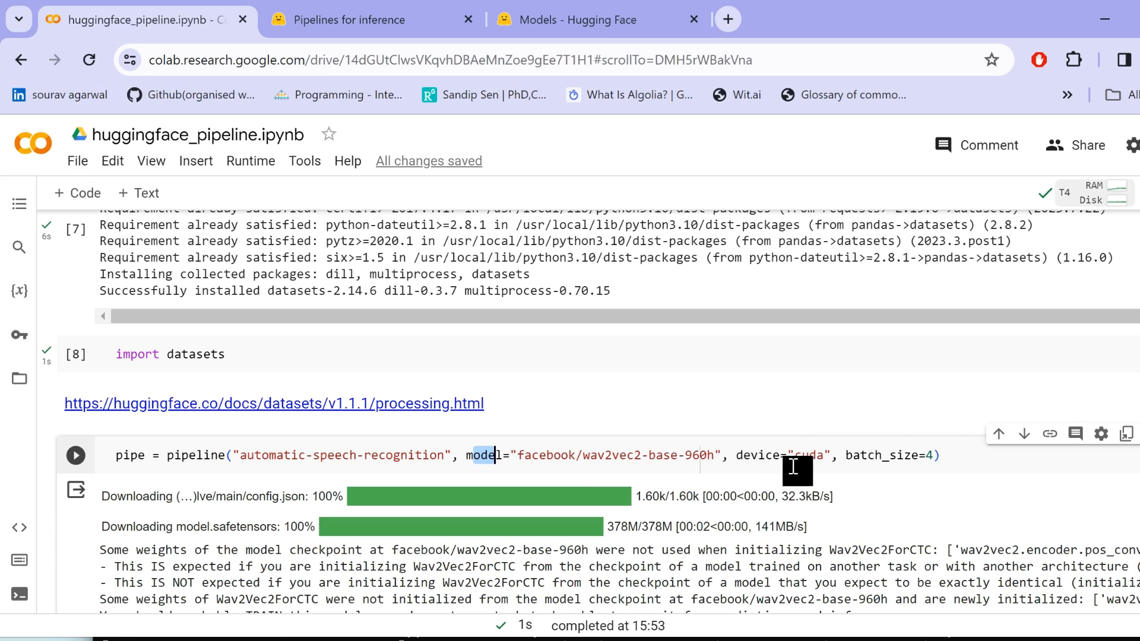
pyautogui.moveTo(898, 465)
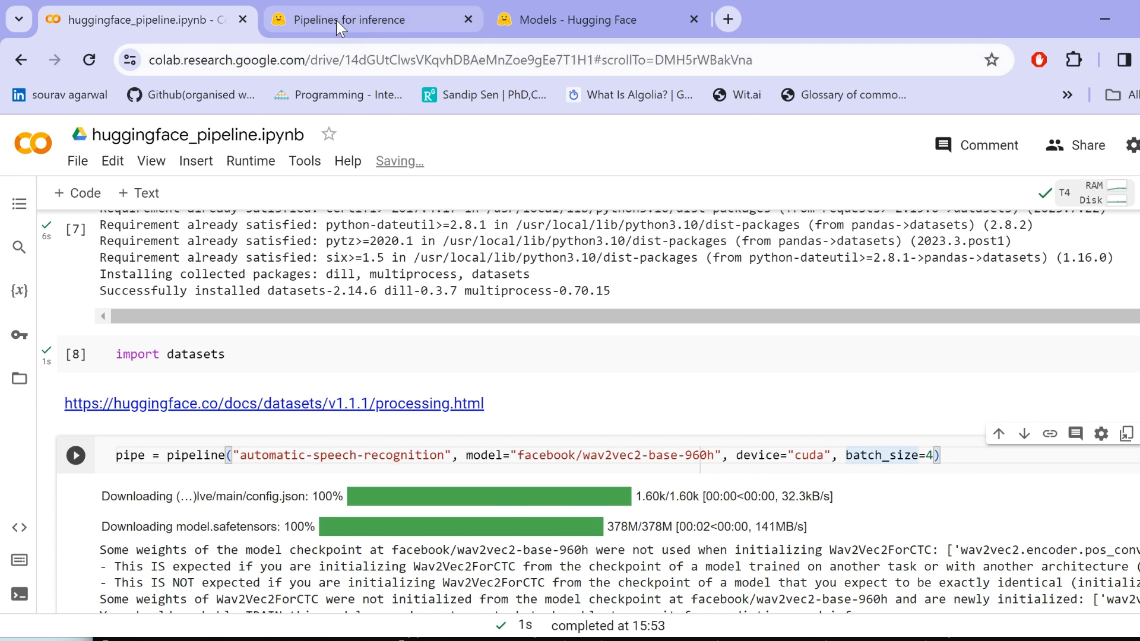
# - Check the Pipelines for inference docs on list inputs, then return to Colab
pyautogui.click(349, 20)
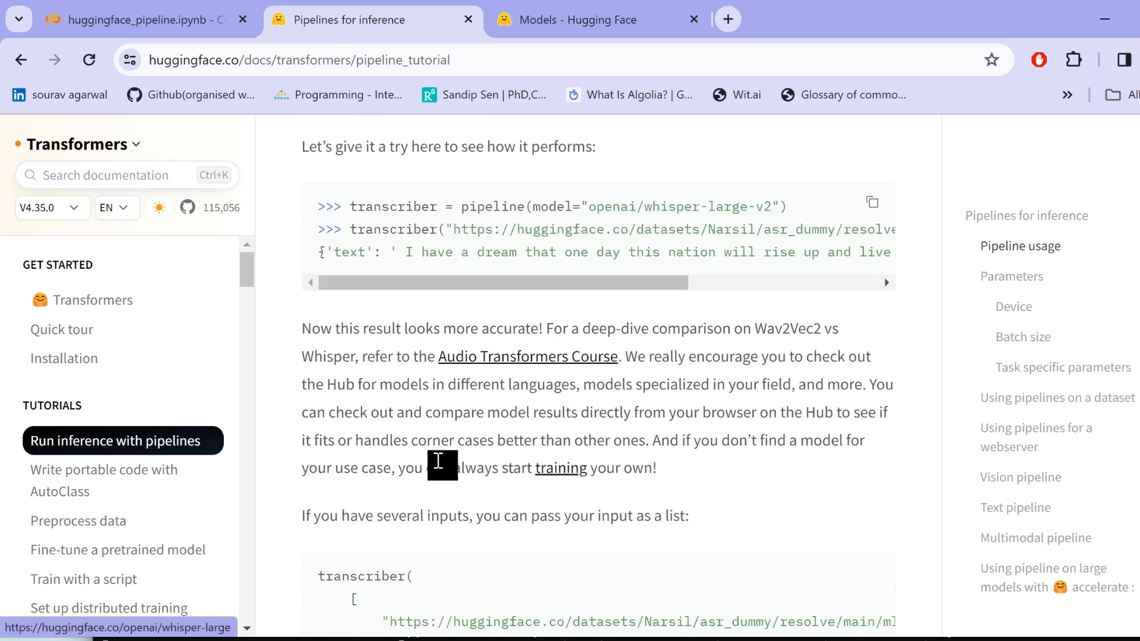
pyautogui.click(138, 20)
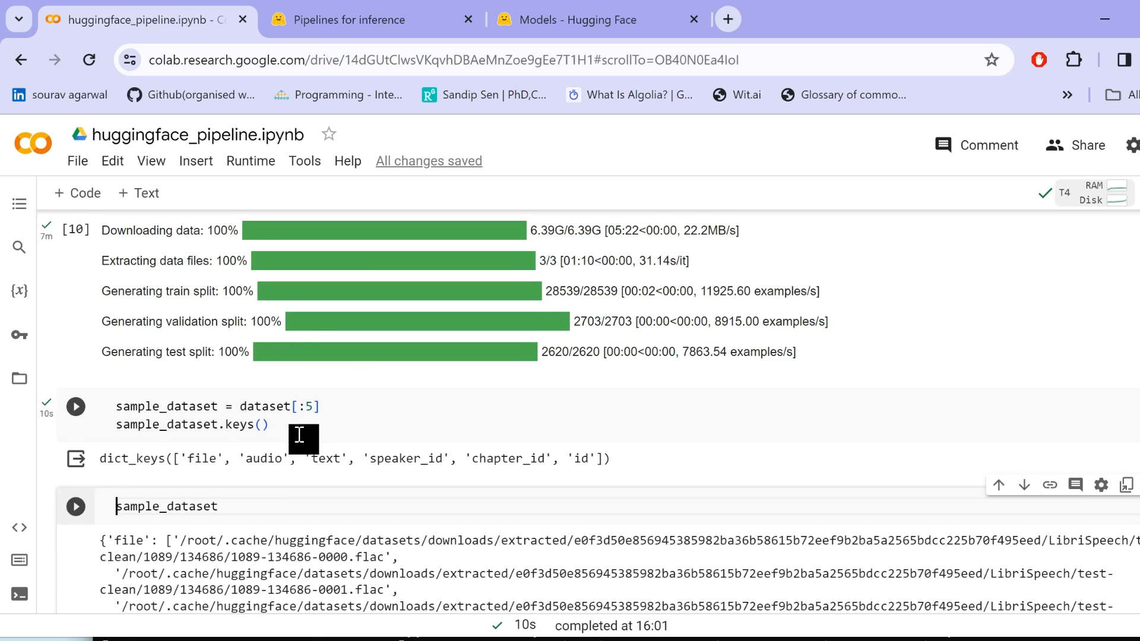
pyautogui.scroll(-3)
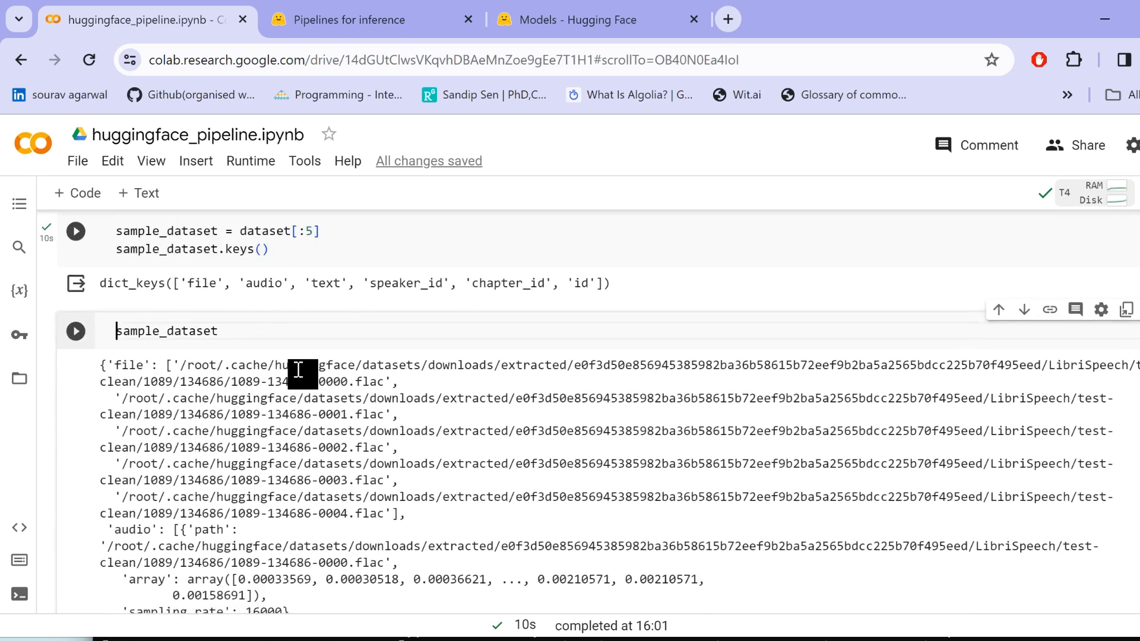
pyautogui.scroll(-3)
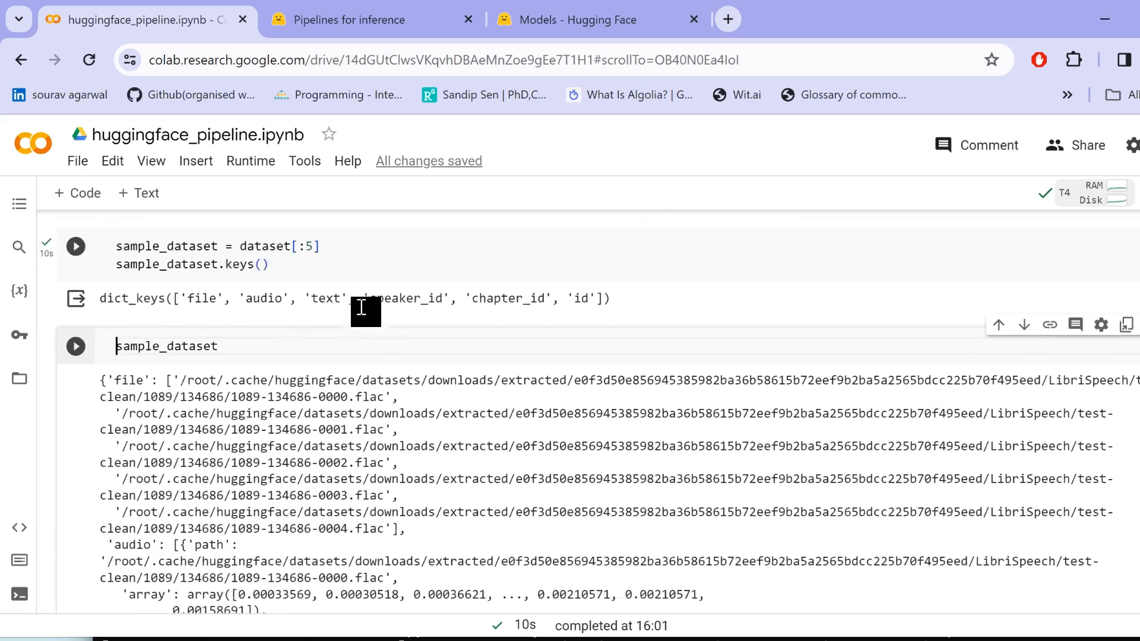
pyautogui.scroll(-3)
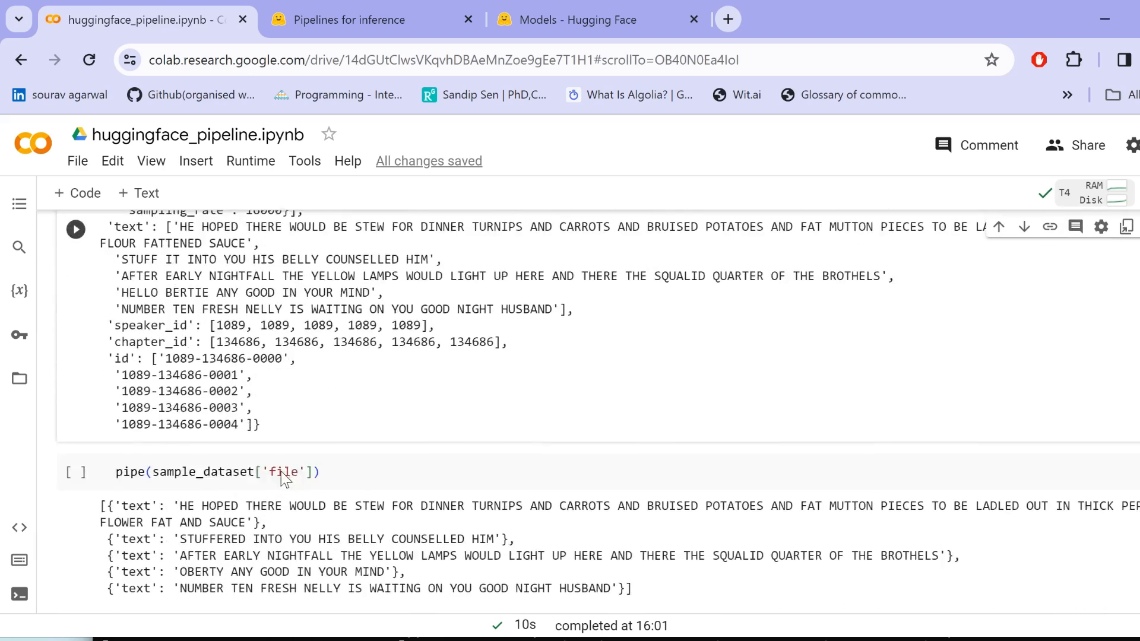
pyautogui.scroll(-3)
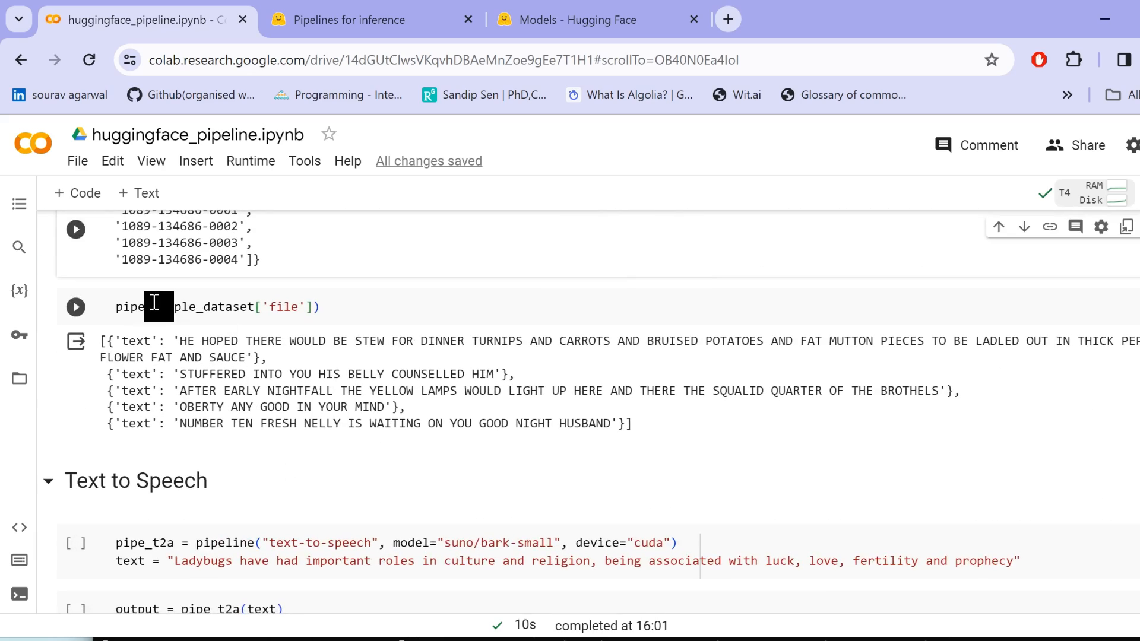
pyautogui.moveTo(153, 306); pyautogui.dragTo(287, 307)
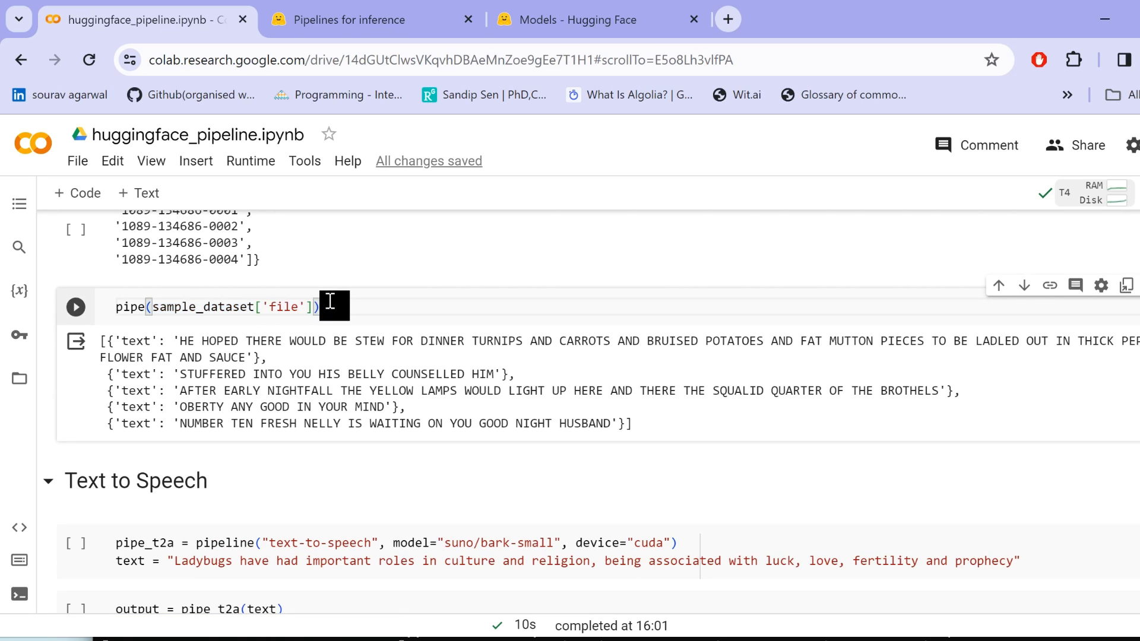
pyautogui.click(75, 306)
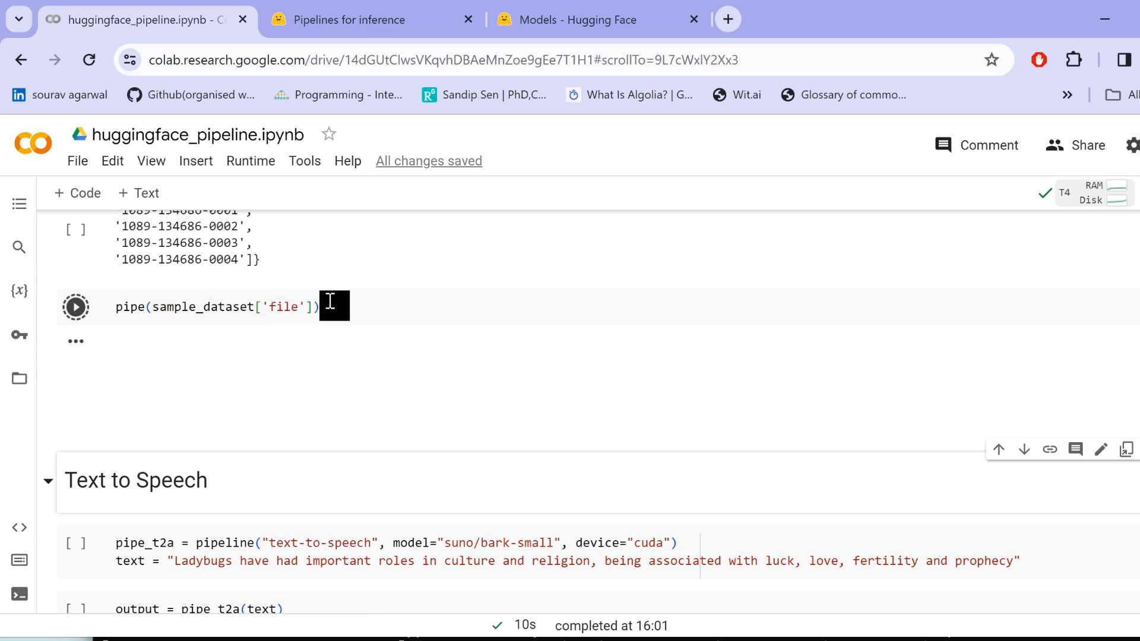
pyautogui.click(75, 306)
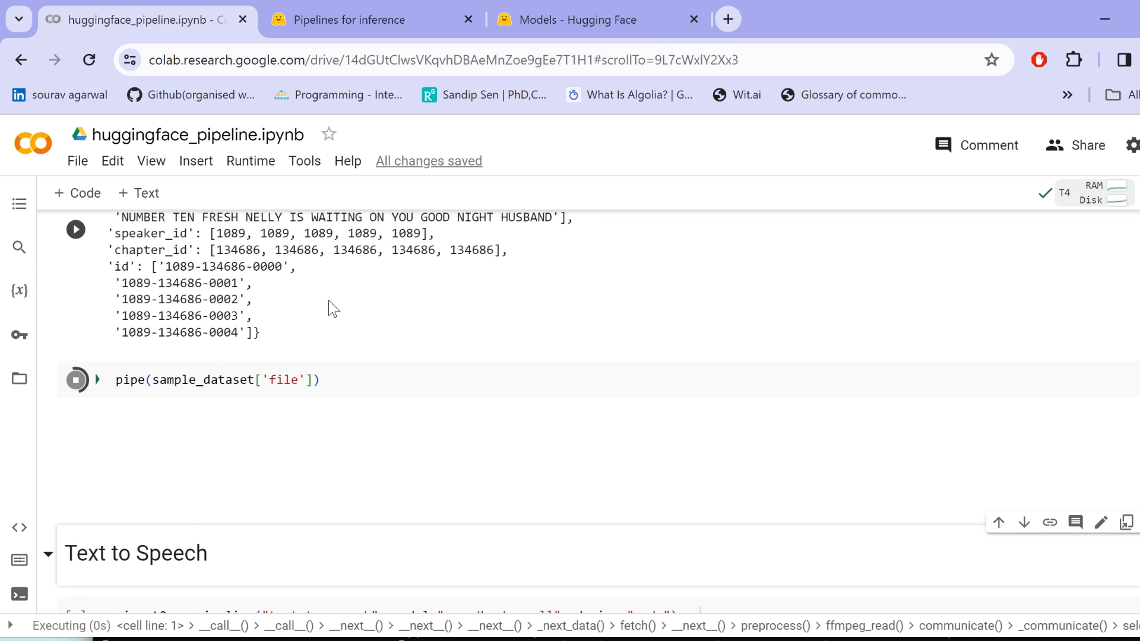
pyautogui.scroll(-3)
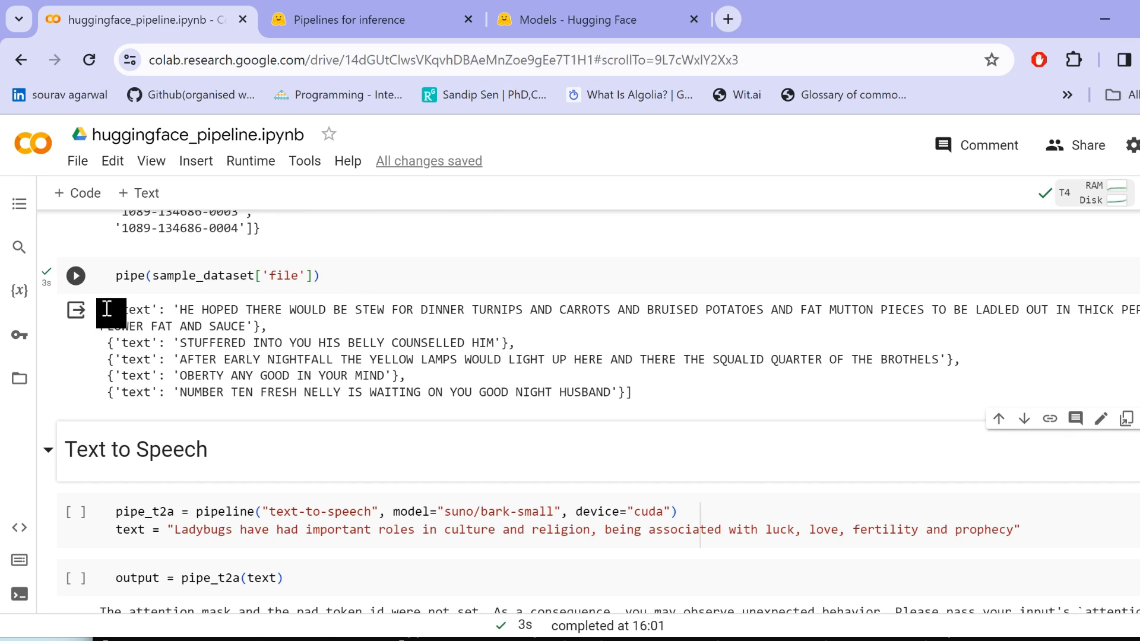
pyautogui.moveTo(105, 309); pyautogui.dragTo(589, 392)
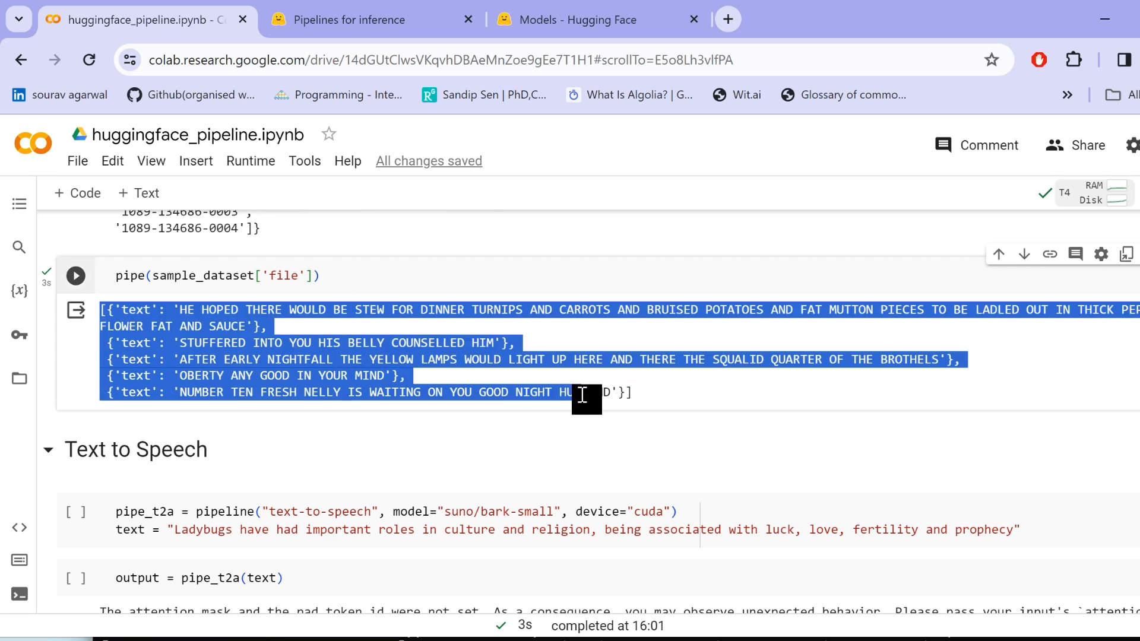
pyautogui.click(482, 418)
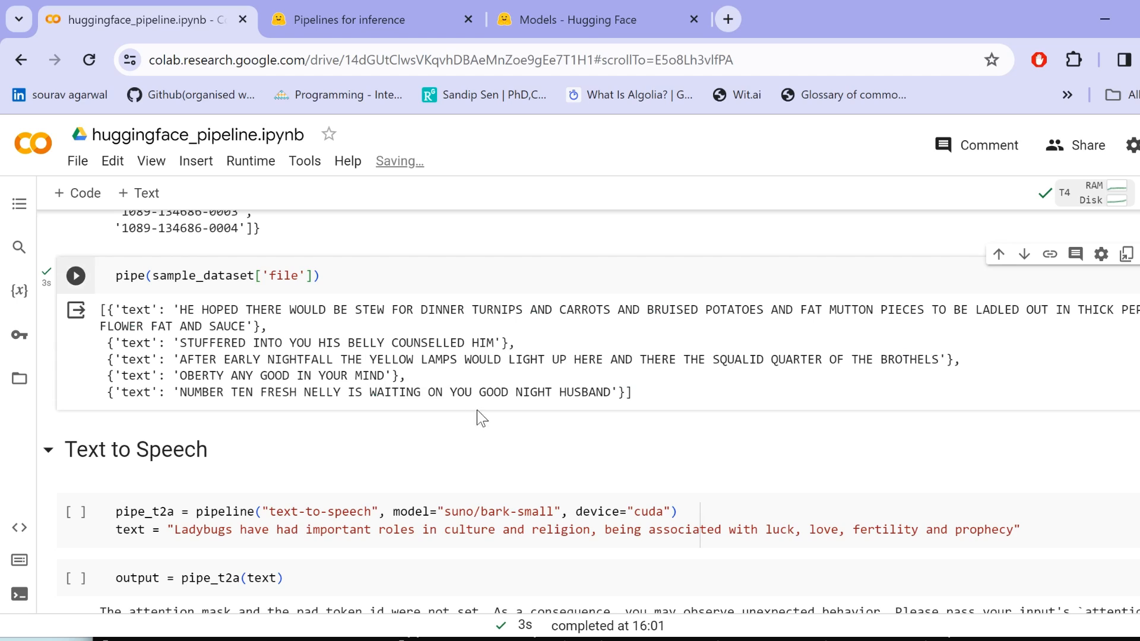
pyautogui.moveTo(748, 431)
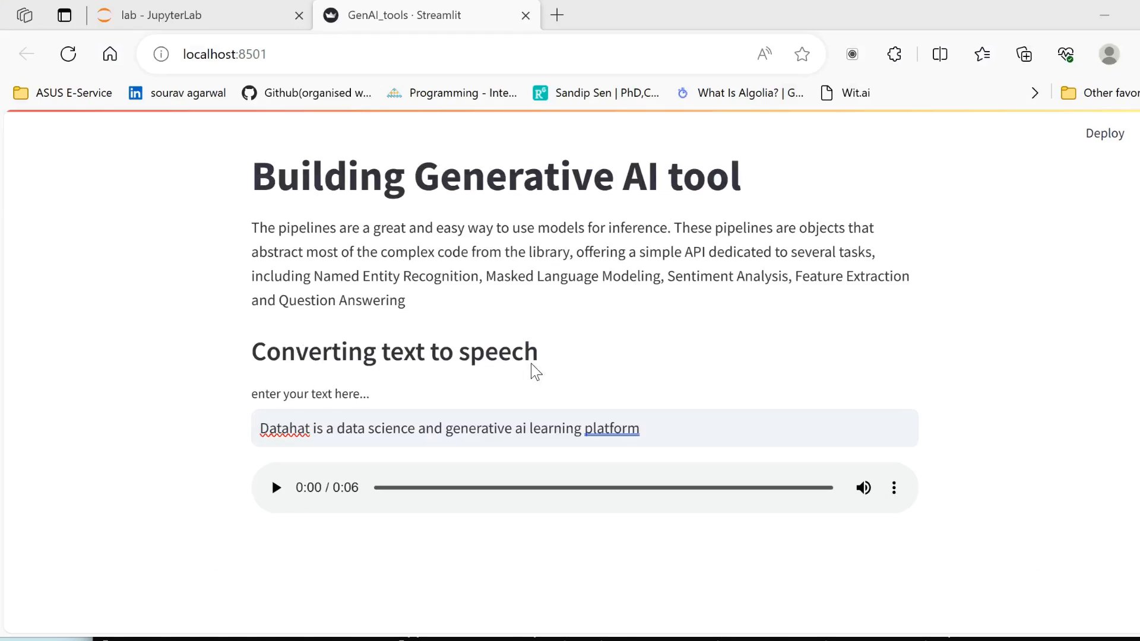
# - Play the six-second generated audio for the Datahat learning-platform sentence
pyautogui.click(584, 428)
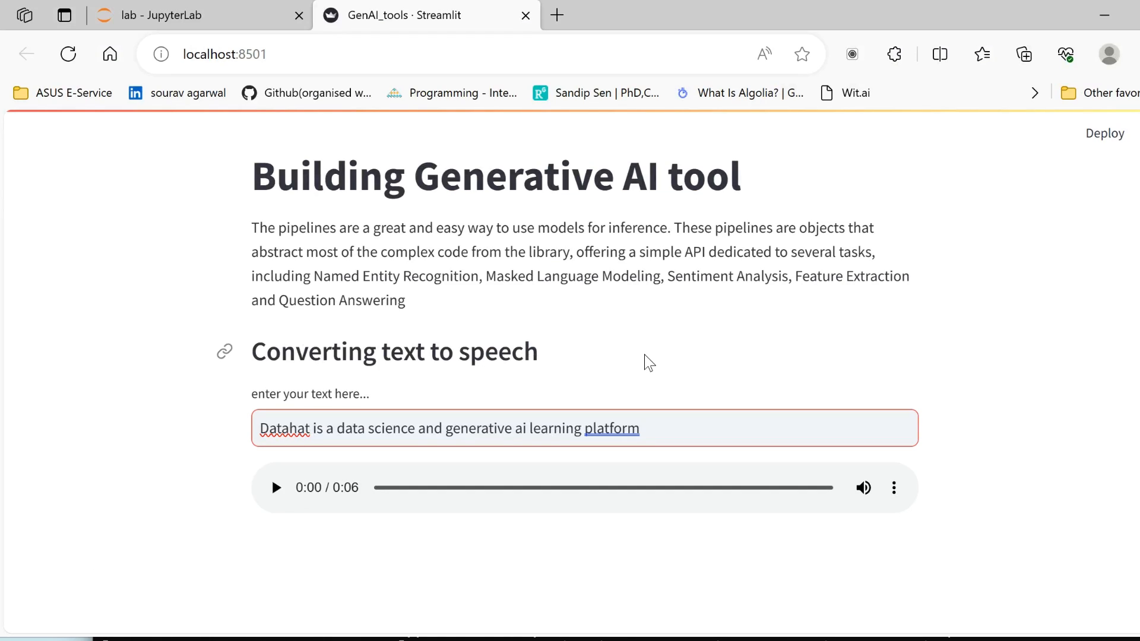
pyautogui.moveTo(520, 333)
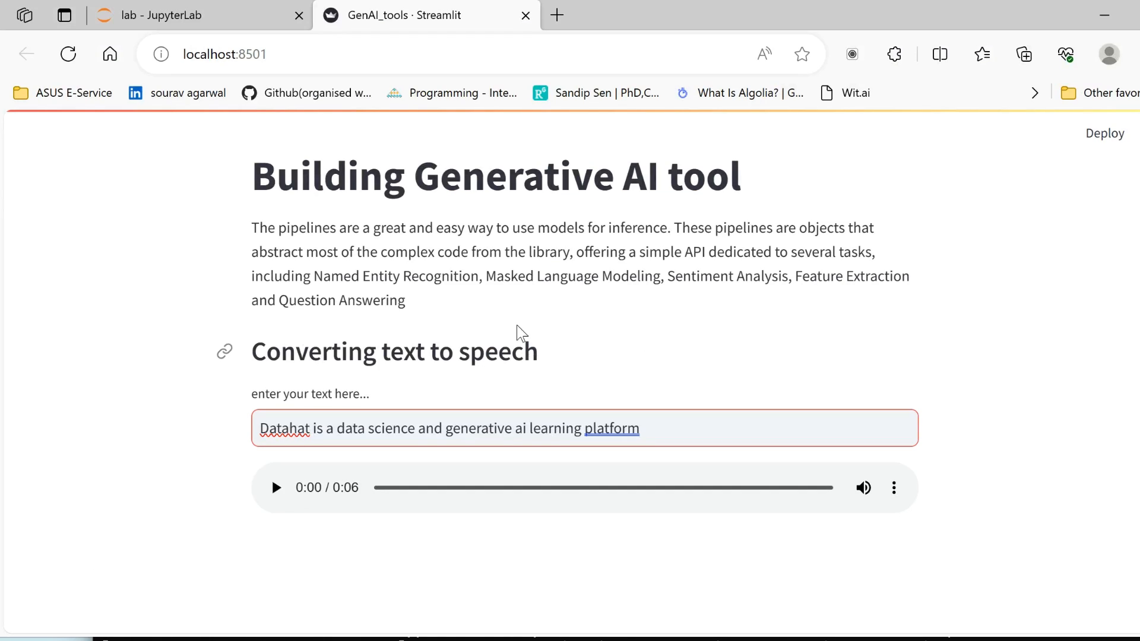
pyautogui.moveTo(577, 379)
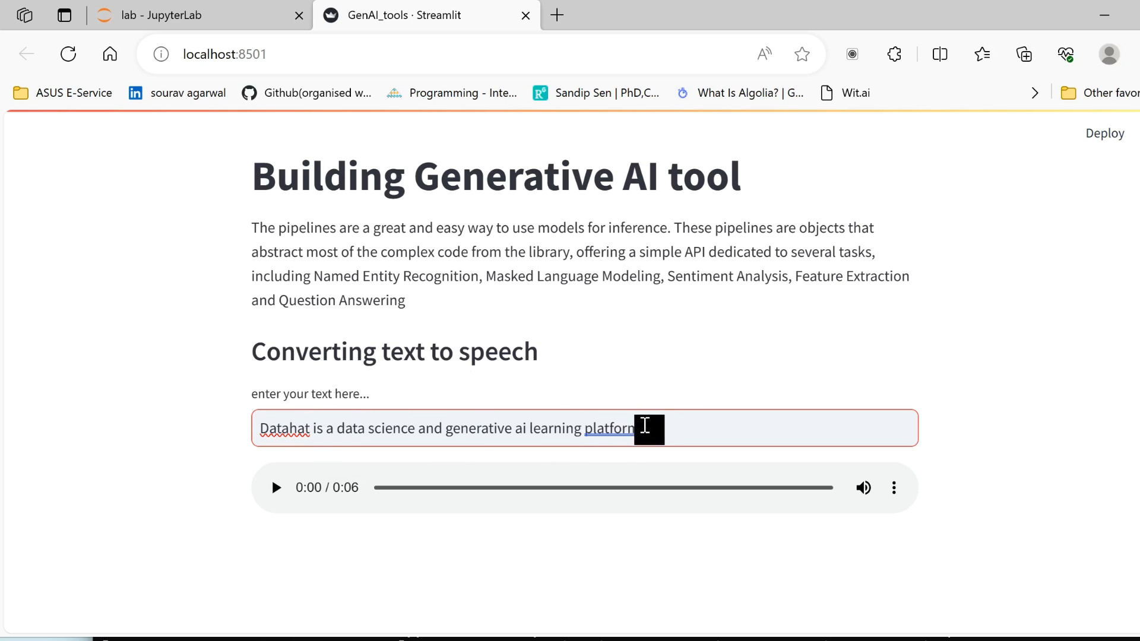
pyautogui.click(275, 488)
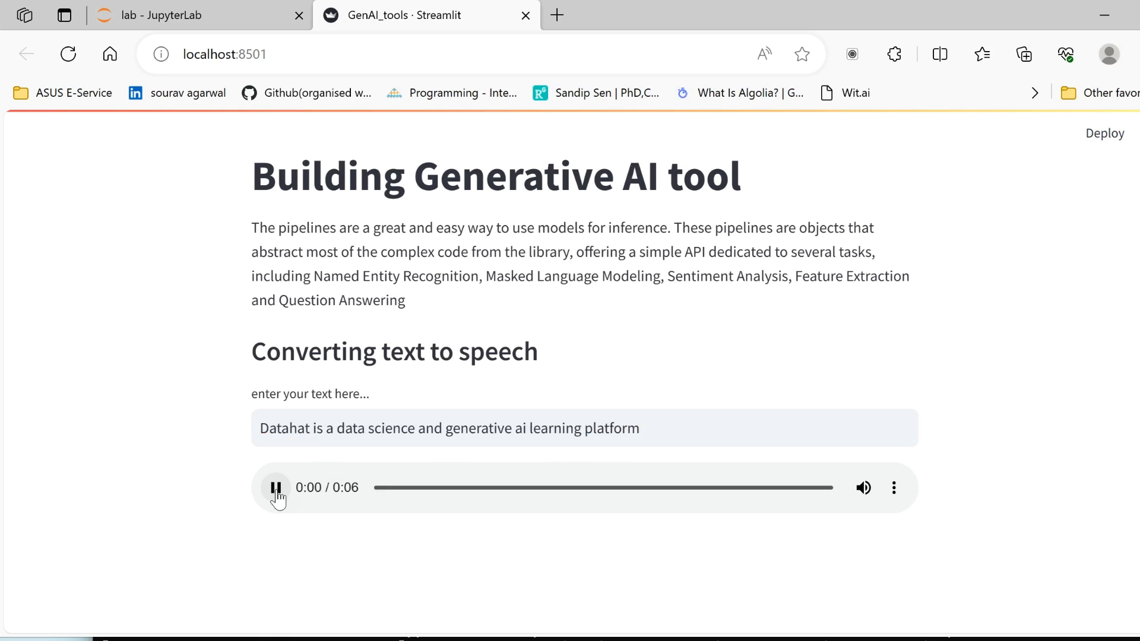
pyautogui.click(275, 488)
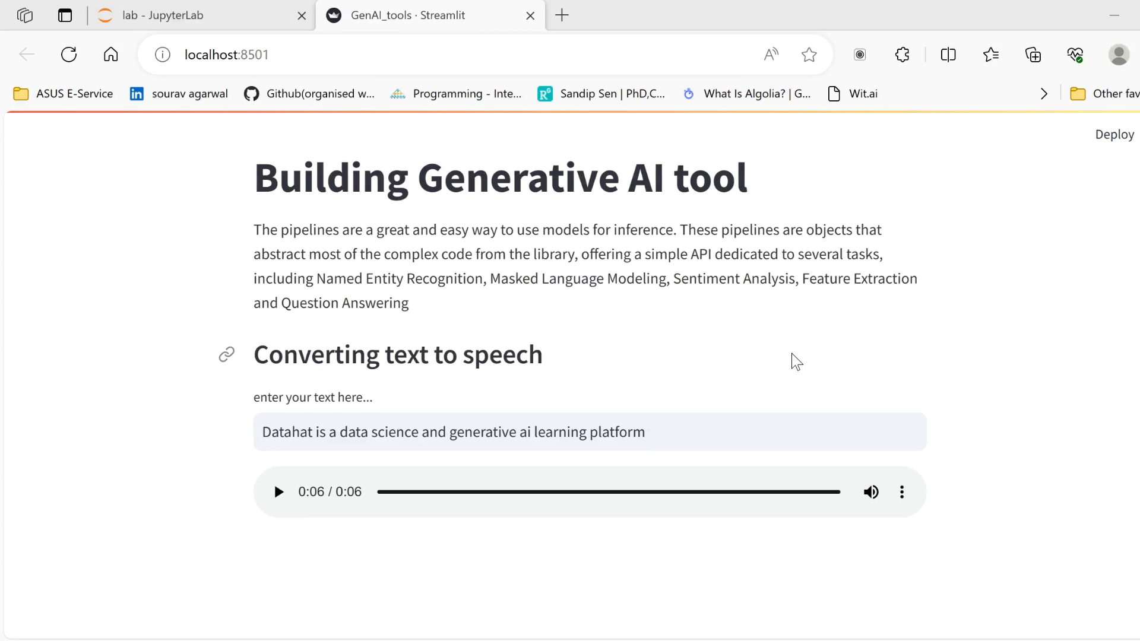
pyautogui.moveTo(812, 372)
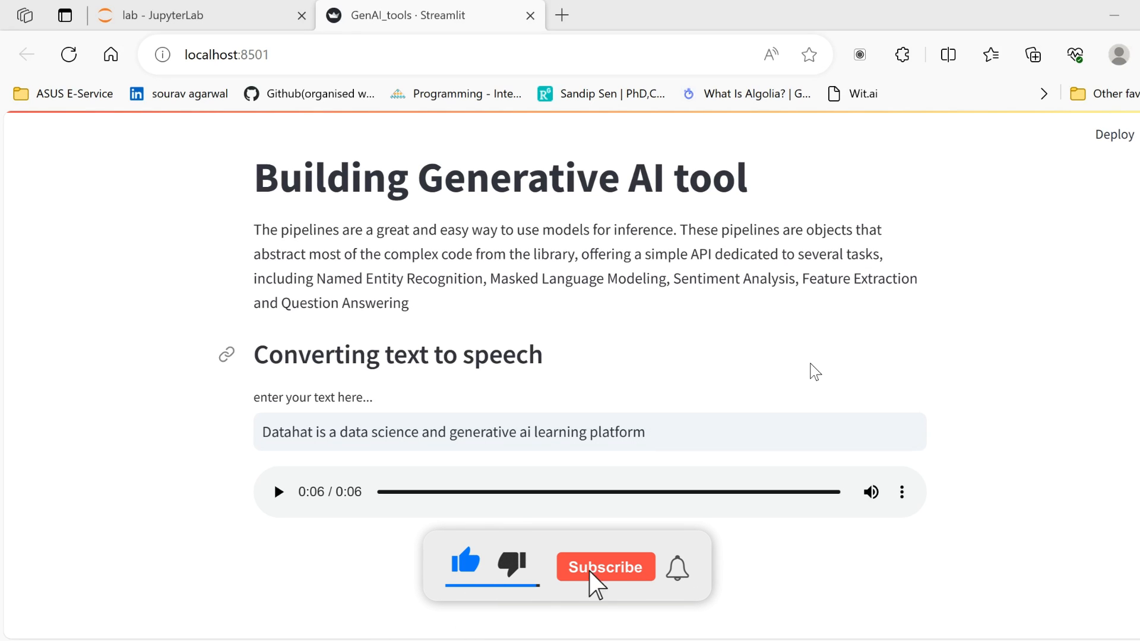
pyautogui.click(605, 567)
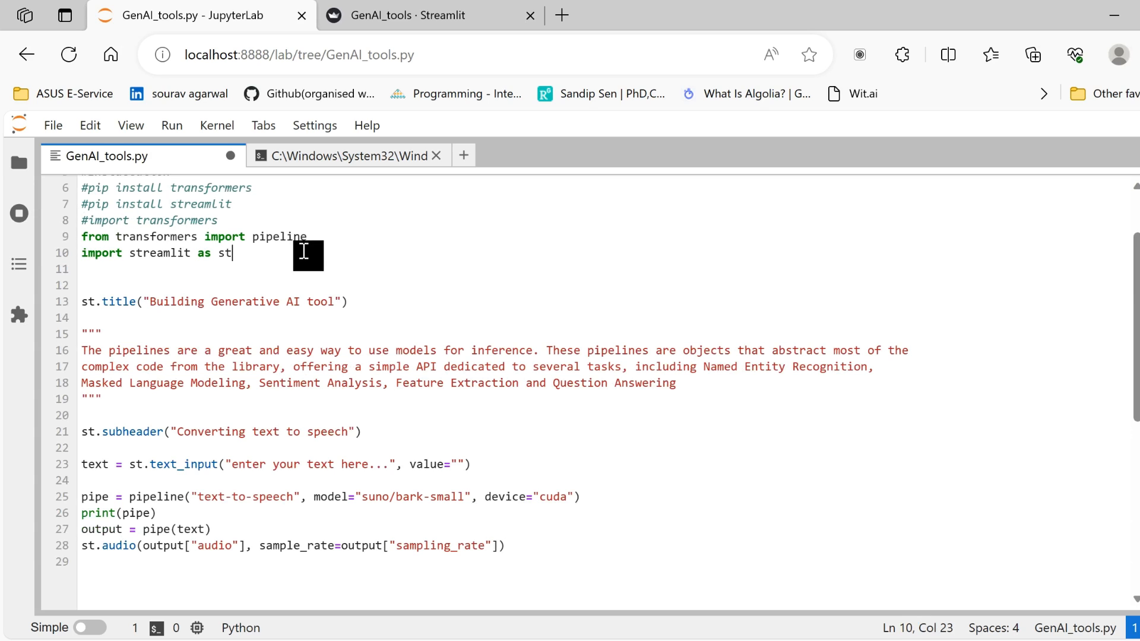
pyautogui.moveTo(118, 242)
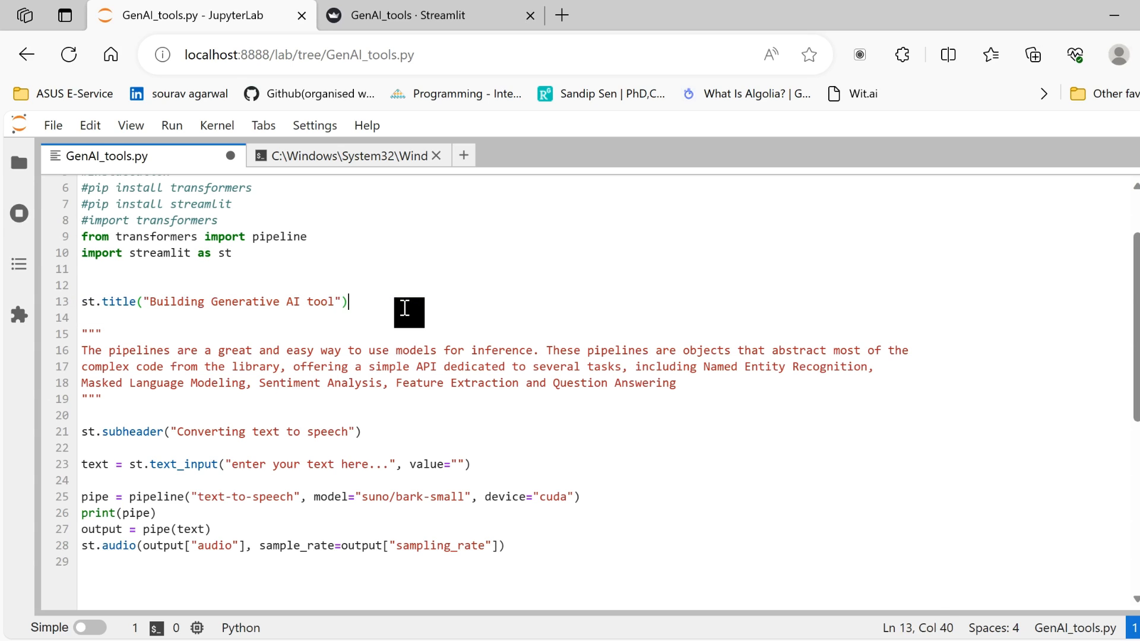
# - Compare GenAI_tools.py's docstring and code with the live Streamlit page, and edit the default input text
pyautogui.click(408, 15)
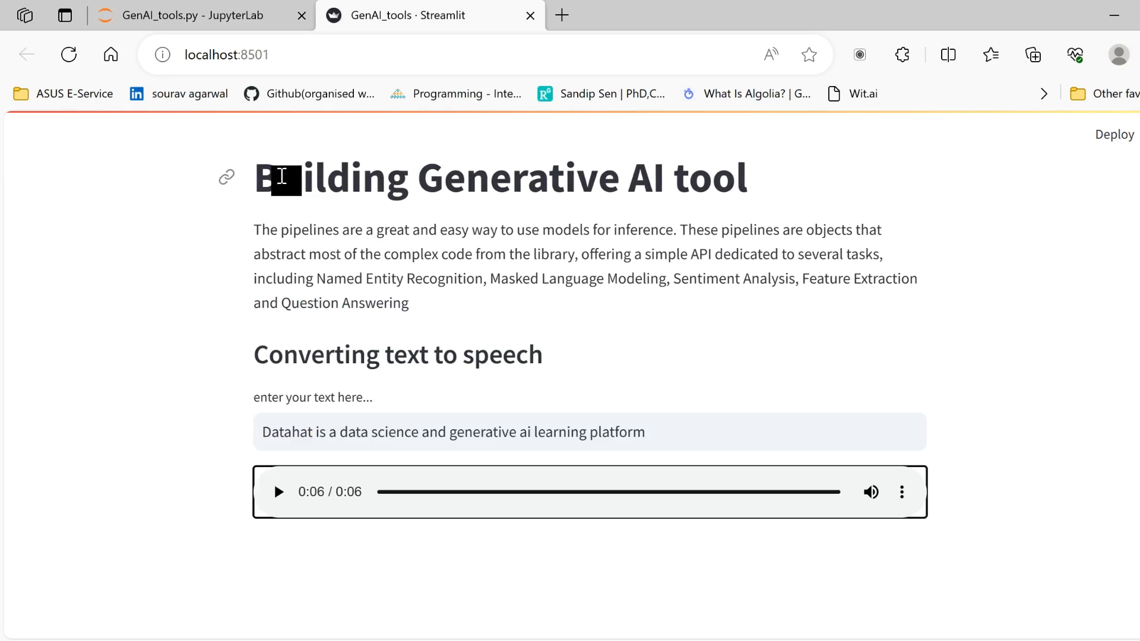
pyautogui.click(194, 14)
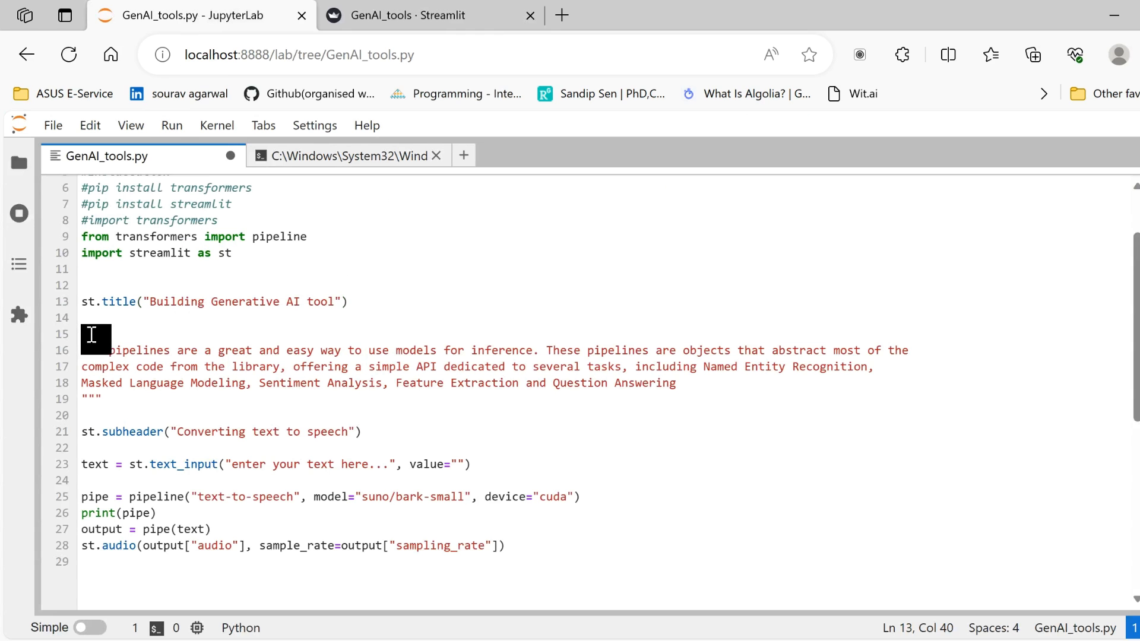
pyautogui.moveTo(98, 335); pyautogui.dragTo(134, 399)
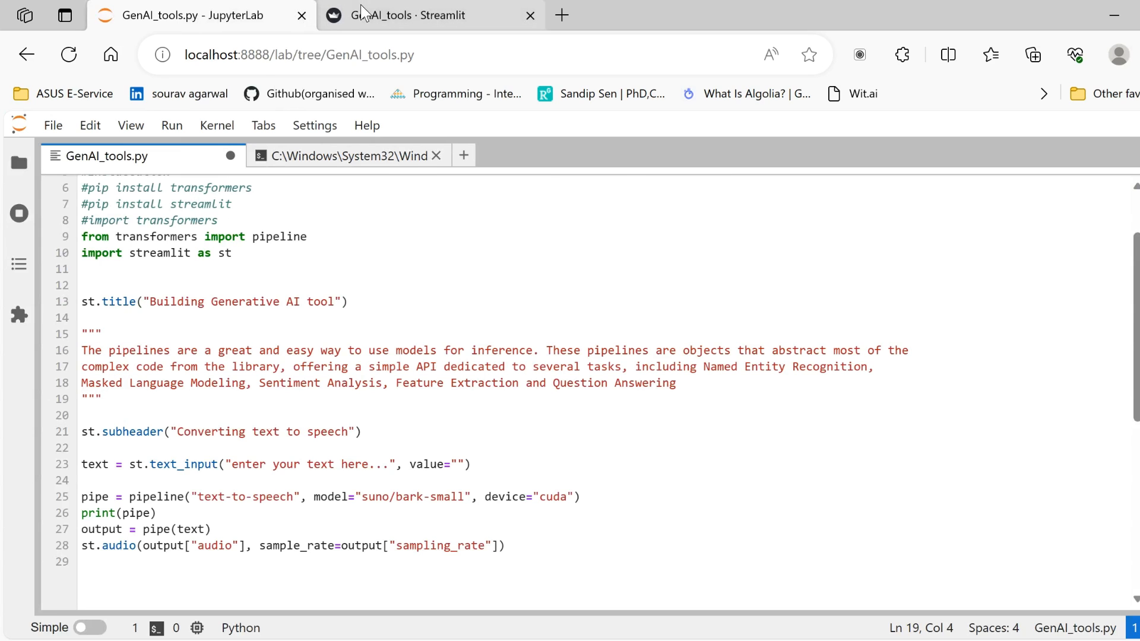
pyautogui.click(429, 14)
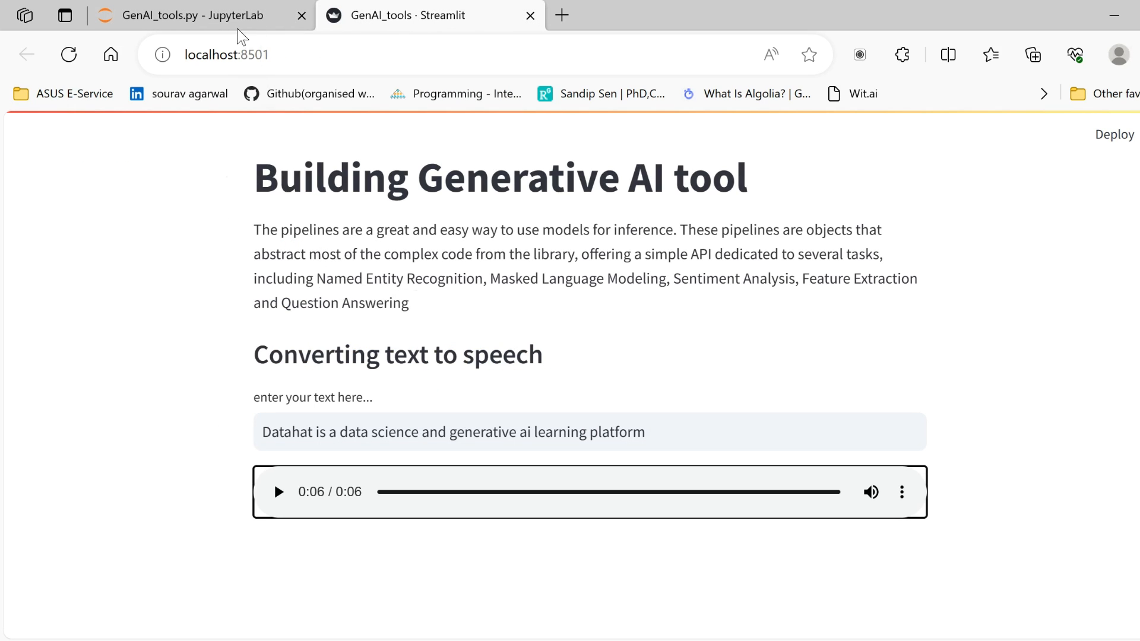
pyautogui.click(192, 14)
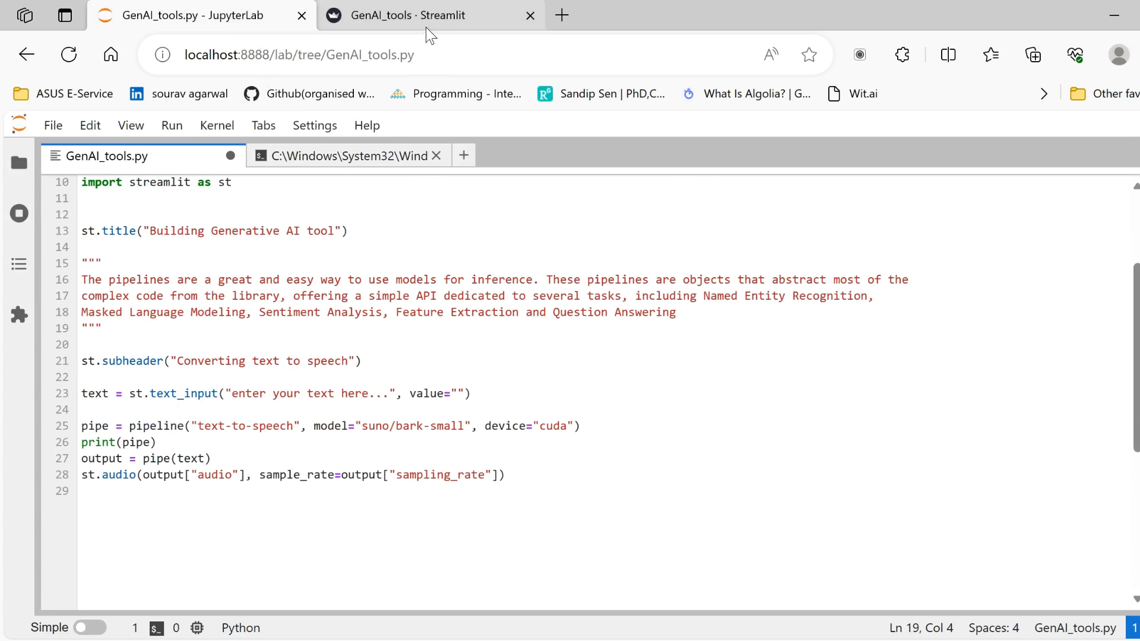
pyautogui.click(407, 14)
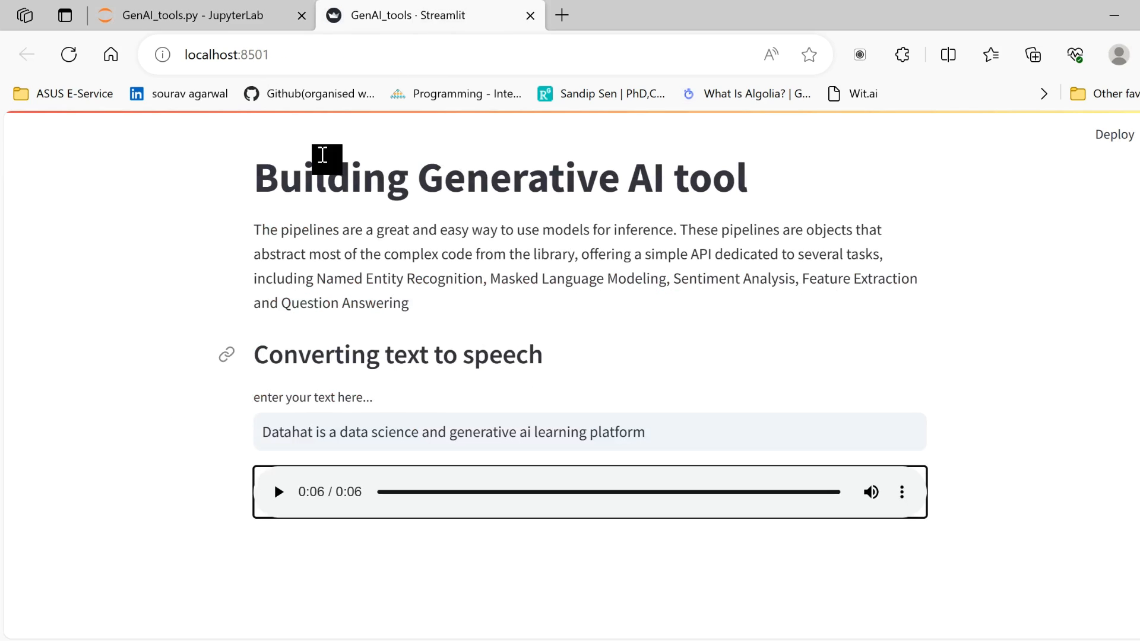
pyautogui.click(191, 15)
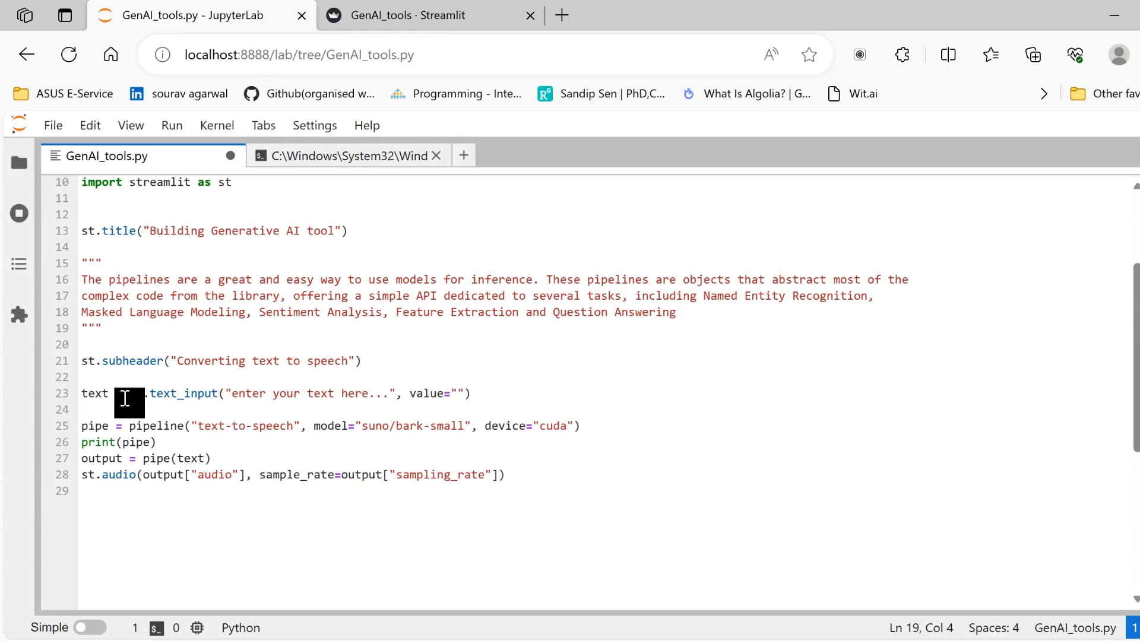
pyautogui.moveTo(135, 396)
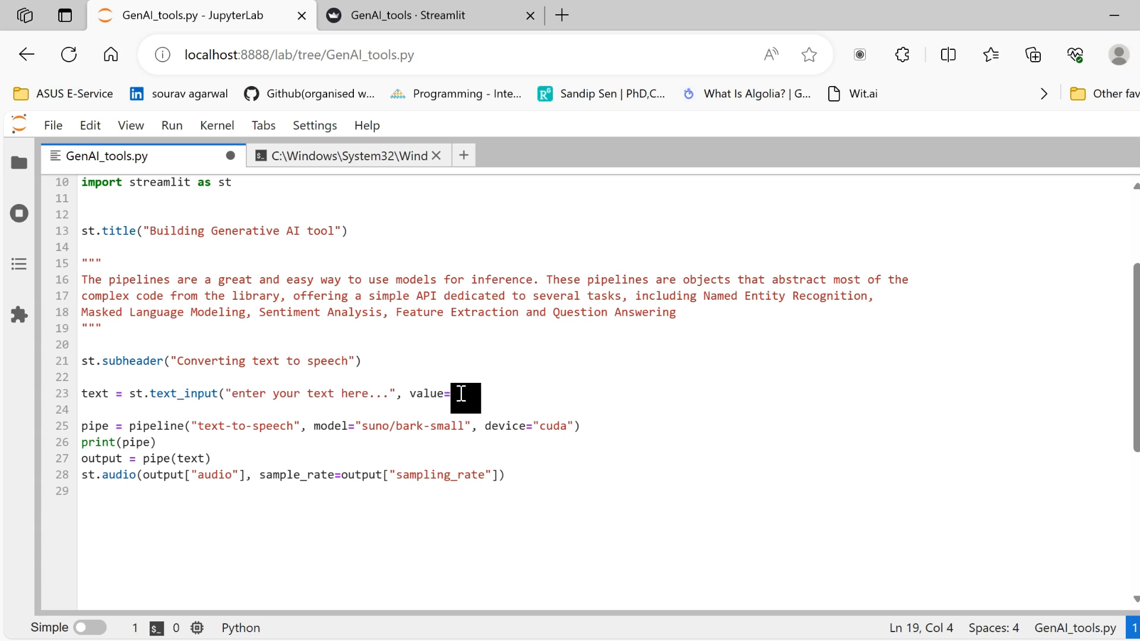
pyautogui.write('""')
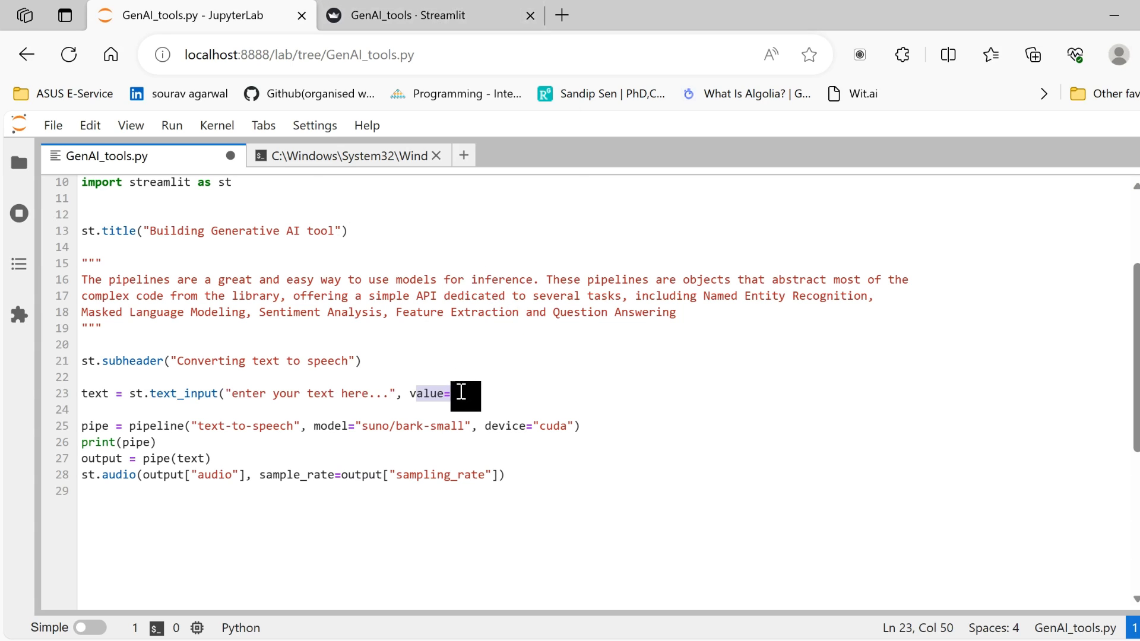
pyautogui.write('"")')
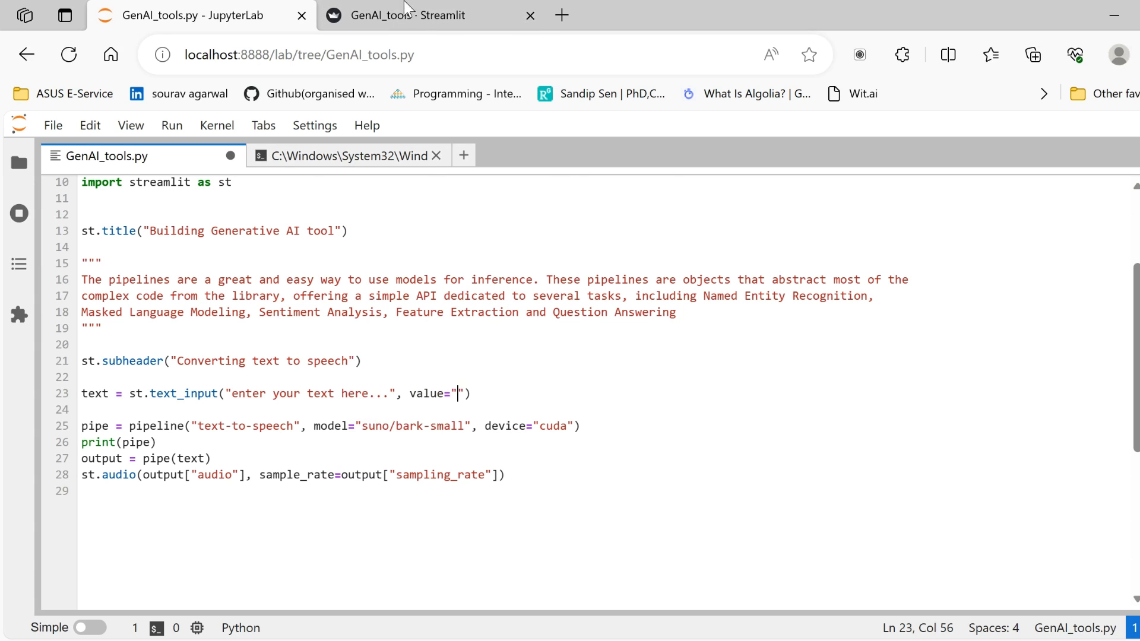
# - Check the Streamlit input, then save GenAI_tools.py with an empty default text value
pyautogui.click(430, 15)
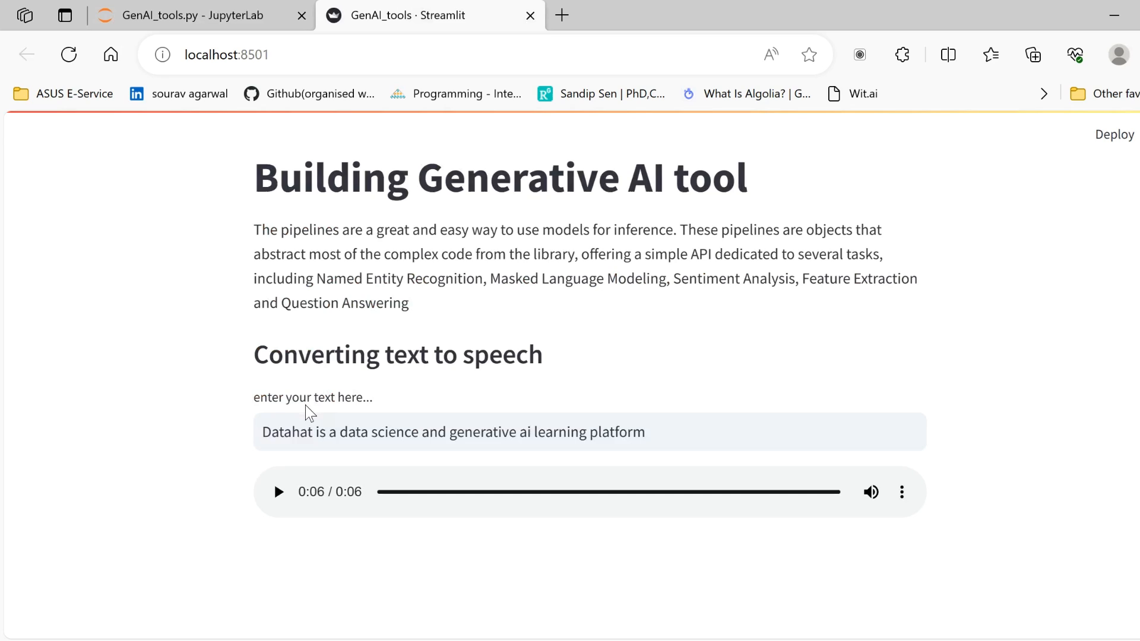
pyautogui.moveTo(309, 413)
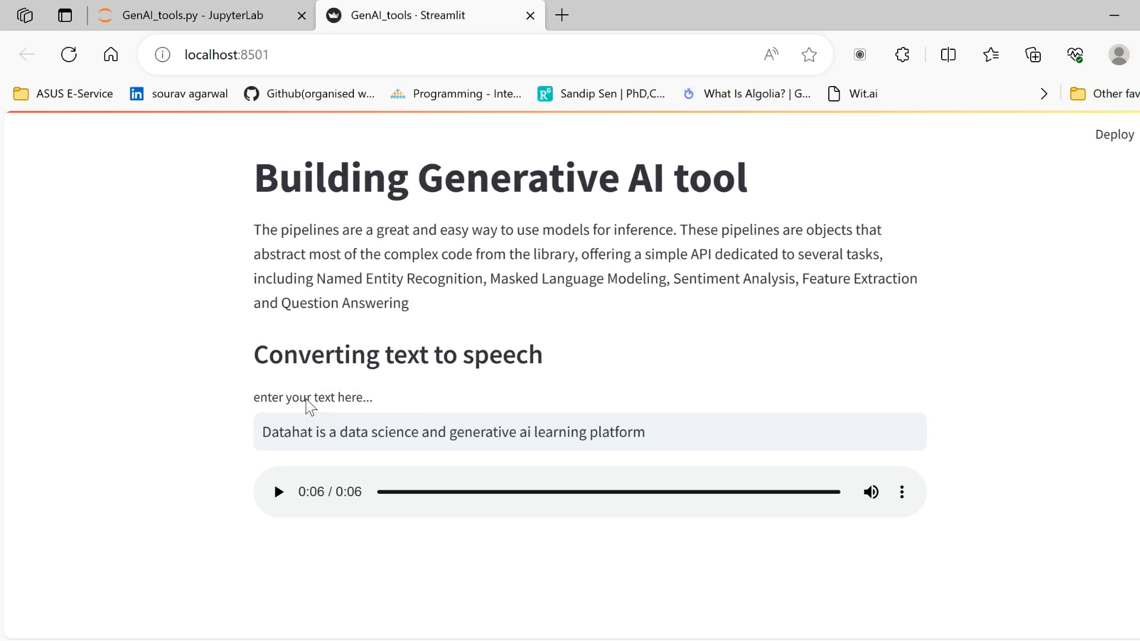
pyautogui.click(450, 431)
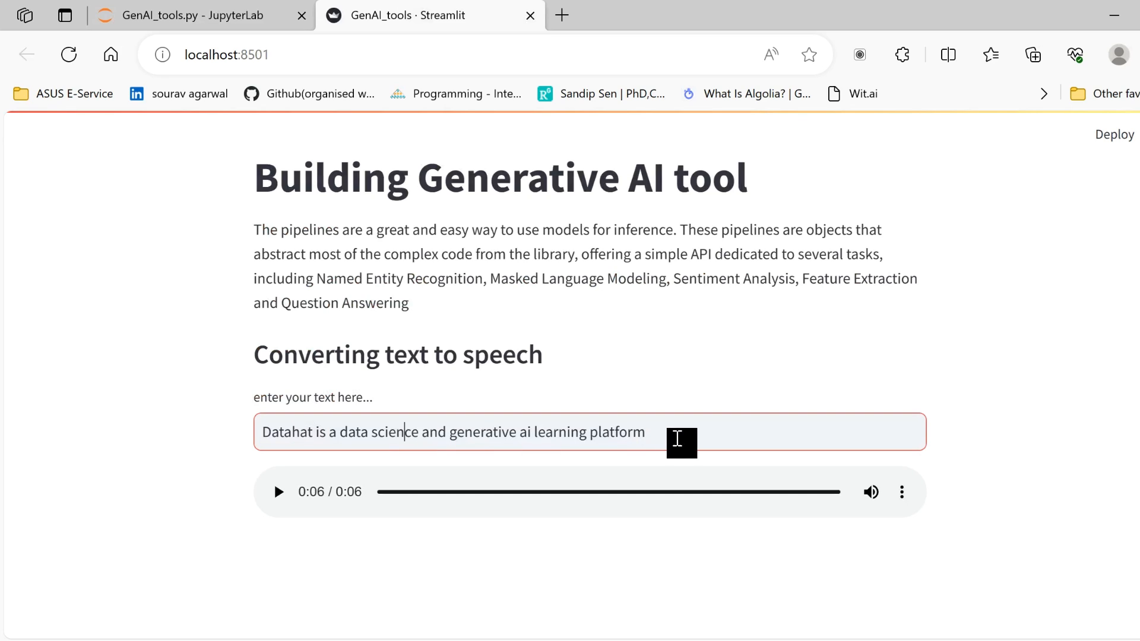
pyautogui.click(193, 14)
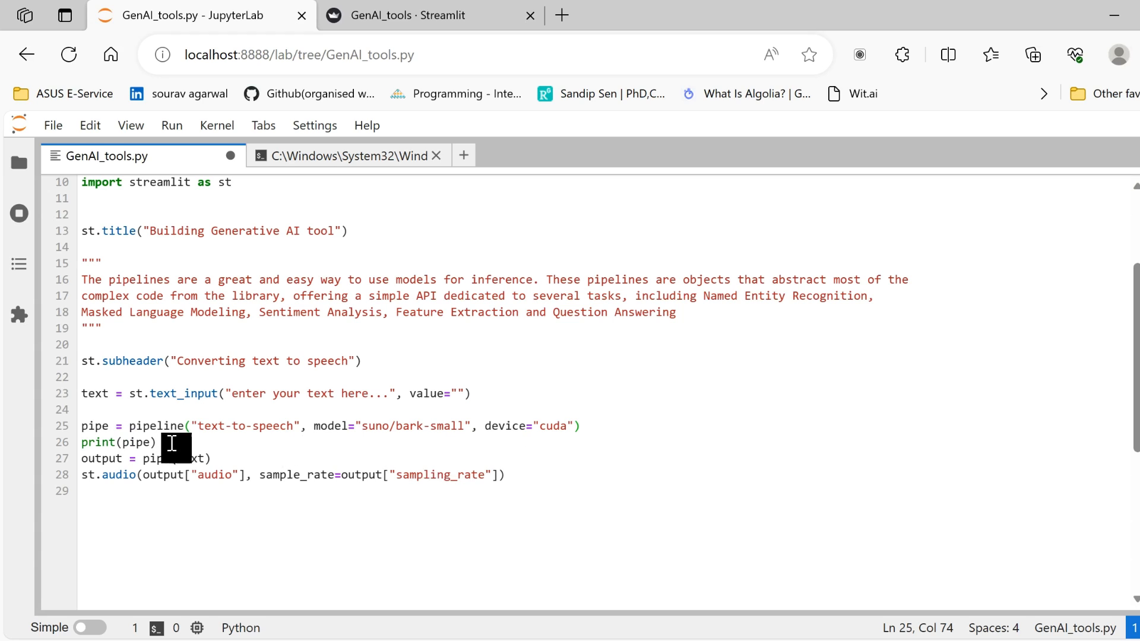
pyautogui.click(159, 442)
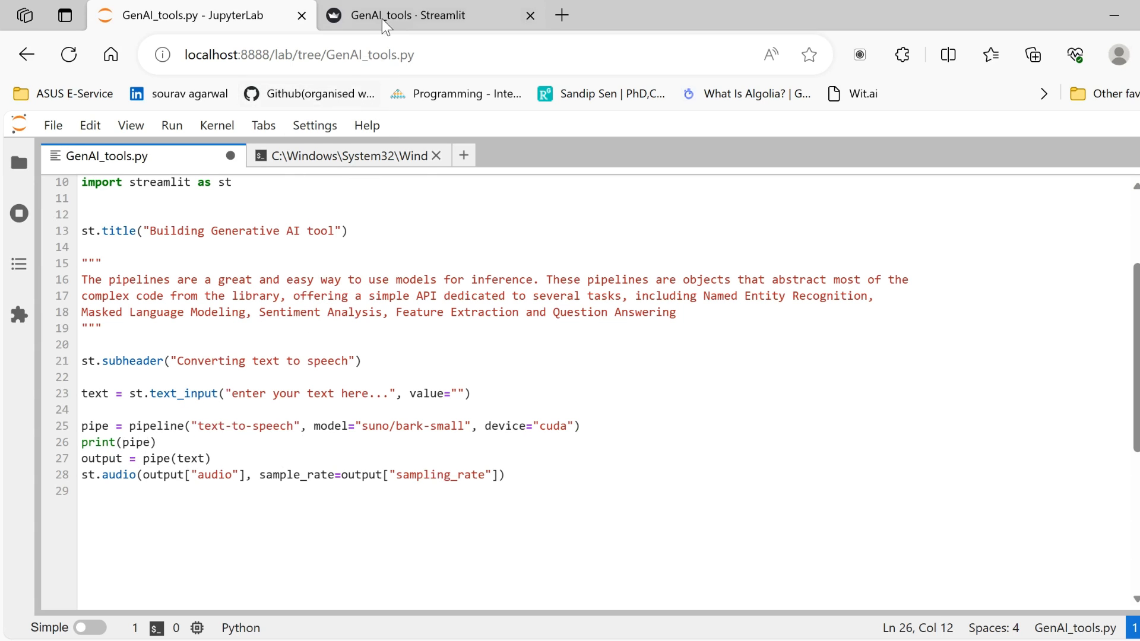
pyautogui.press('ctrl+s')
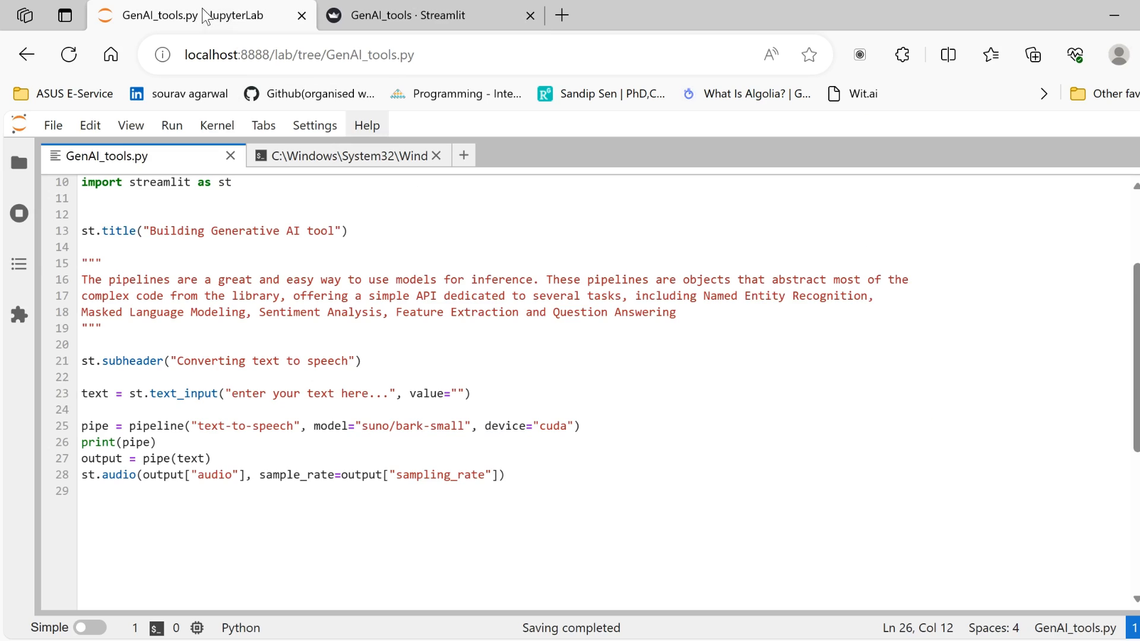
pyautogui.click(347, 156)
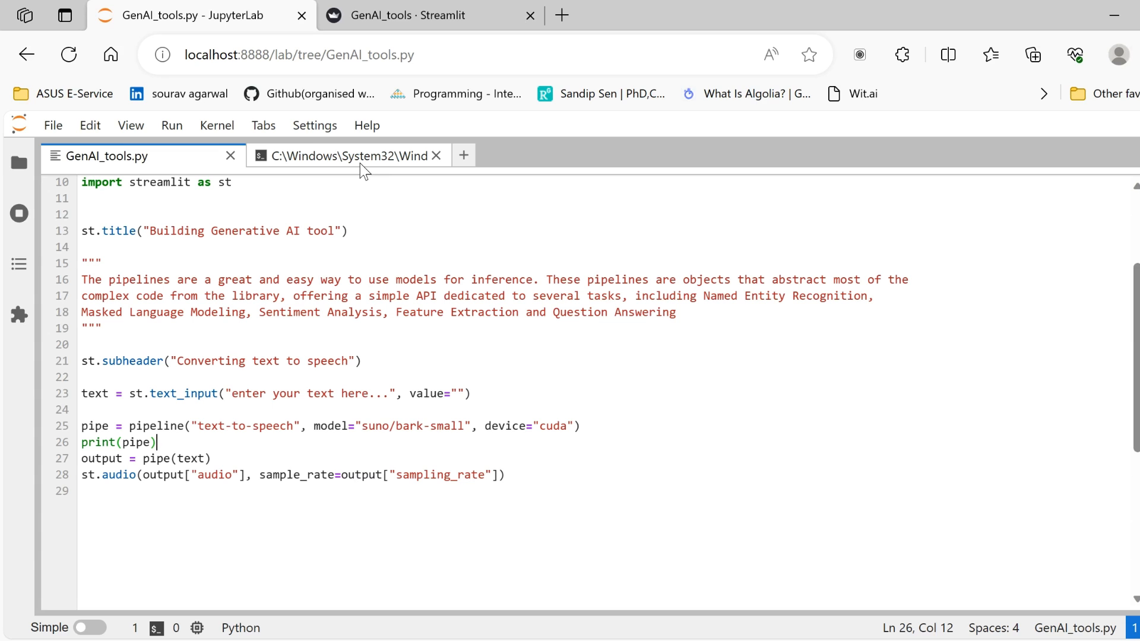
# - View the terminal's TextToAudioPipeline log, then return to the Streamlit text-to-speech page
pyautogui.click(347, 156)
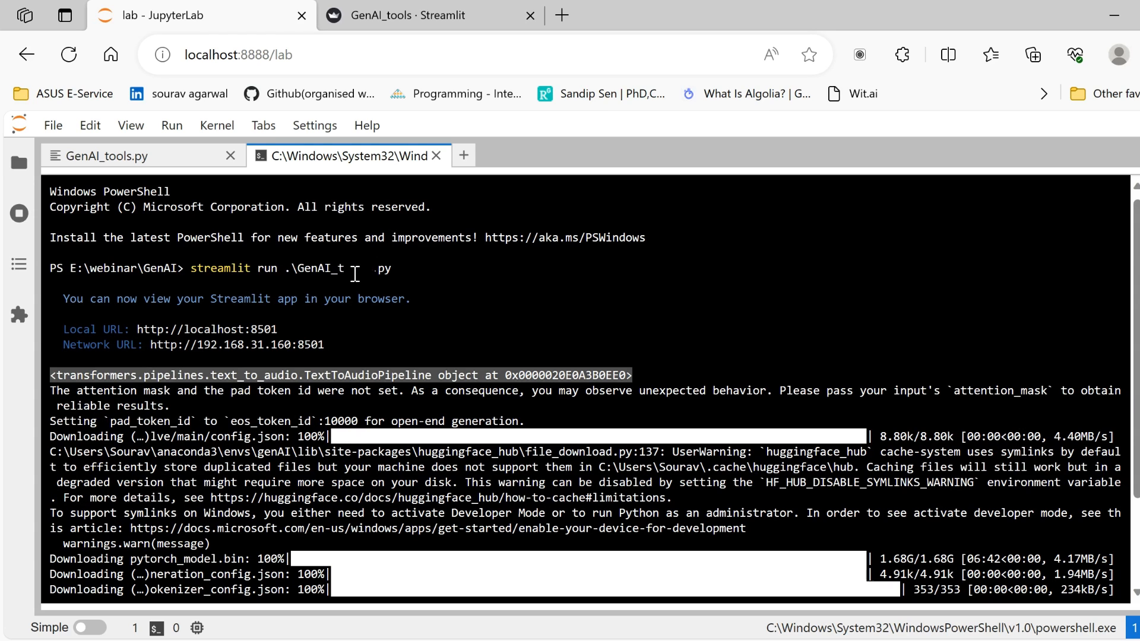
pyautogui.click(428, 16)
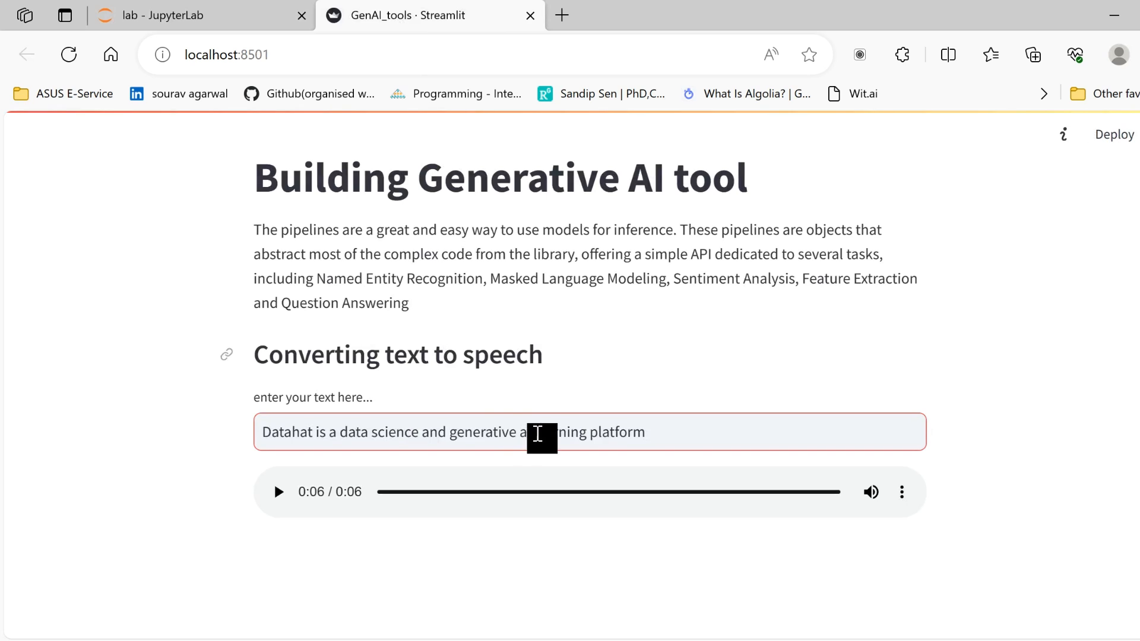